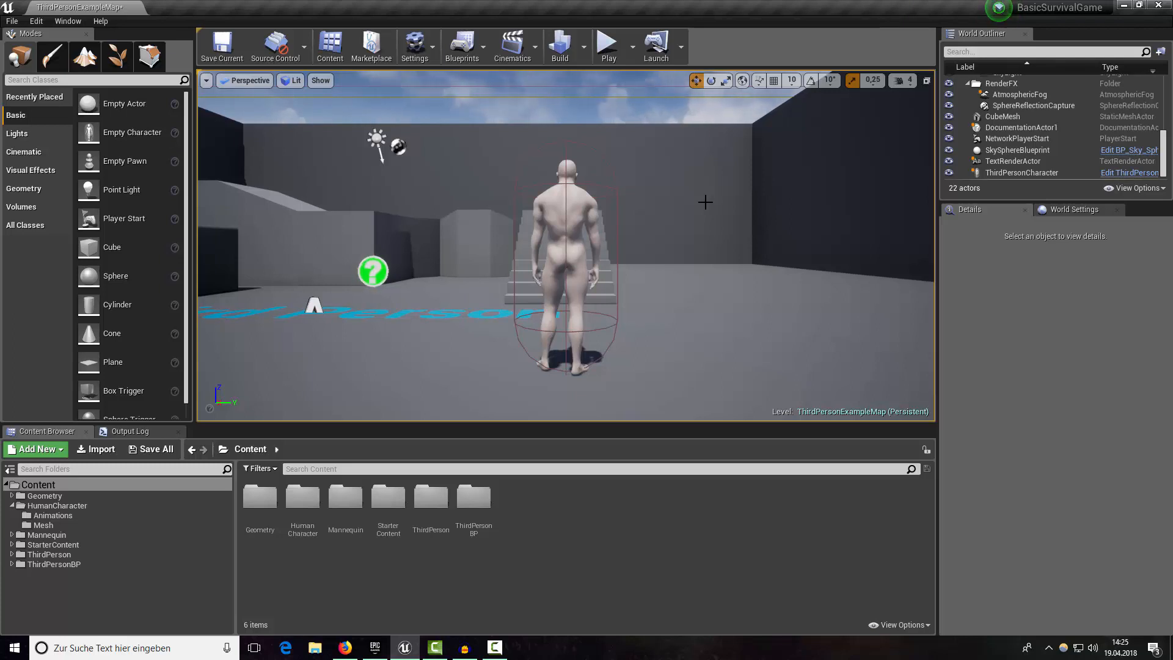
pyautogui.moveTo(589, 181)
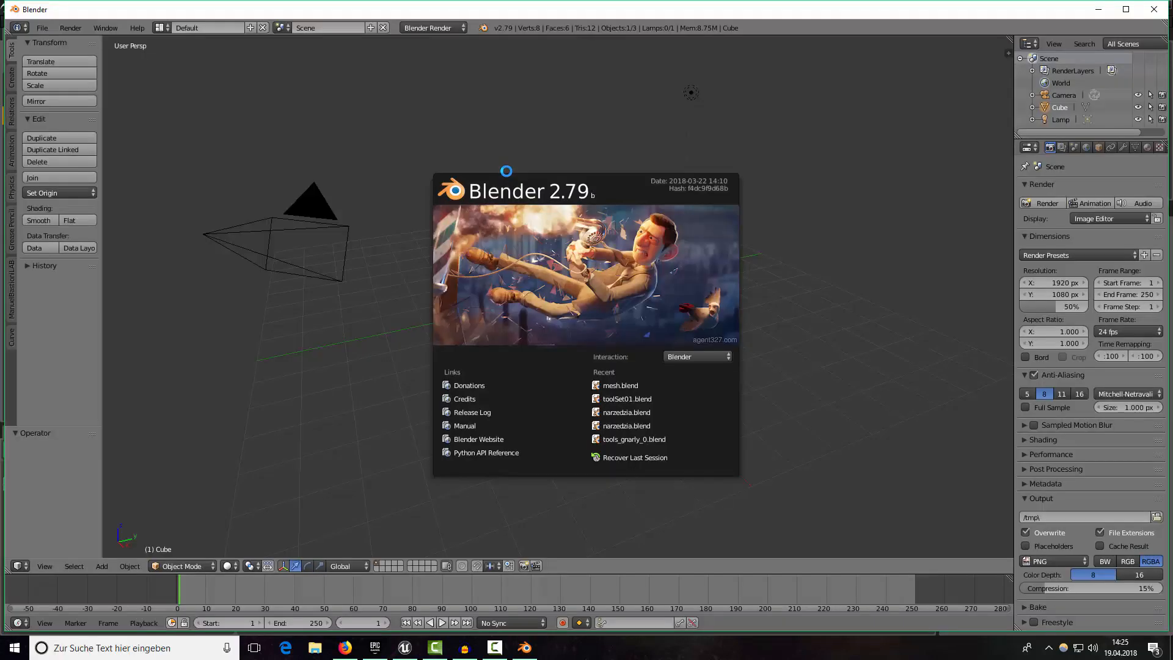
# Import Idle(3).fbx from the Downloads folder as an FBX character with armature.
pyautogui.click(629, 290)
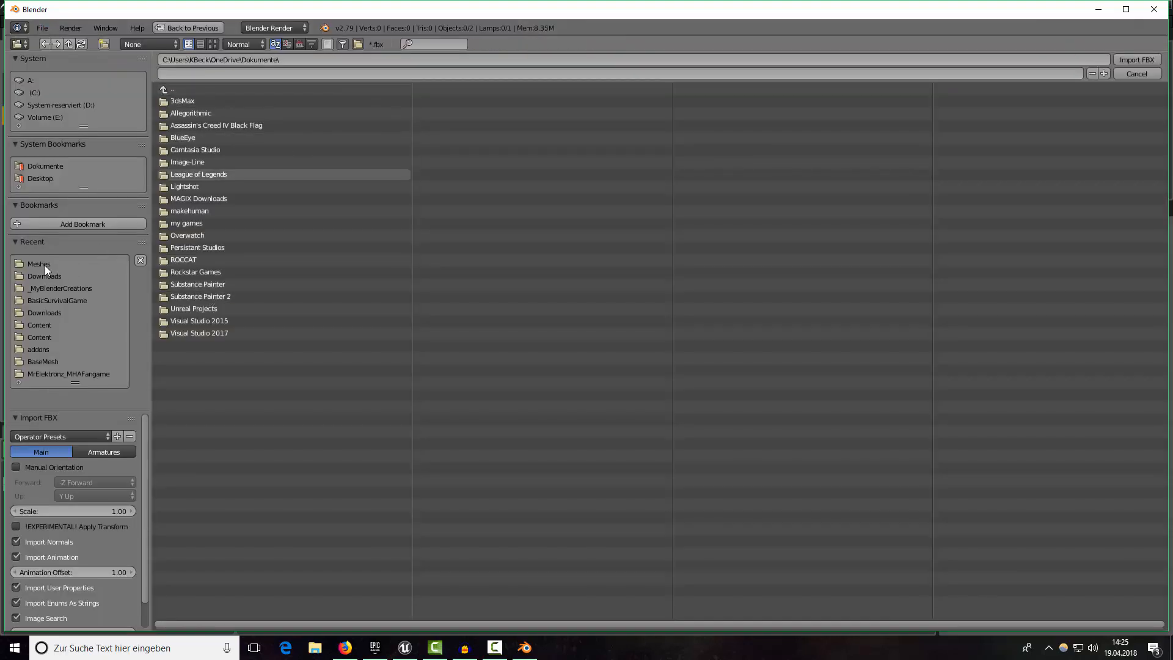
pyautogui.click(38, 263)
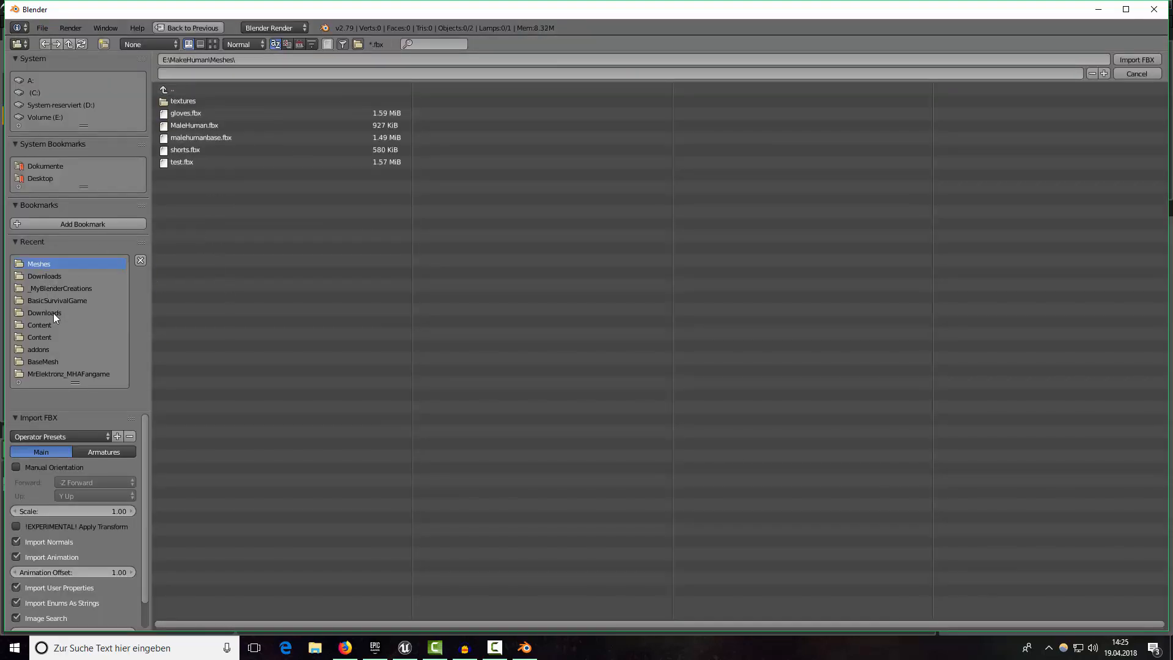
pyautogui.click(44, 275)
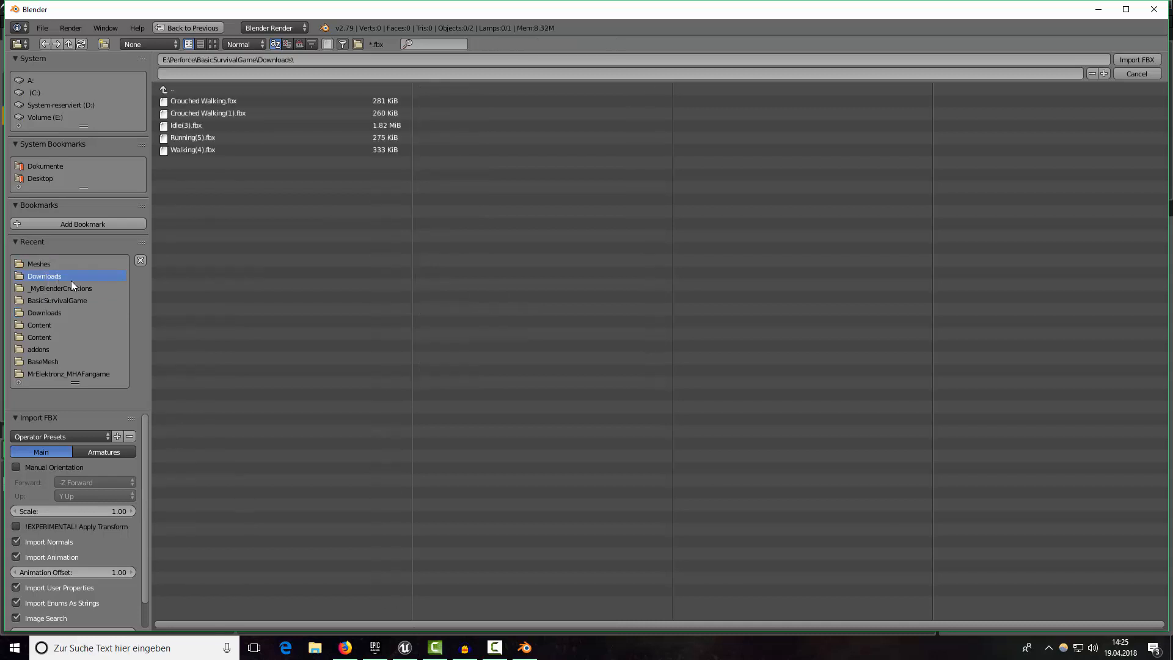
pyautogui.click(186, 125)
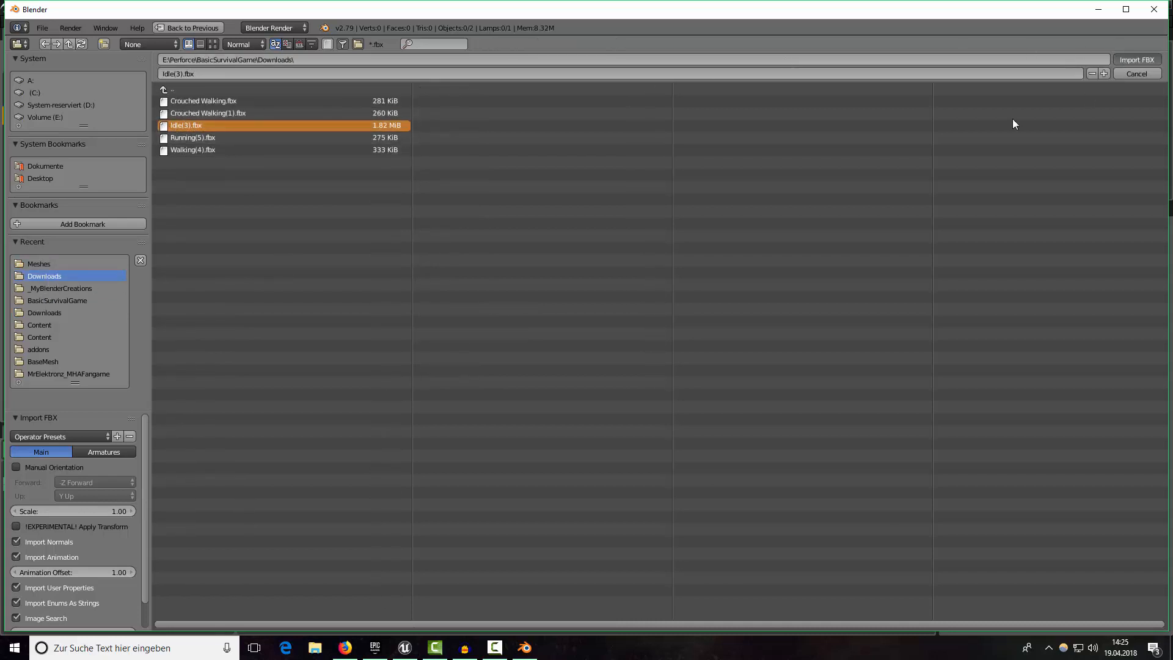
pyautogui.click(1135, 60)
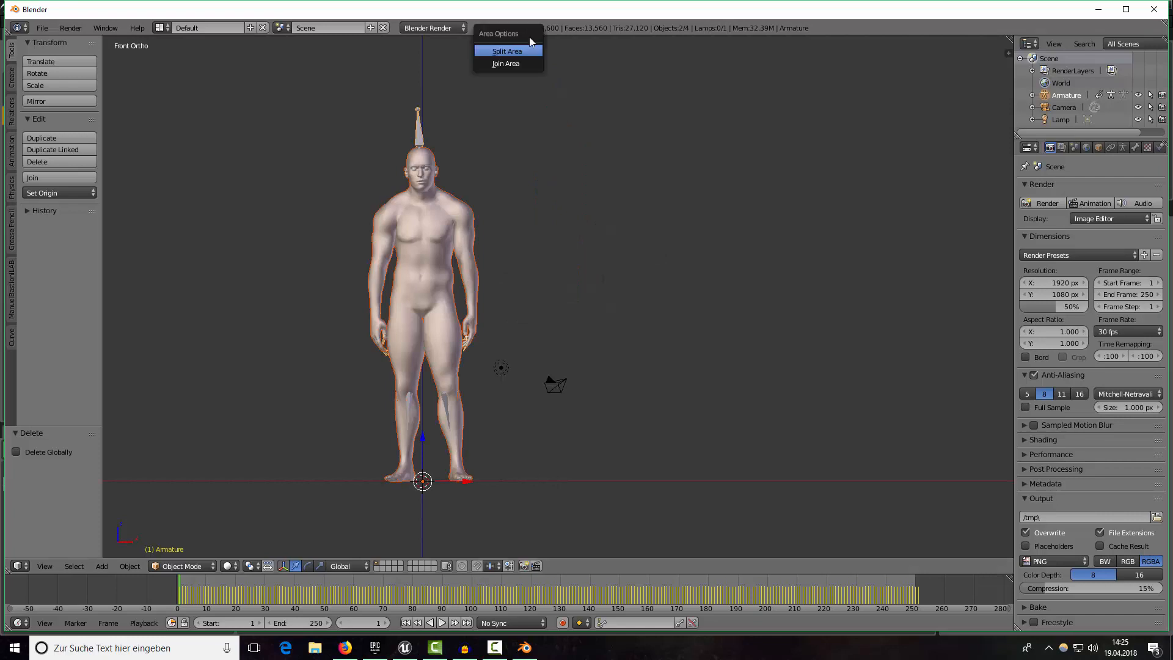
# Split the 3D view and turn the new area into a Text Editor.
pyautogui.click(507, 51)
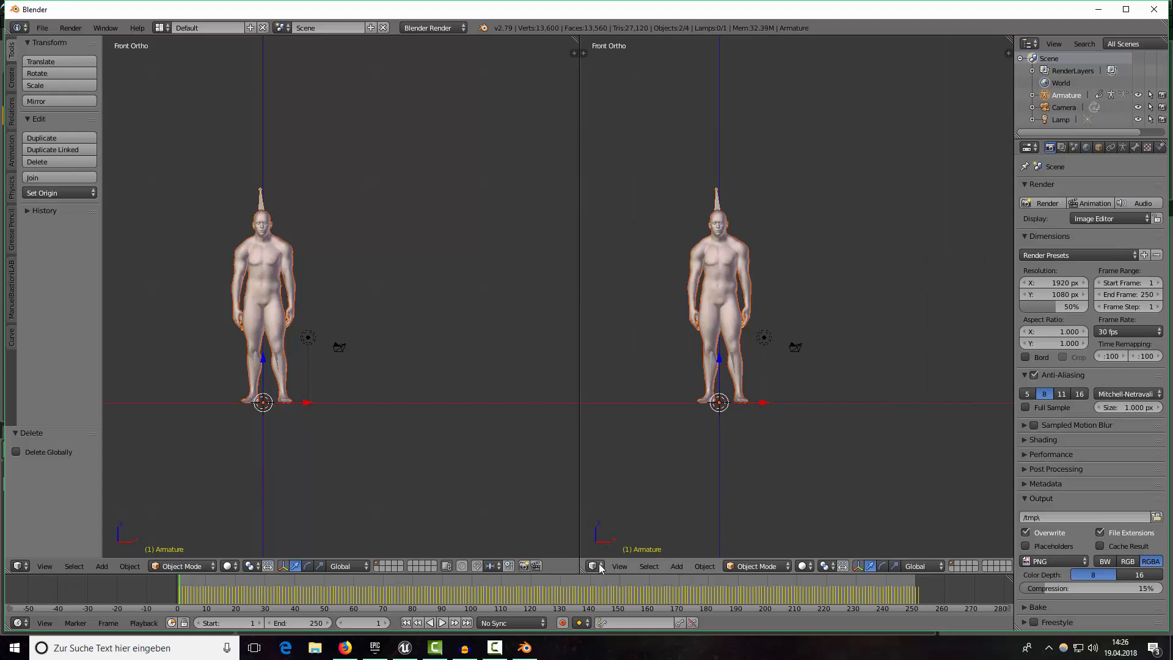
pyautogui.click(594, 566)
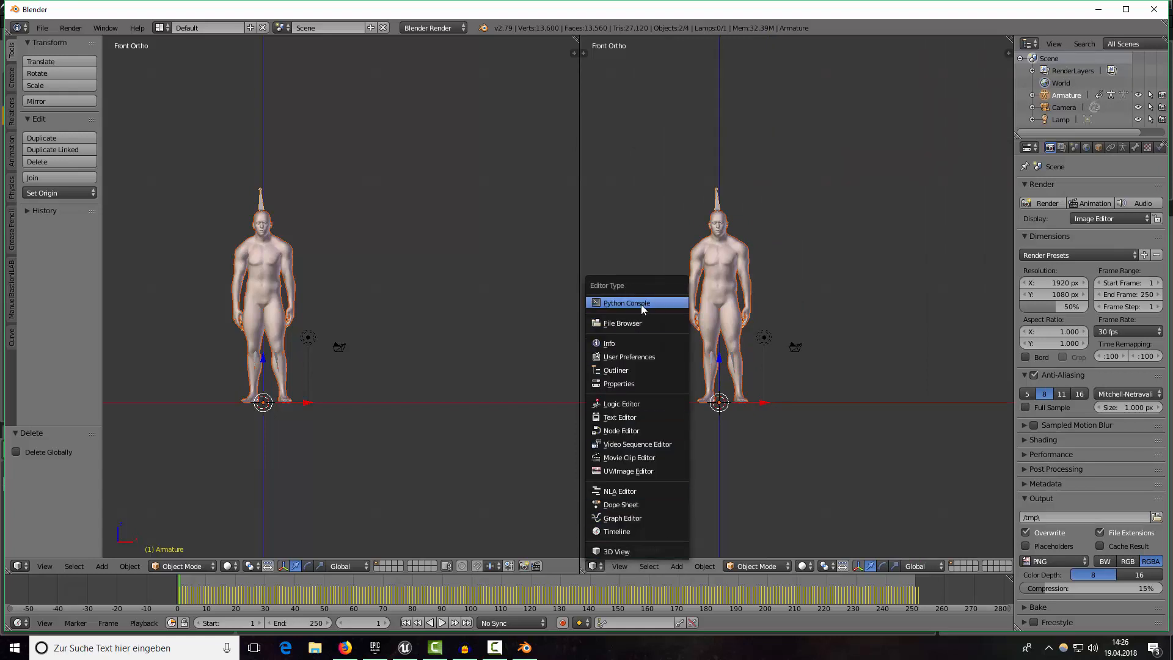
pyautogui.moveTo(627, 530)
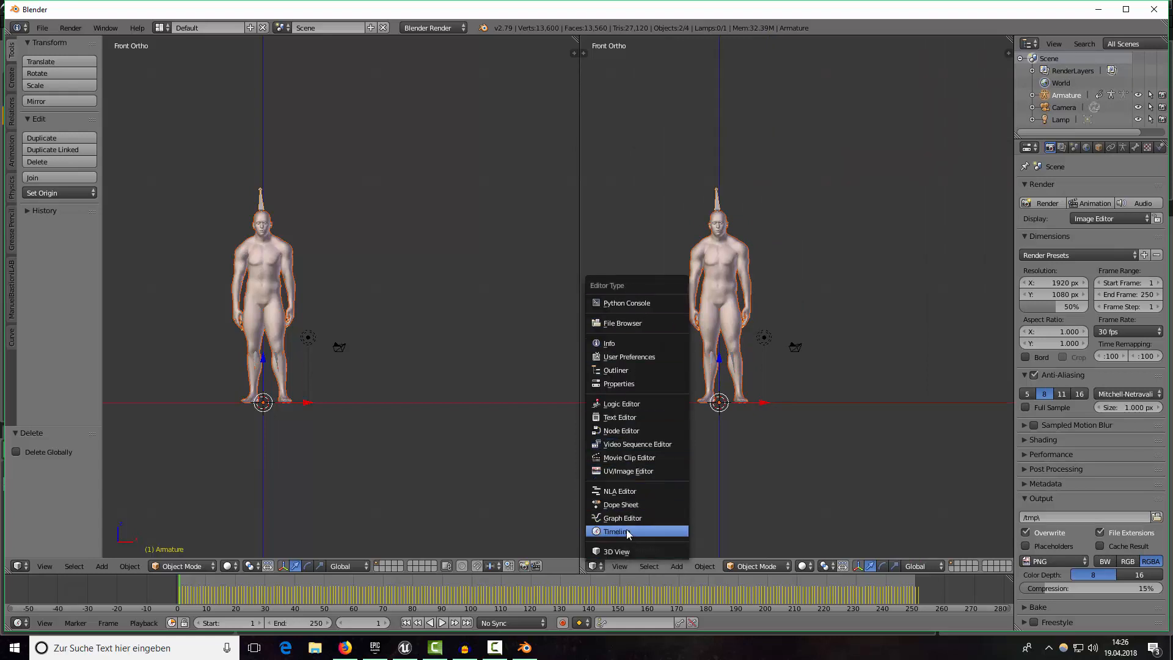
pyautogui.click(619, 417)
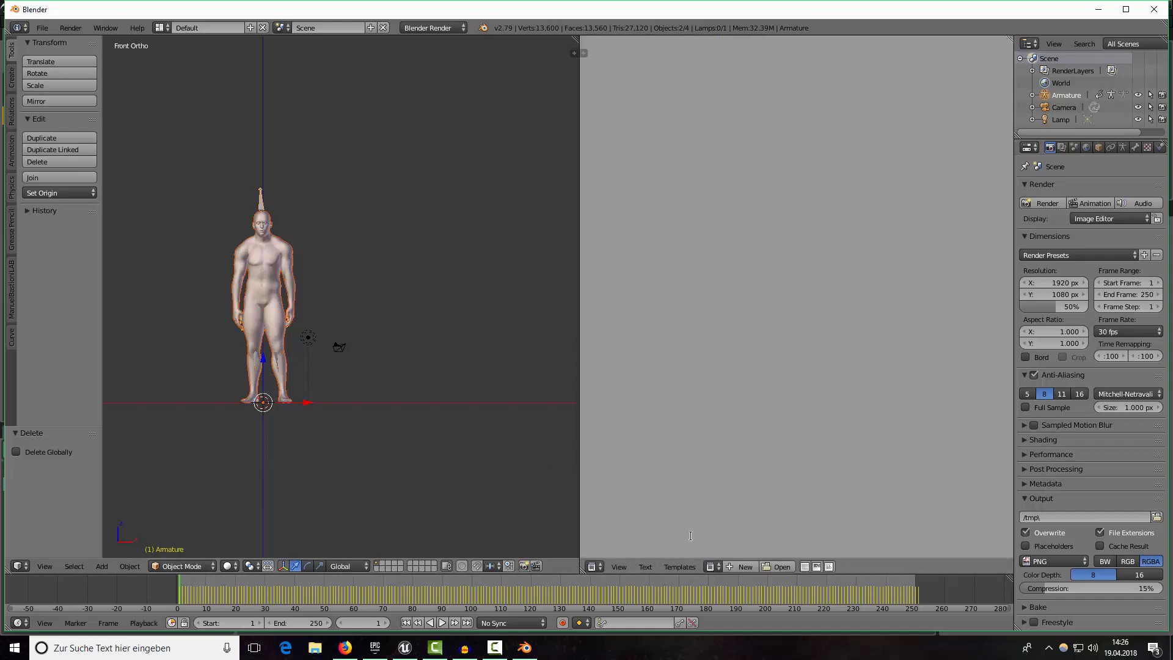
# Browse to MyBlenderCreations and pick RenameMixamoToUE4Rig.py to open.
pyautogui.click(781, 567)
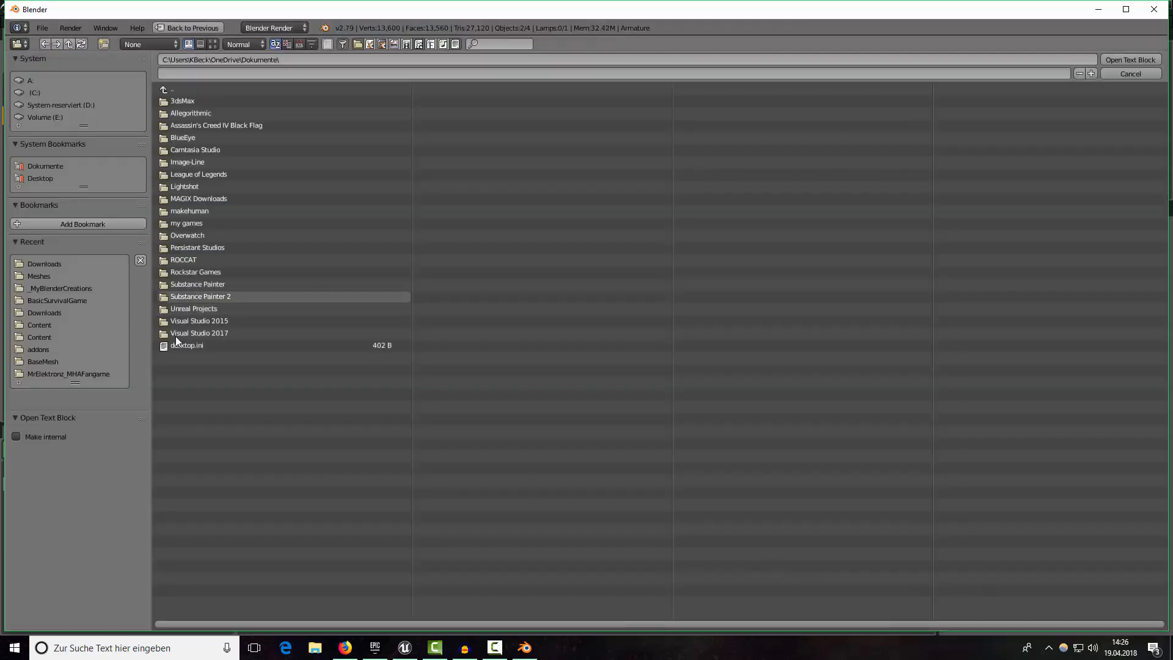
pyautogui.click(43, 263)
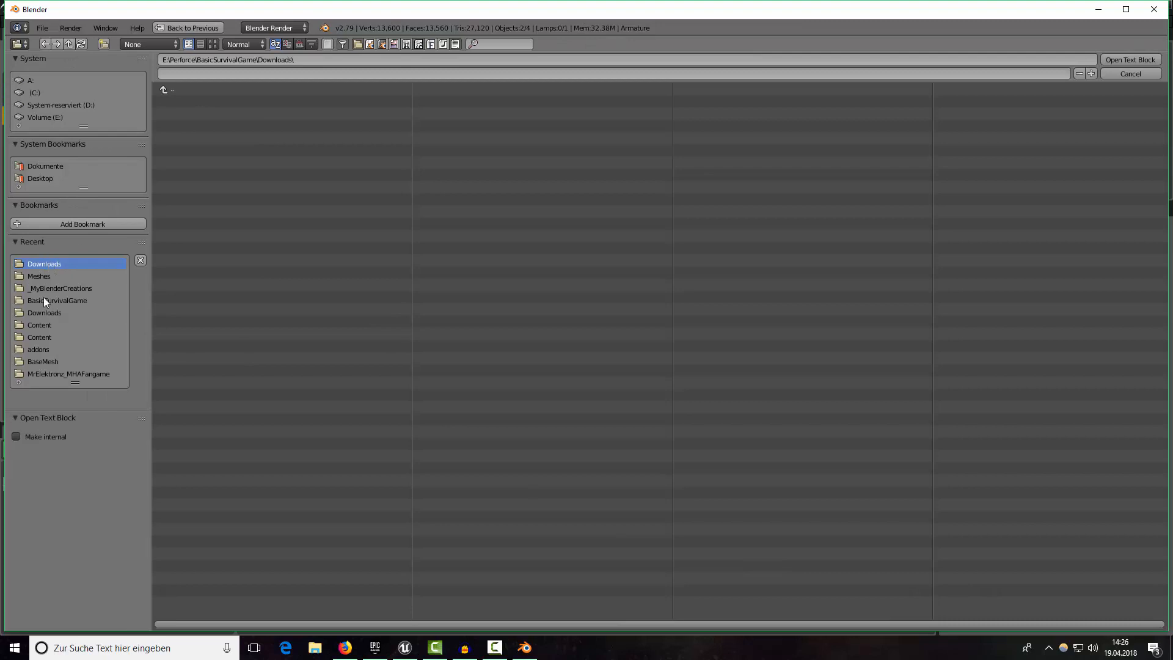
pyautogui.click(61, 288)
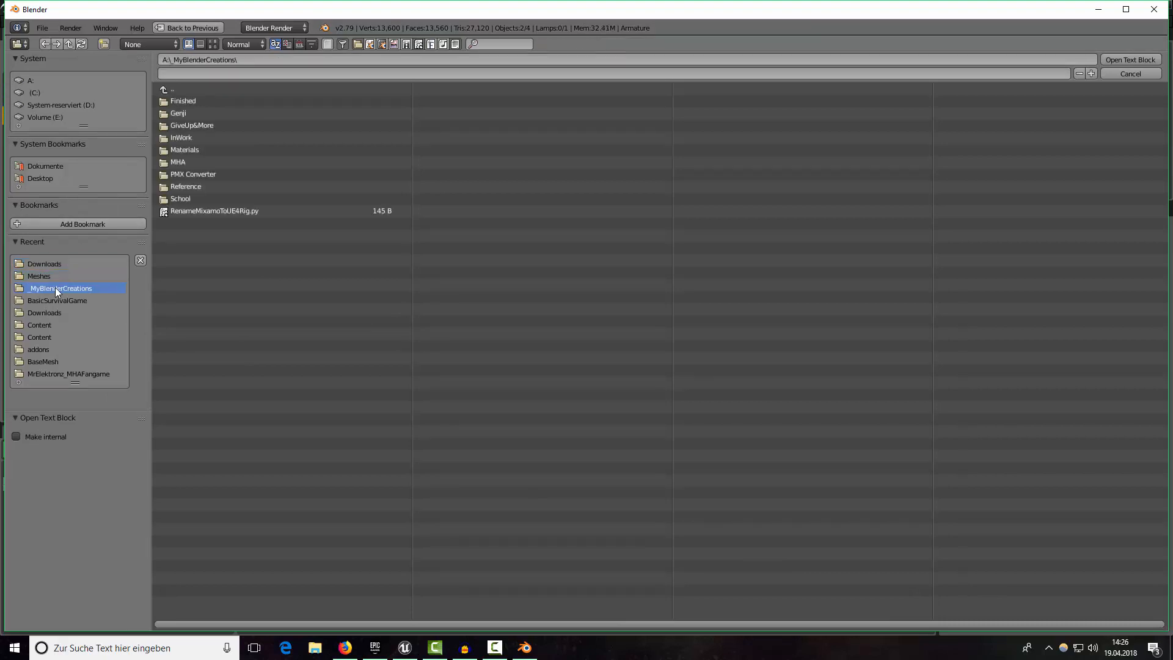
pyautogui.click(213, 210)
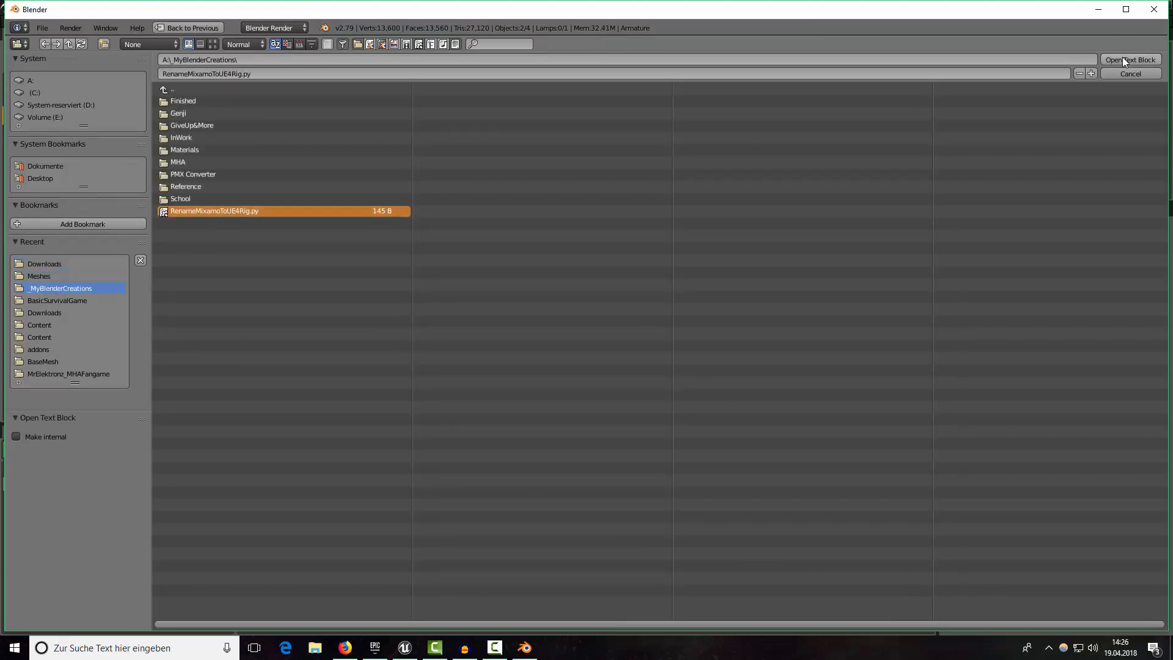
# Open RenameMixamoToUE4Rig.py and run it on the armature in Object Mode.
pyautogui.click(1129, 60)
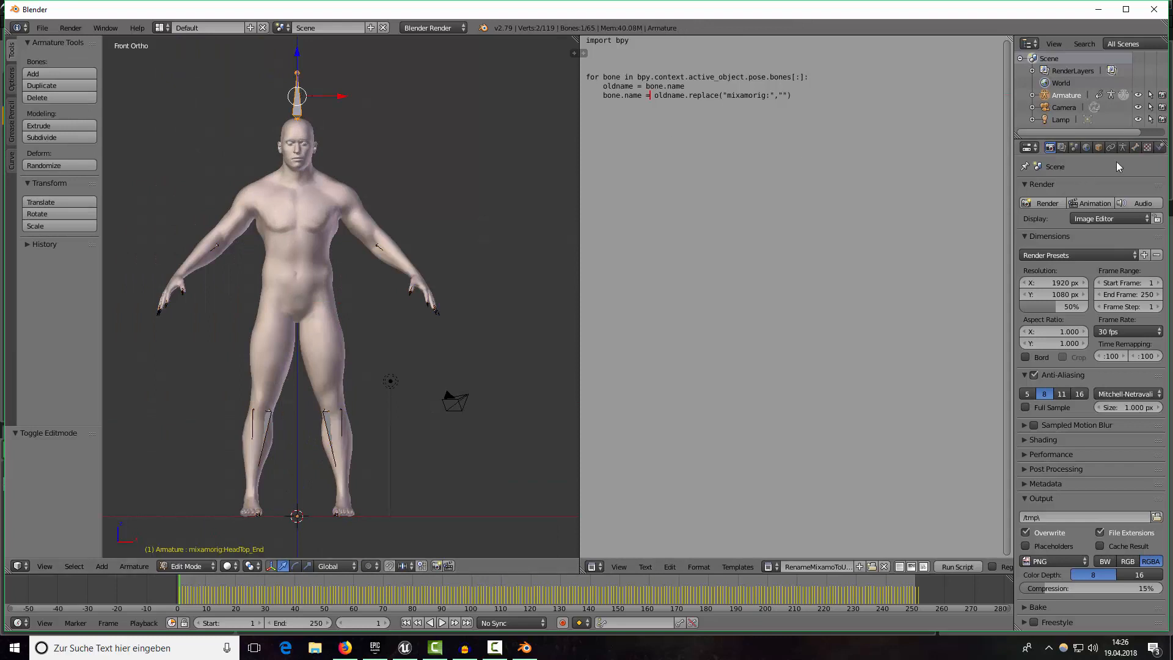
pyautogui.click(1120, 148)
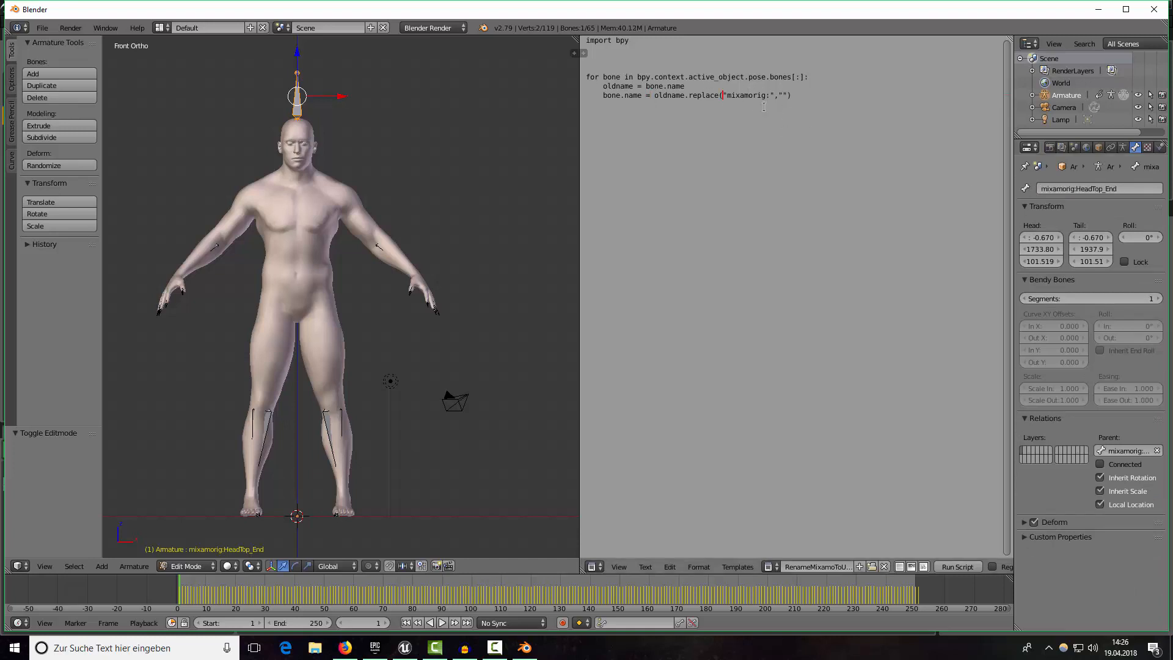
pyautogui.moveTo(452, 333)
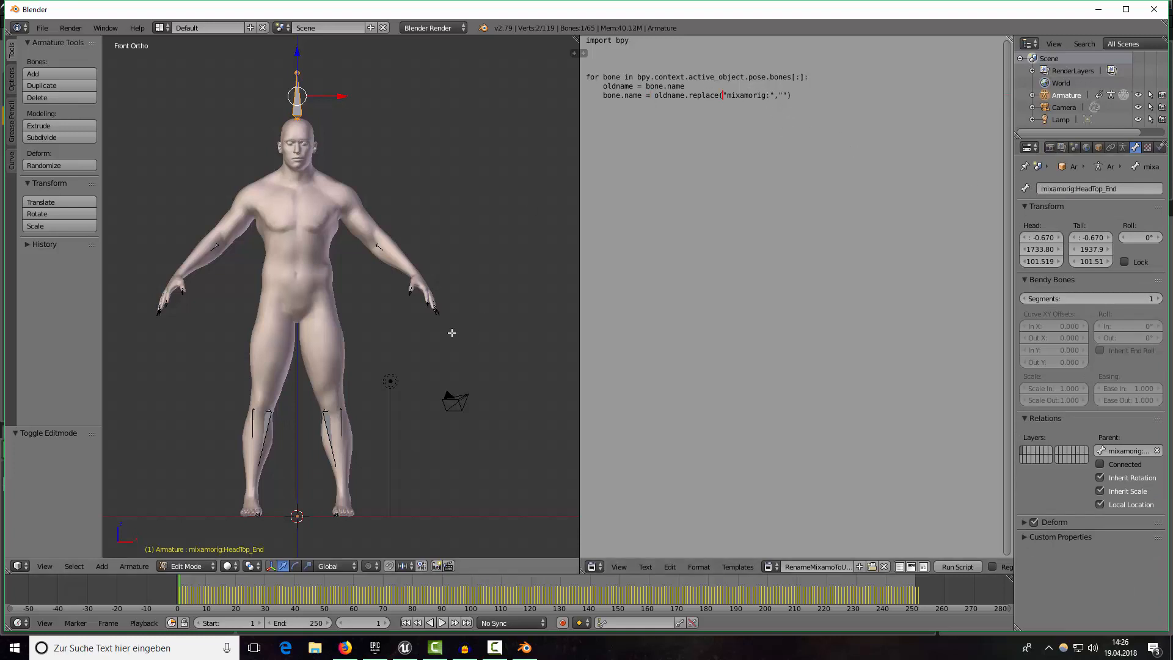
pyautogui.moveTo(352, 328)
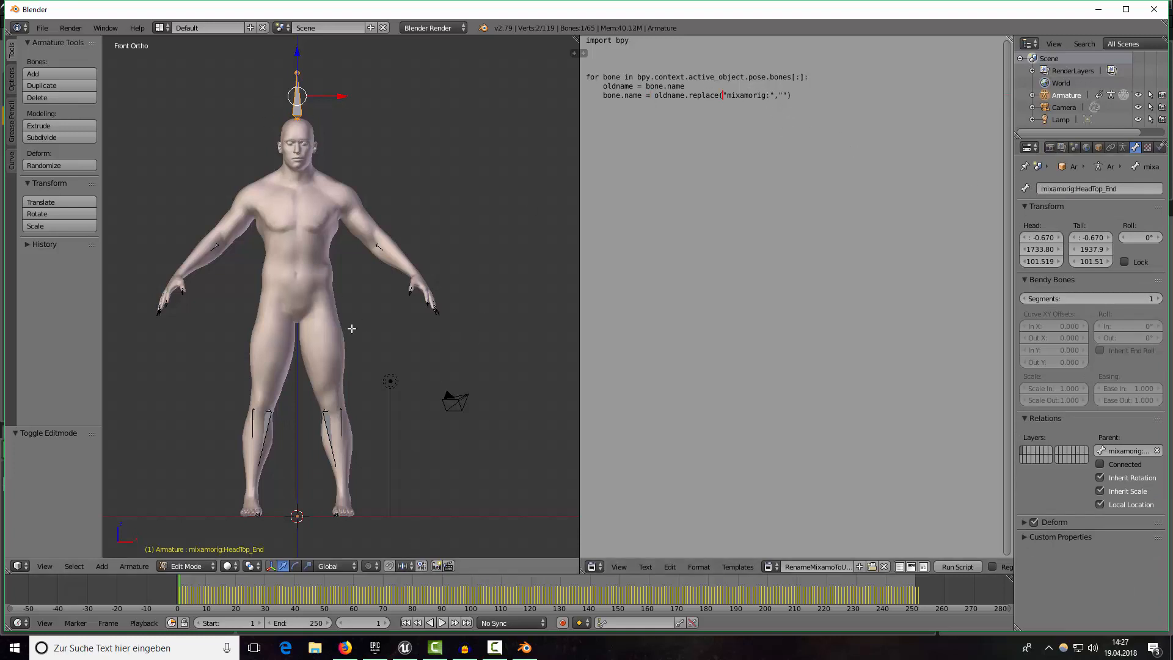
pyautogui.moveTo(262, 280)
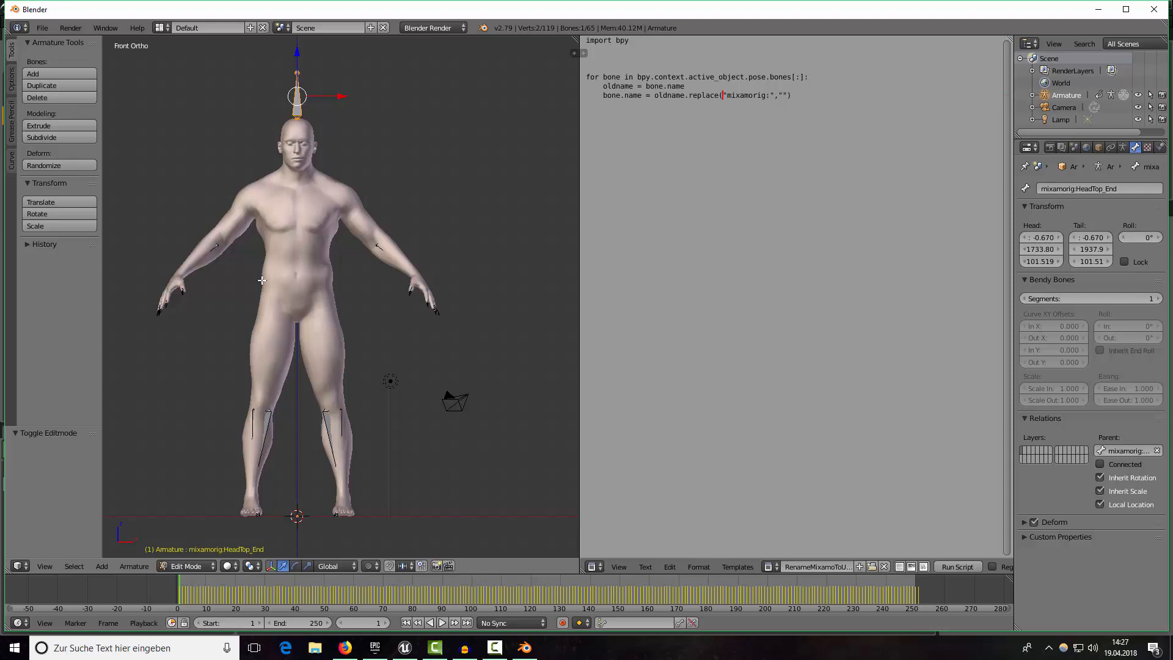
pyautogui.moveTo(396, 490)
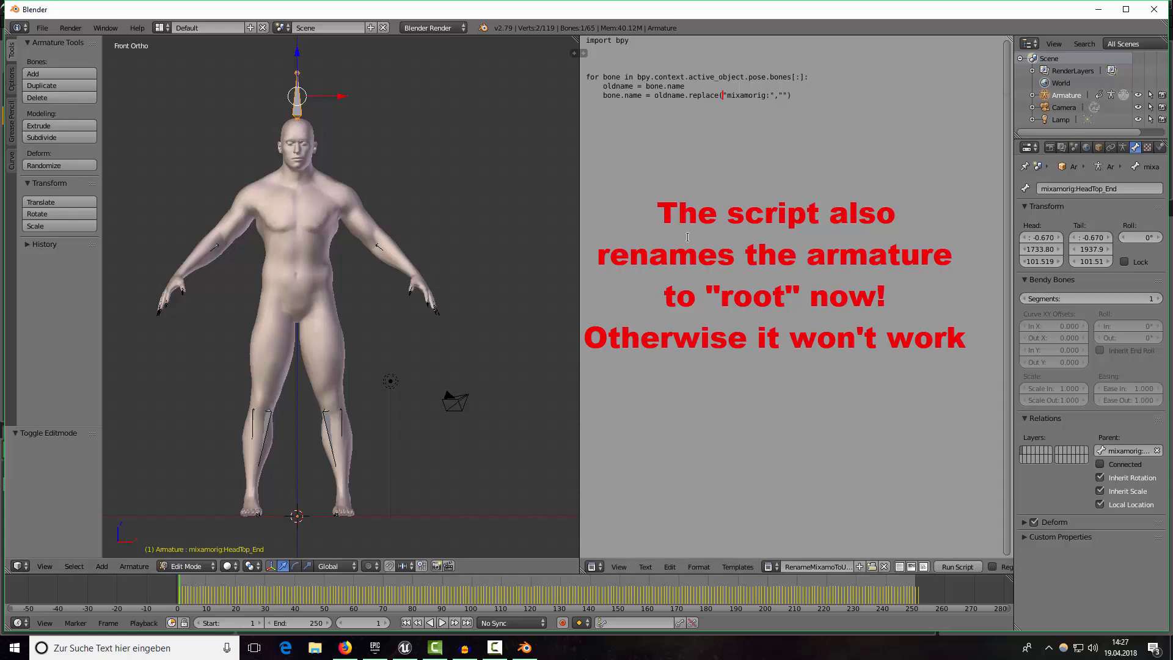
pyautogui.click(183, 565)
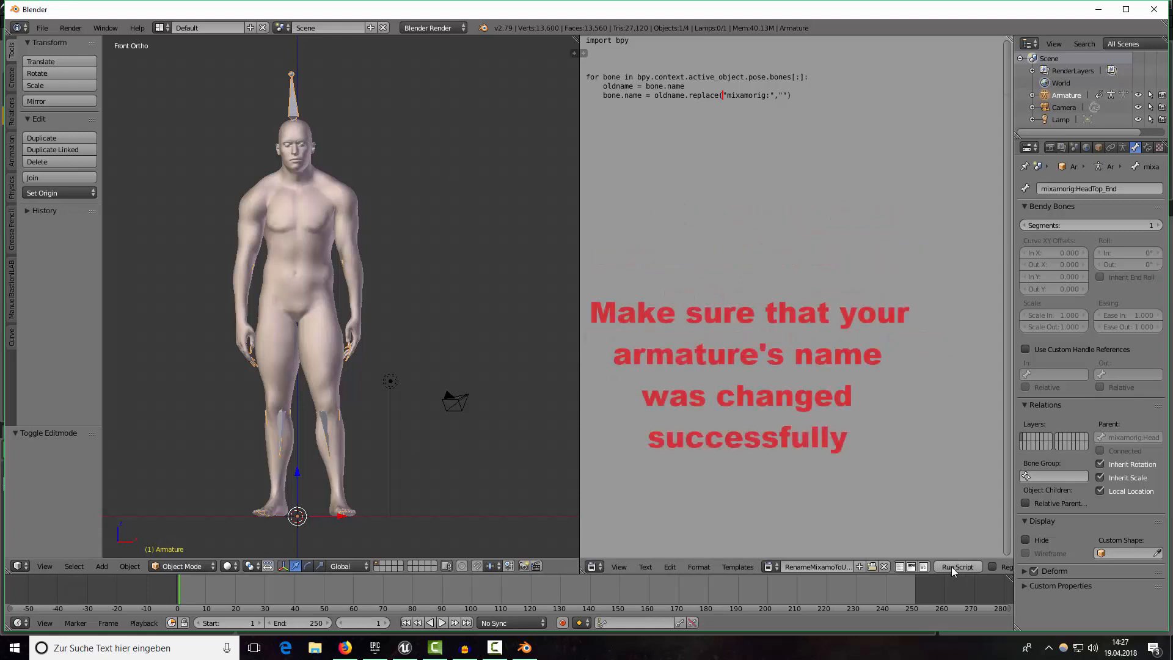
pyautogui.click(957, 566)
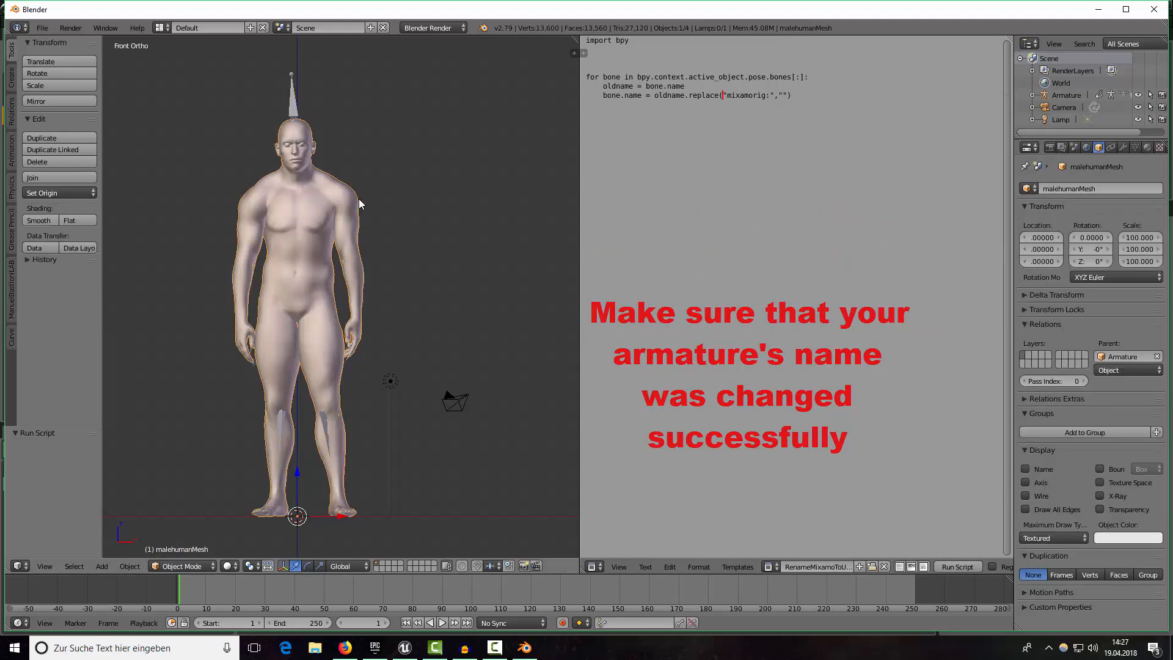
pyautogui.click(956, 566)
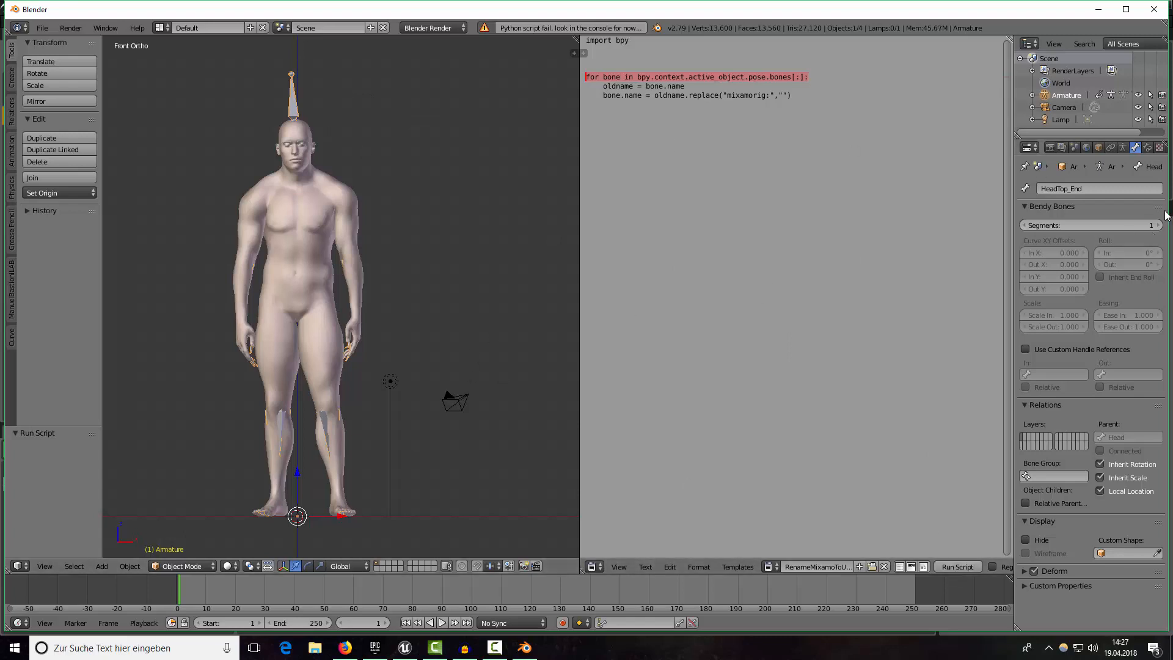
pyautogui.click(1096, 187)
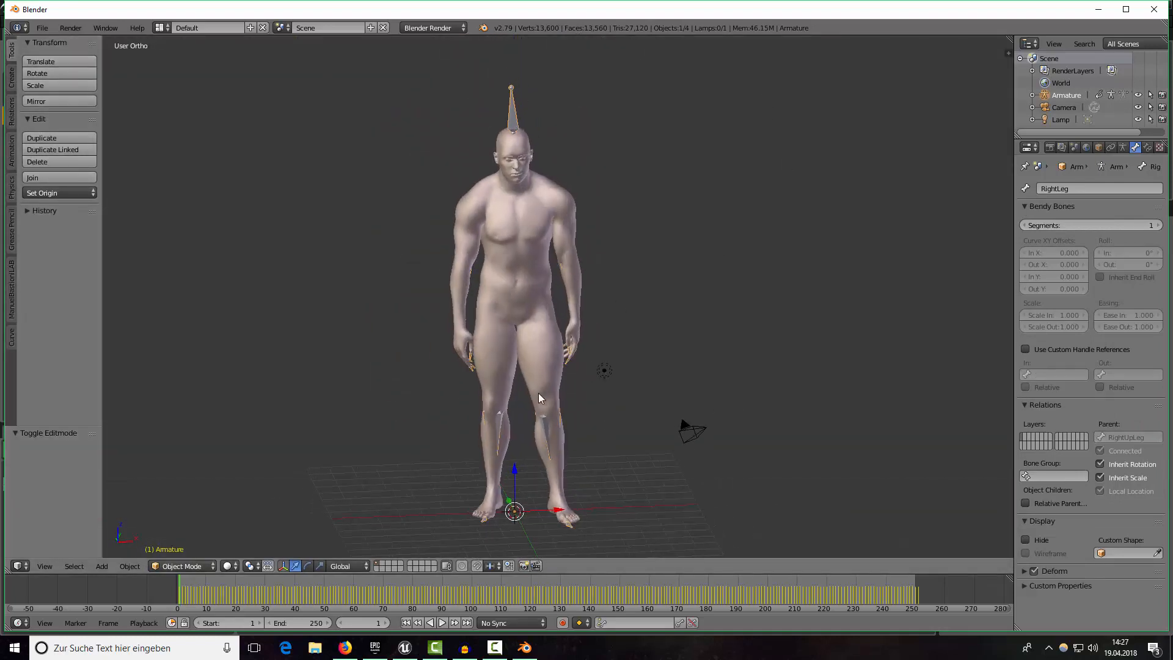
pyautogui.moveTo(266, 416)
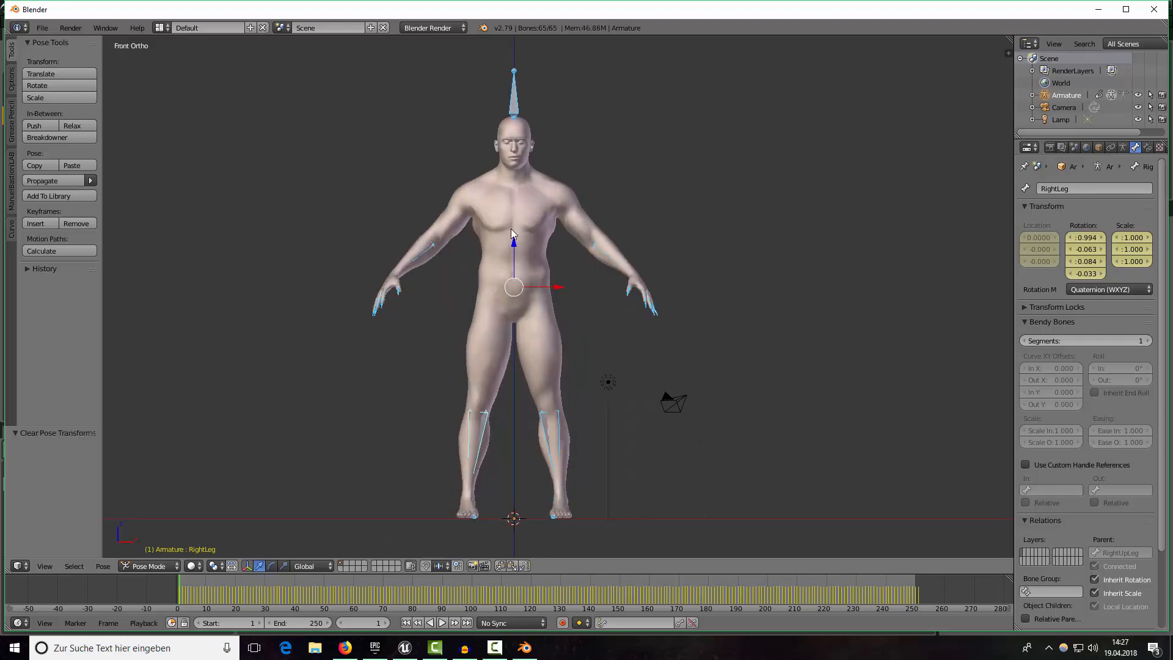
pyautogui.moveTo(489, 267)
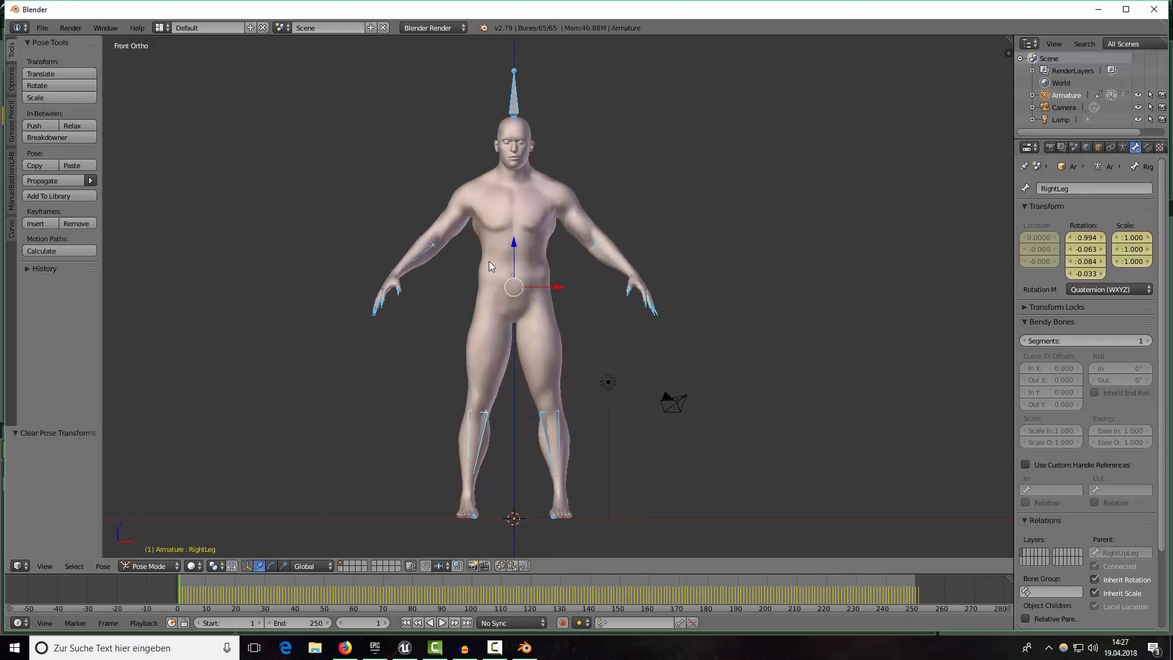
# Switch the armature back to Object Mode from the interaction mode menu.
pyautogui.click(185, 565)
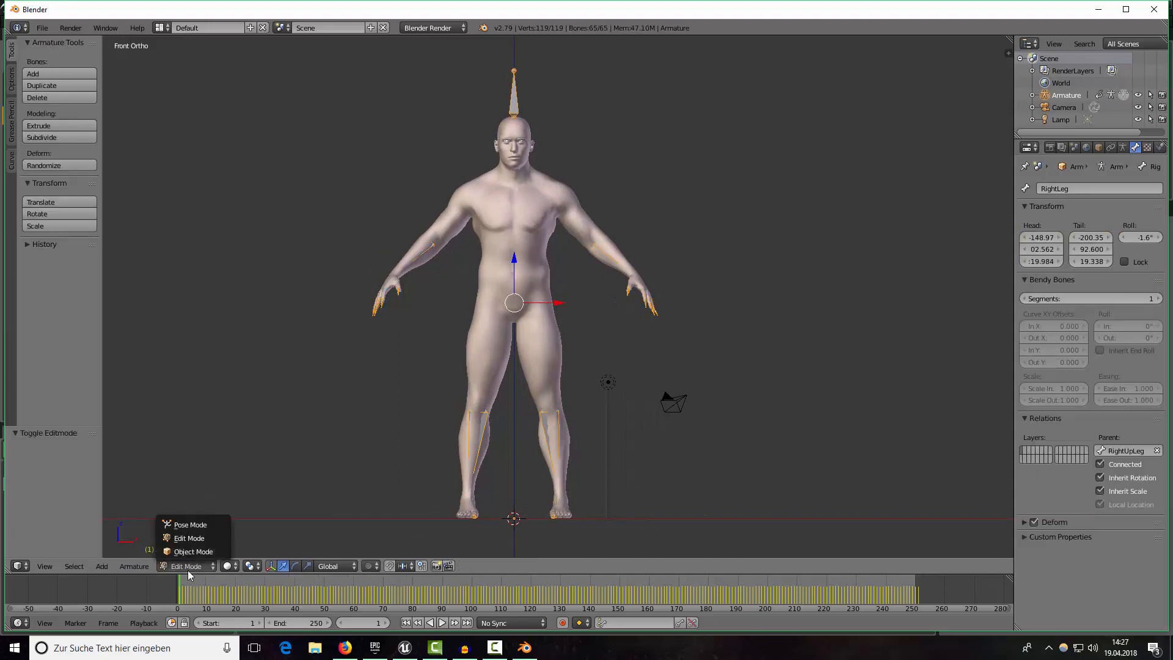
pyautogui.click(193, 551)
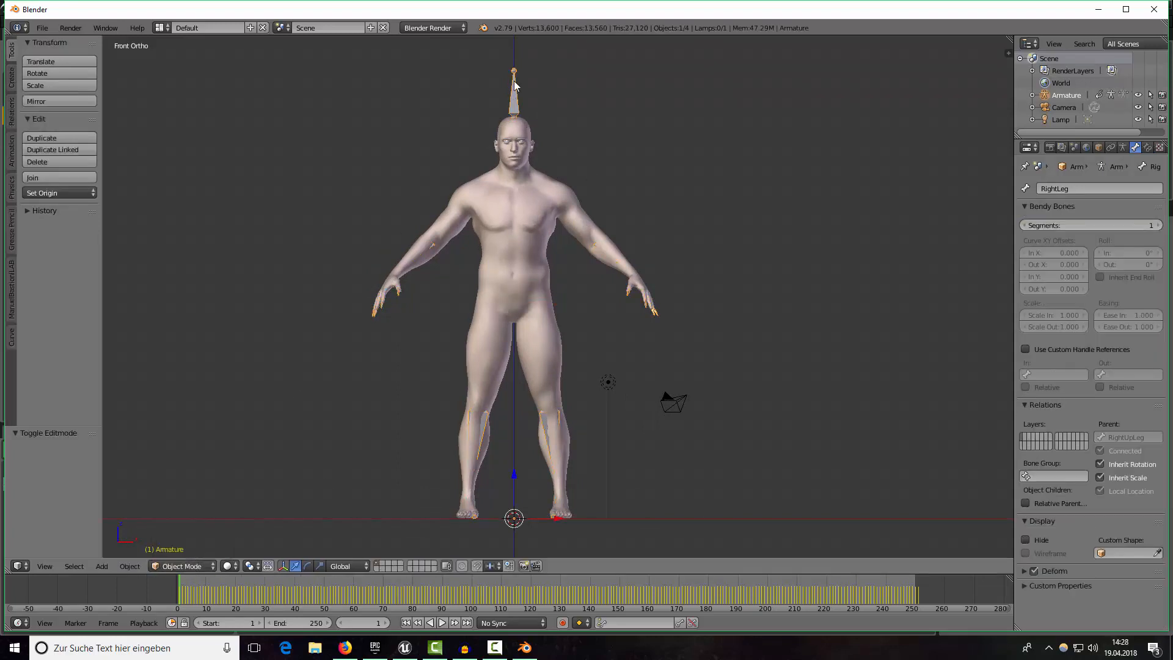
pyautogui.moveTo(563, 196)
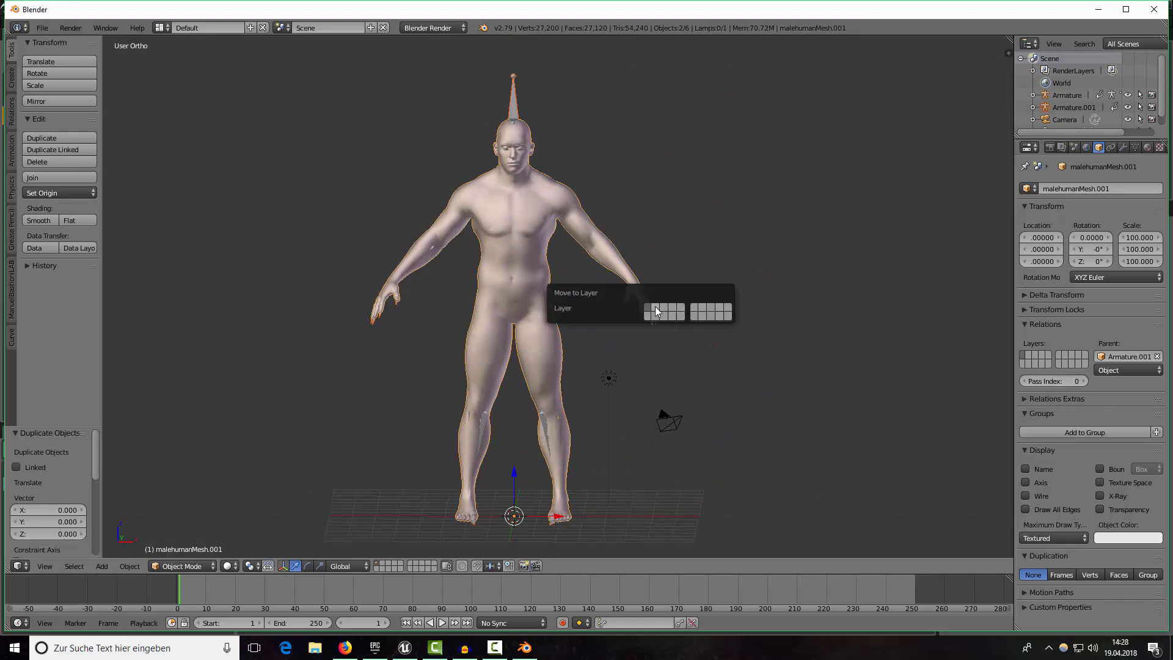
# Move the duplicated character to an empty layer and enter Edit Mode on the copy.
pyautogui.click(650, 312)
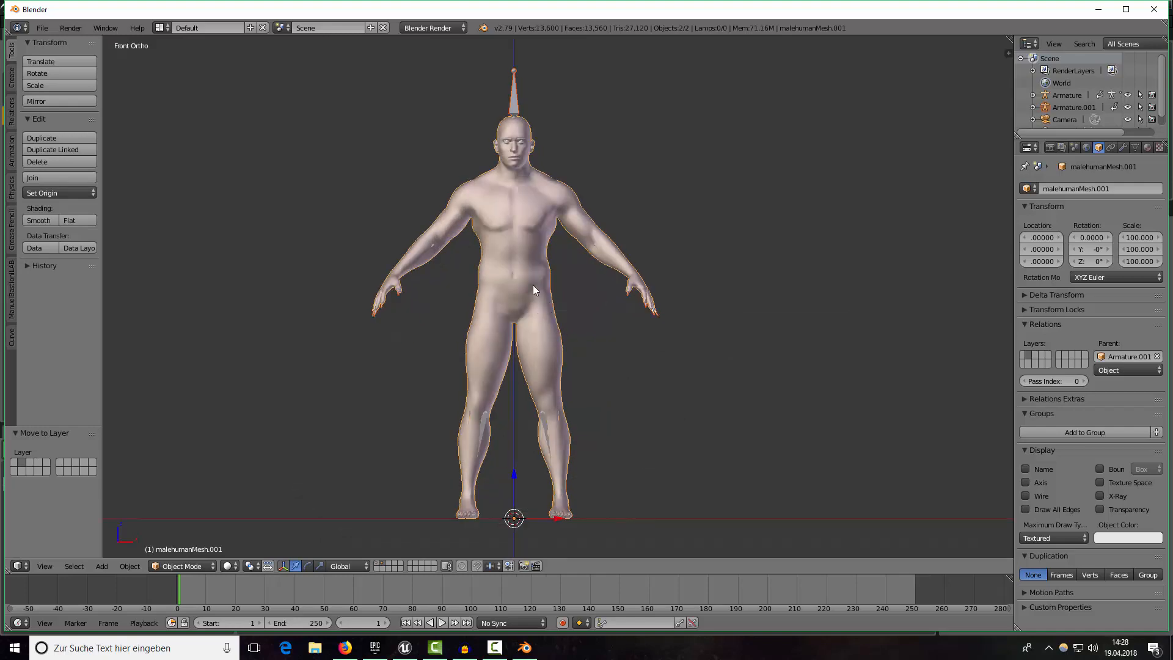
pyautogui.press('Tab')
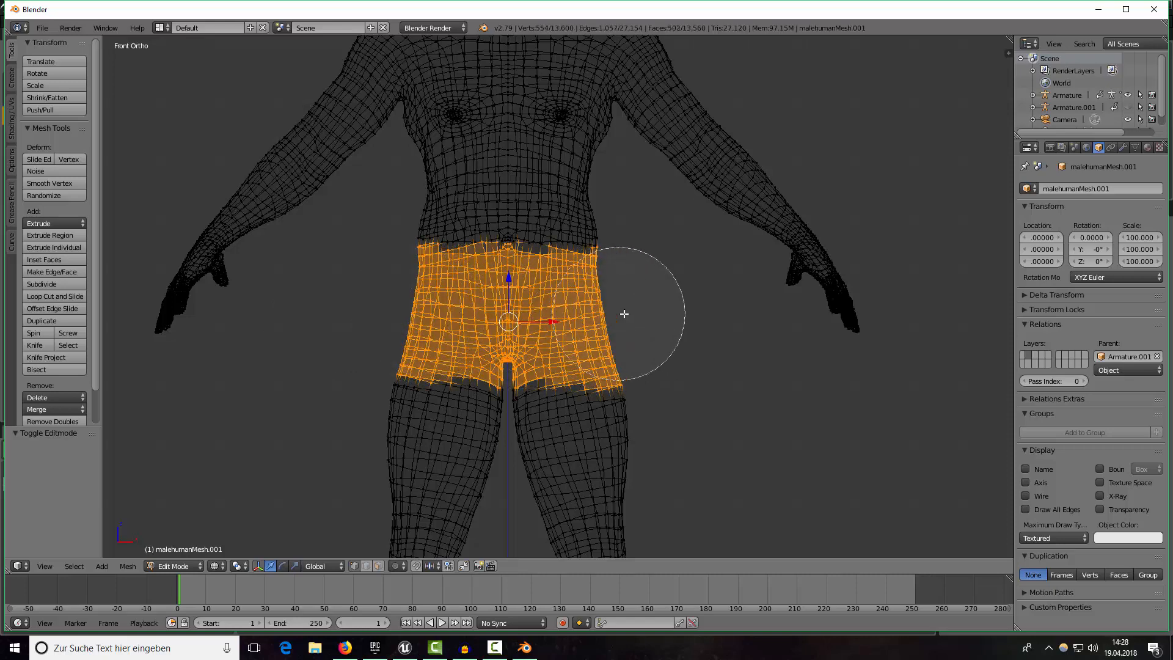
# Select the hip and upper-thigh faces, then invert the selection.
pyautogui.moveTo(624, 313); pyautogui.dragTo(575, 283)
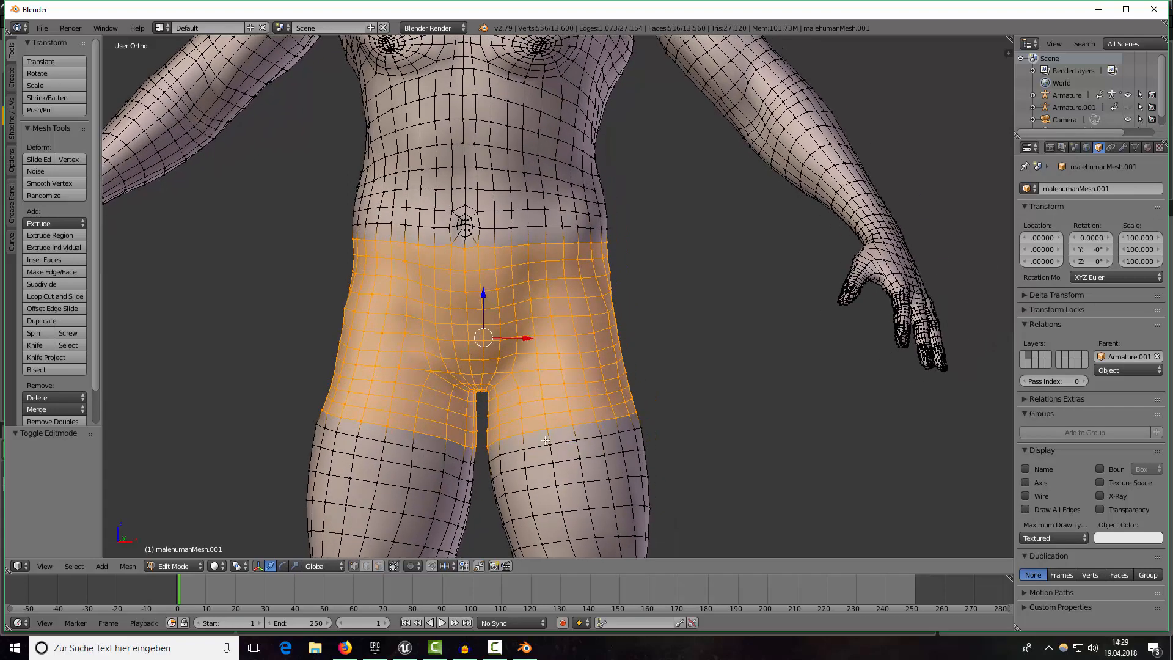
pyautogui.scroll(-3)
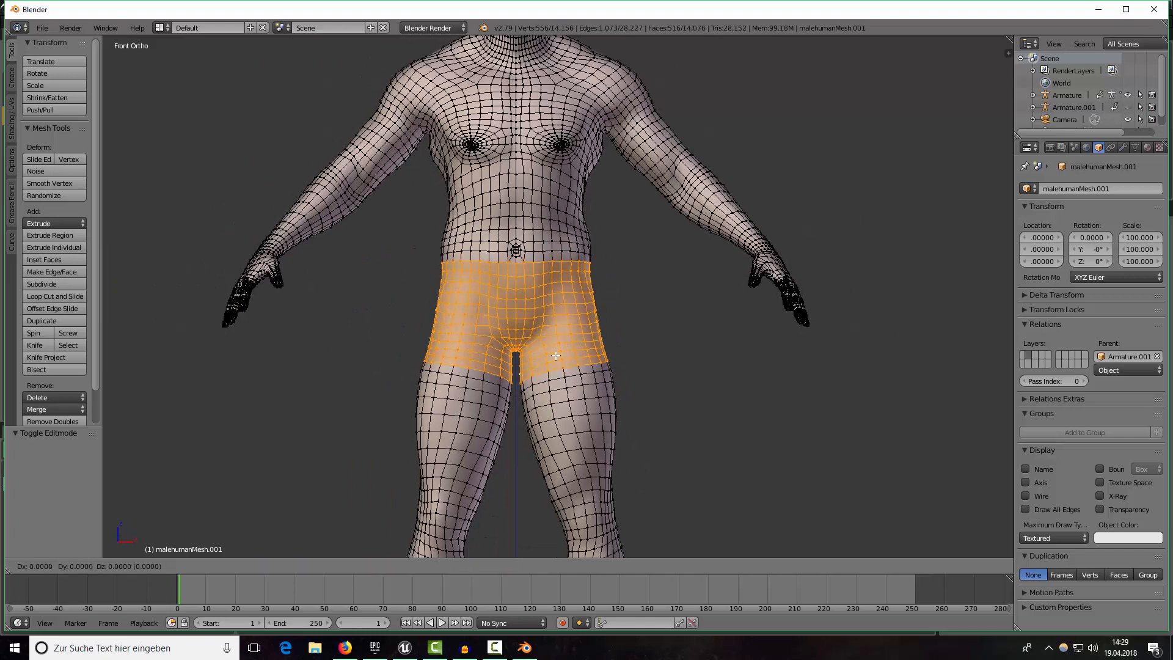
pyautogui.press('shift+d')
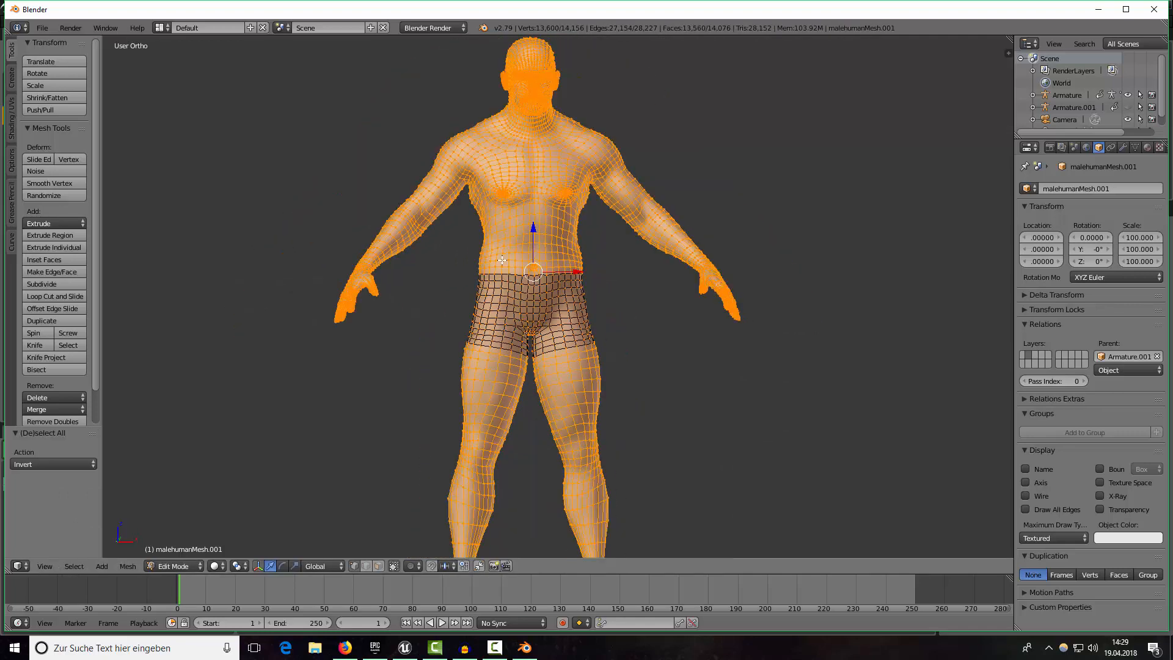
# Delete the selected vertices, leaving only the shorts piece.
pyautogui.press('x')
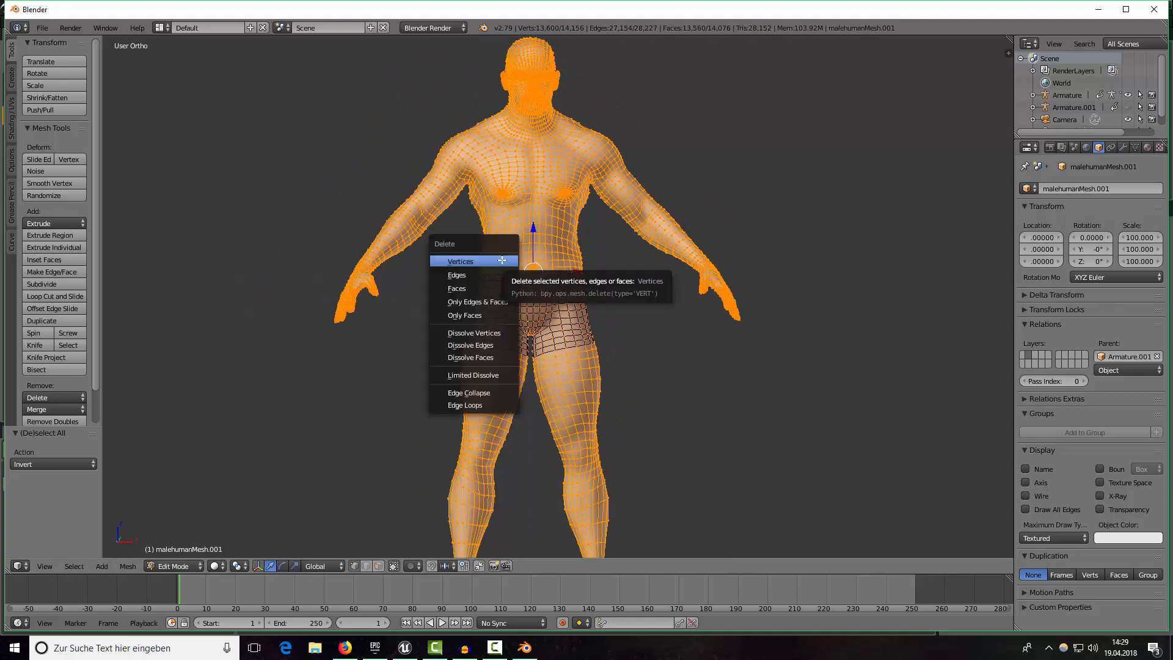
pyautogui.click(459, 260)
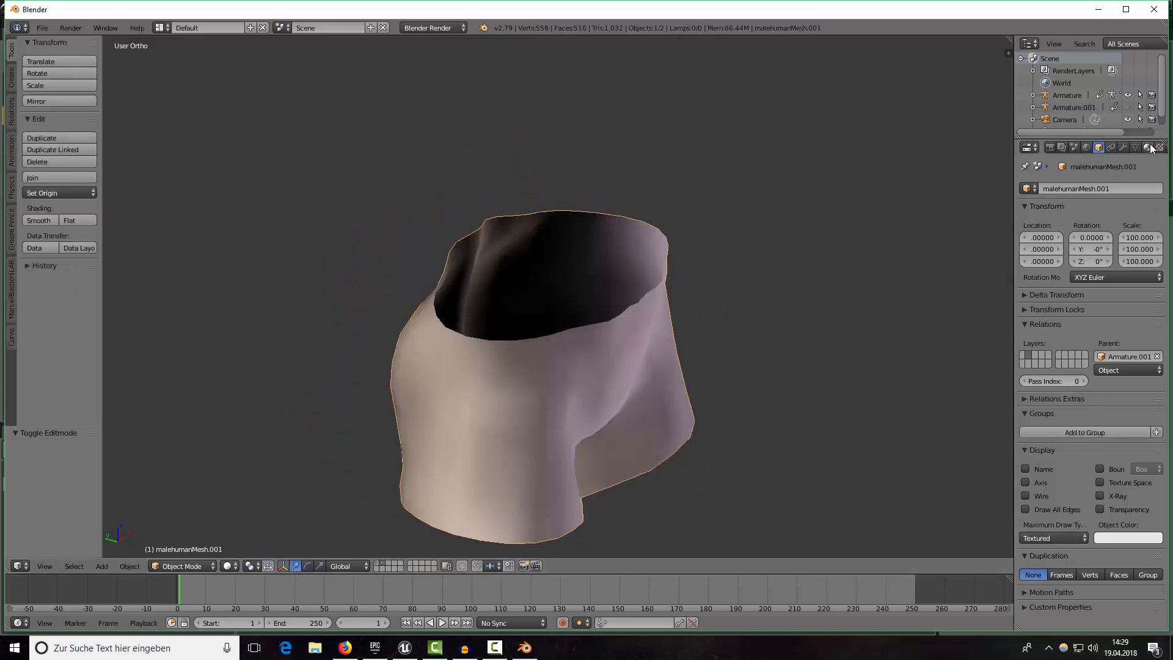
# Make the Shorts material's diffuse colour green and assign it to all shorts faces.
pyautogui.click(1149, 147)
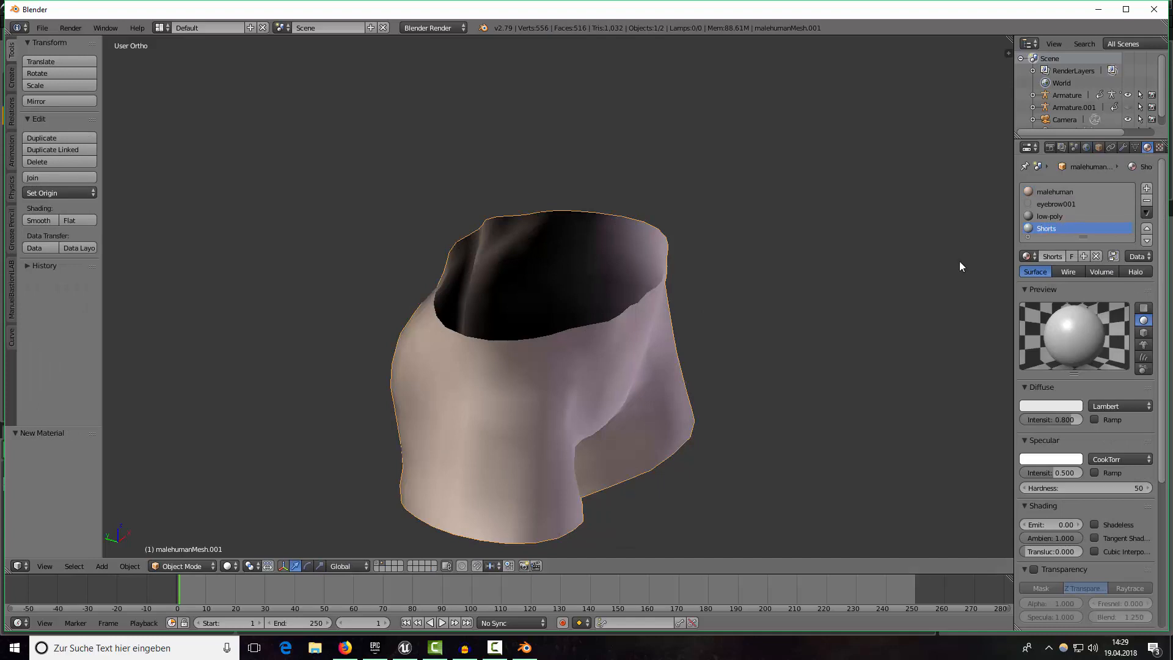
pyautogui.click(1049, 405)
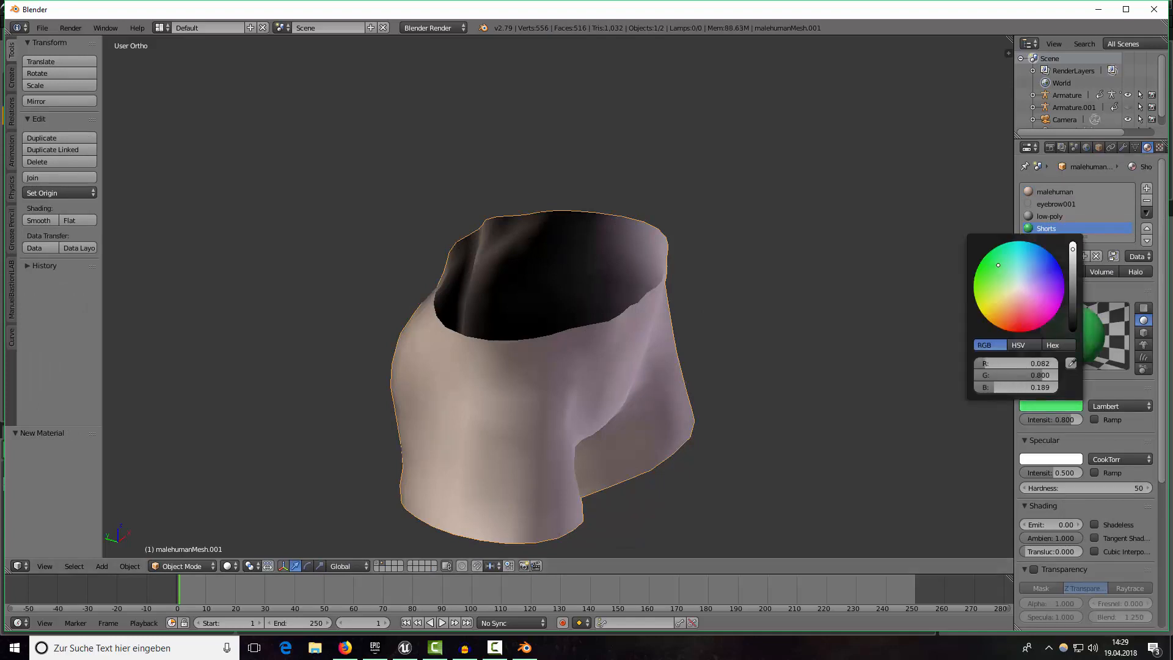
pyautogui.click(787, 302)
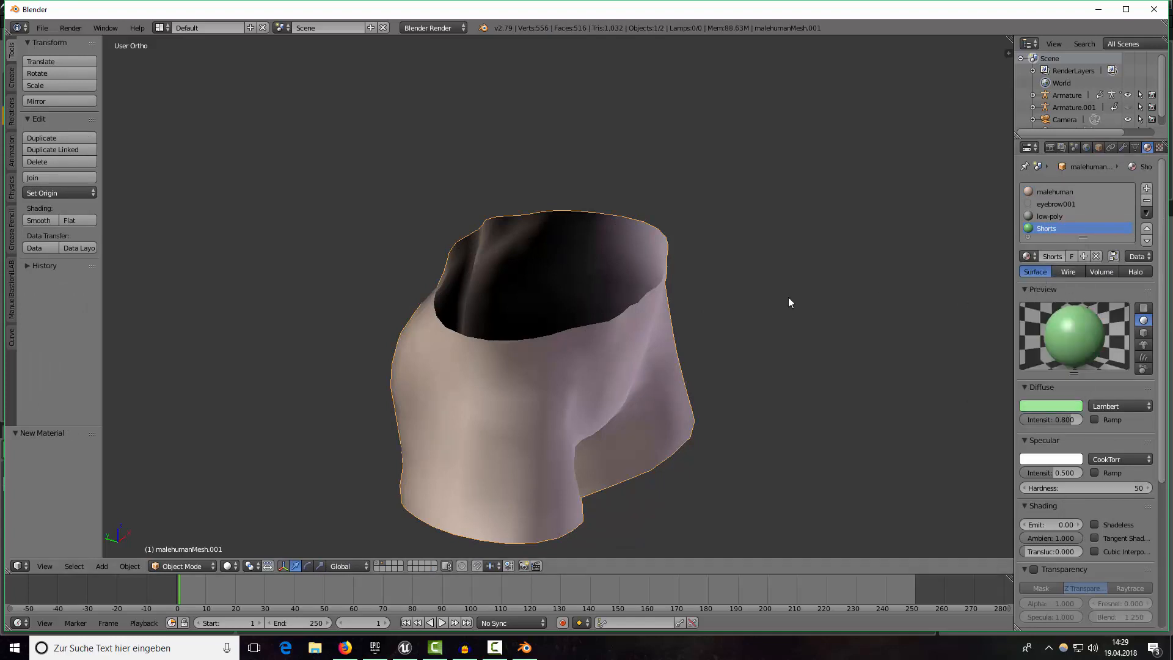
pyautogui.press('Tab')
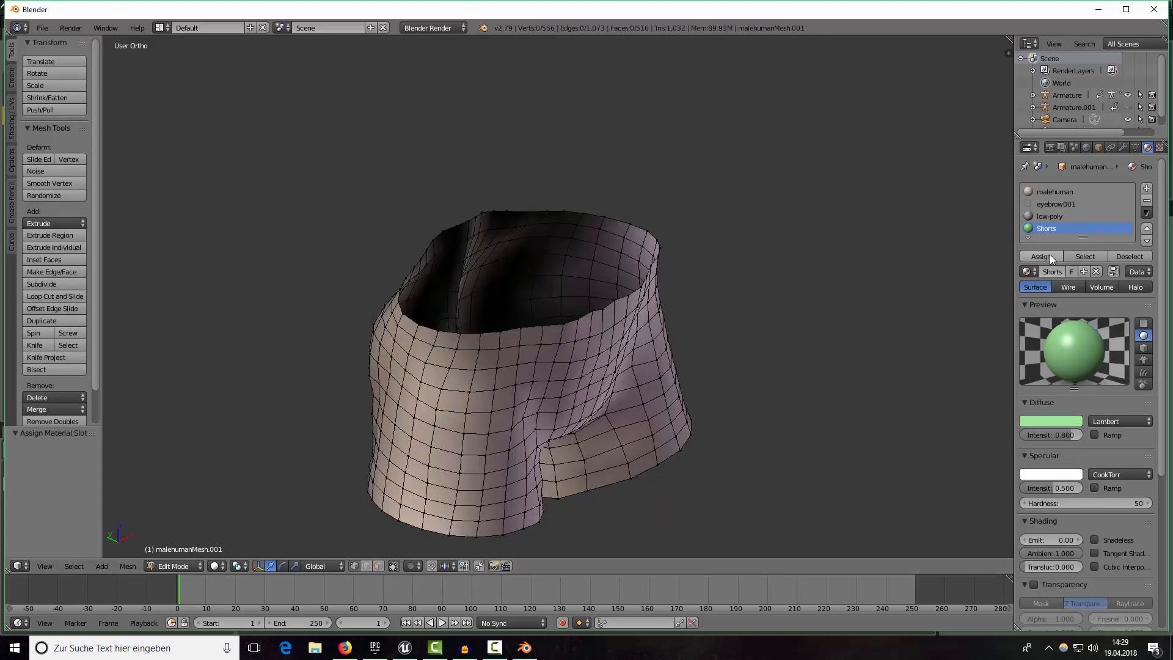
pyautogui.press('a')
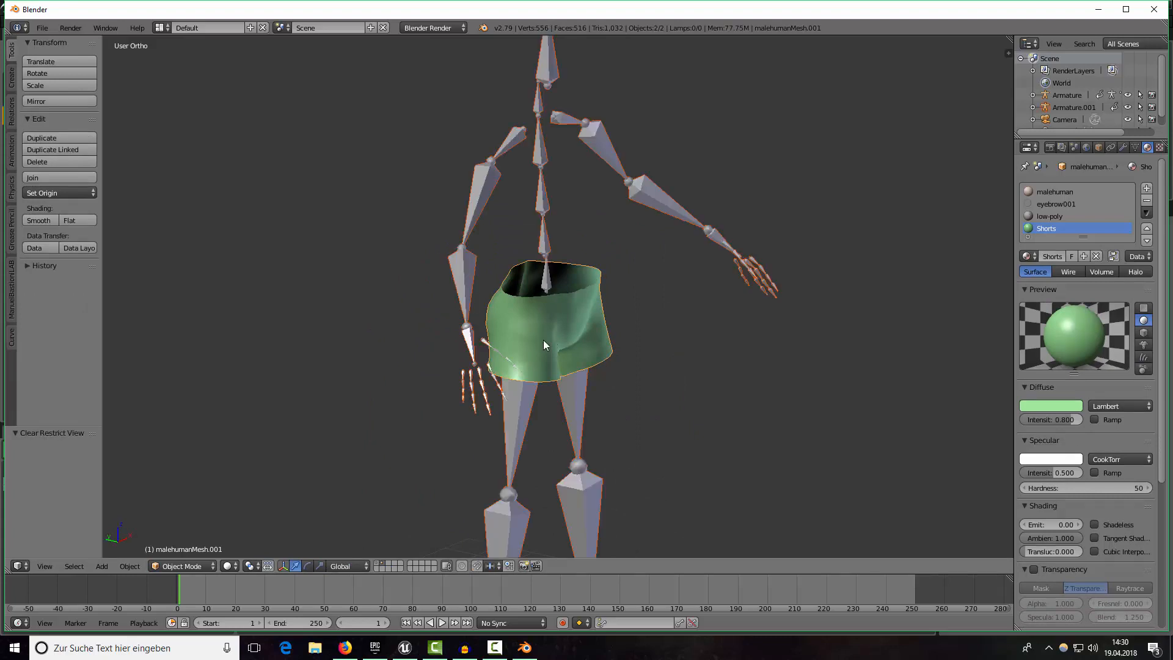
pyautogui.click(180, 565)
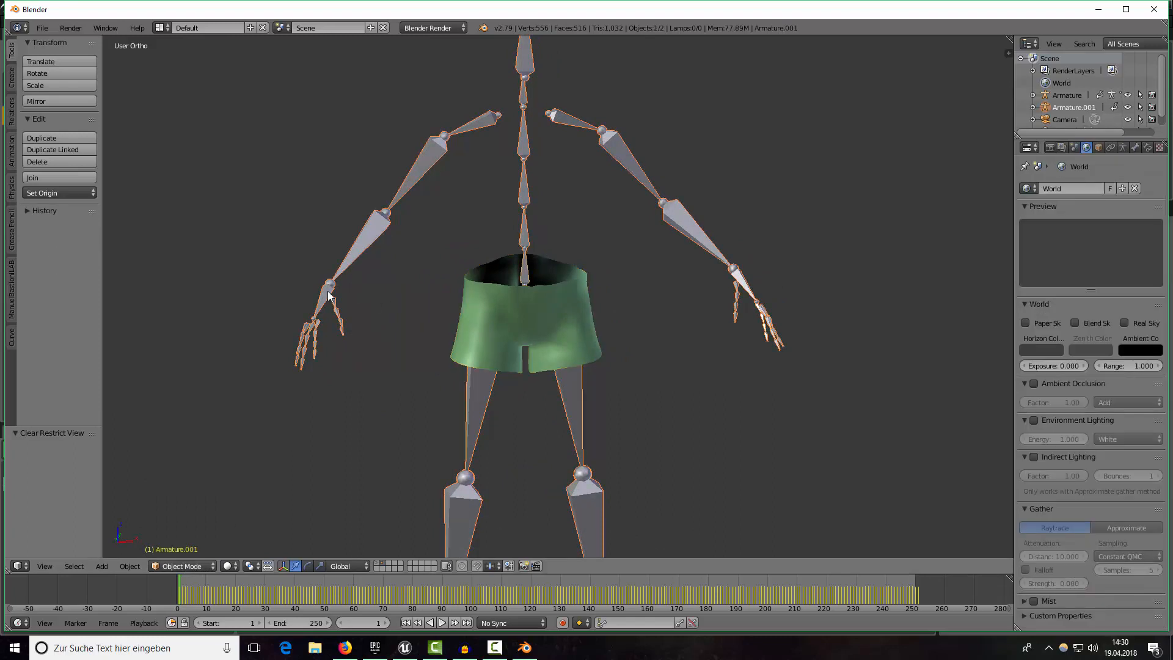
pyautogui.moveTo(334, 471)
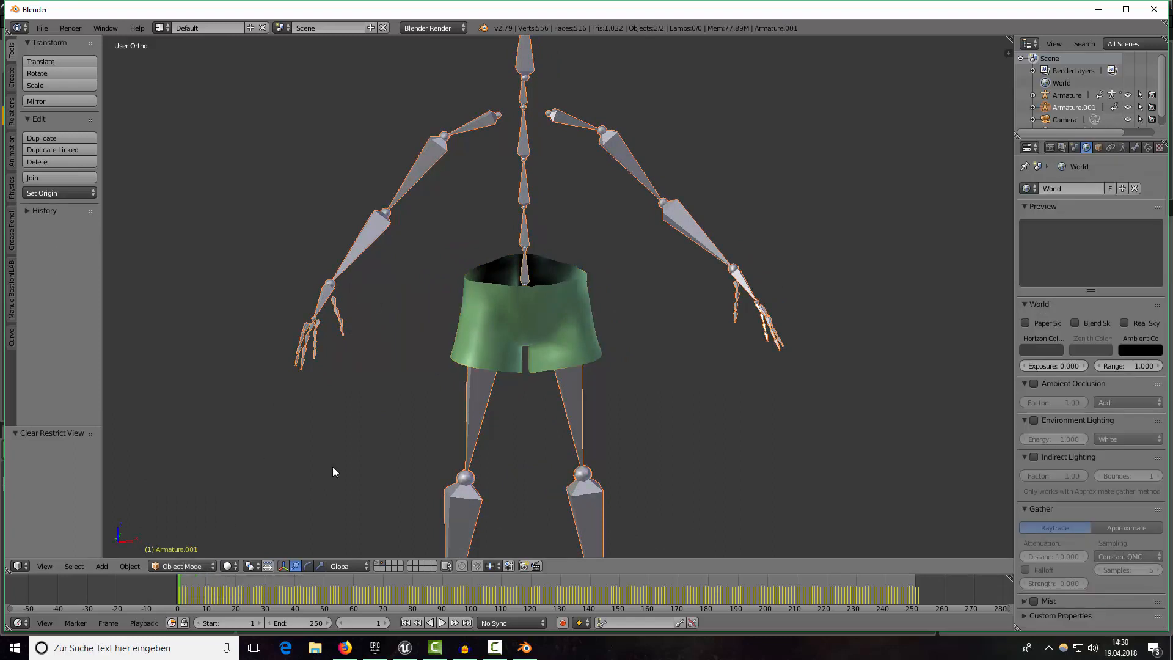
# Jump to frame 0 and put the duplicate armature into Pose Mode.
pyautogui.click(442, 622)
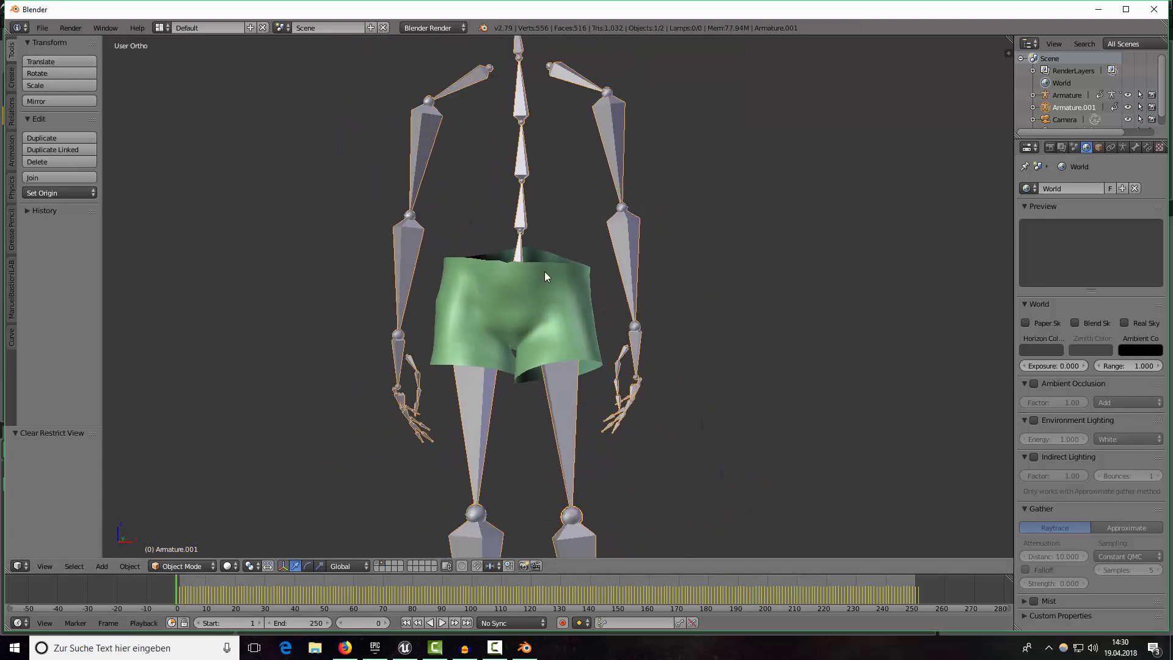
pyautogui.click(150, 565)
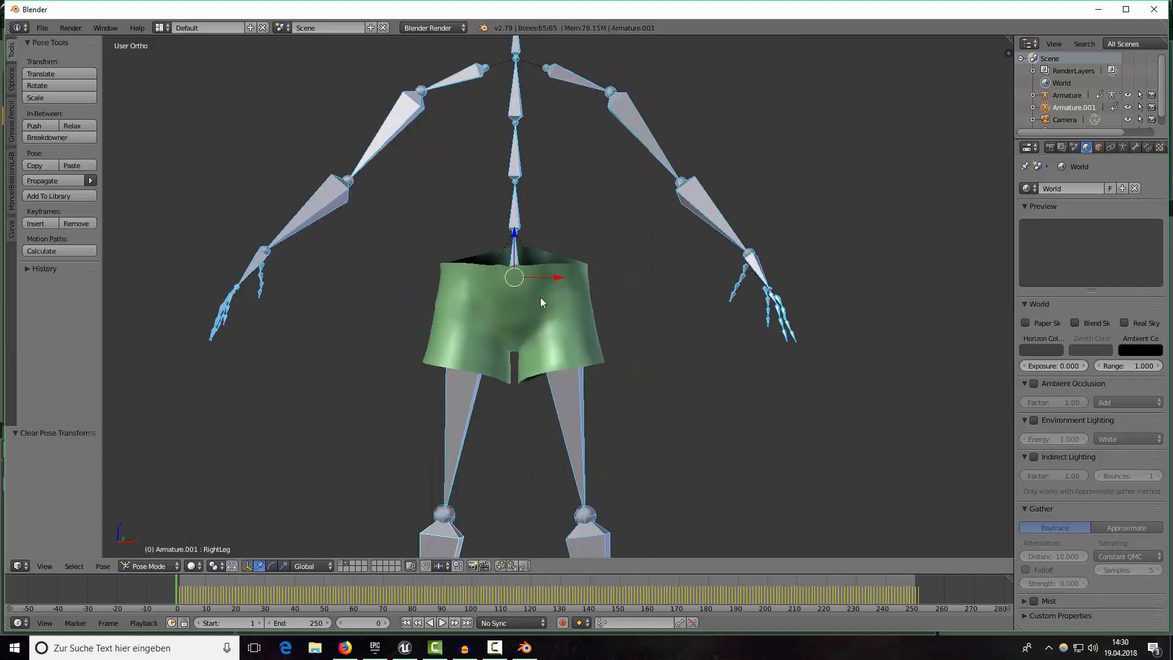
pyautogui.click(147, 566)
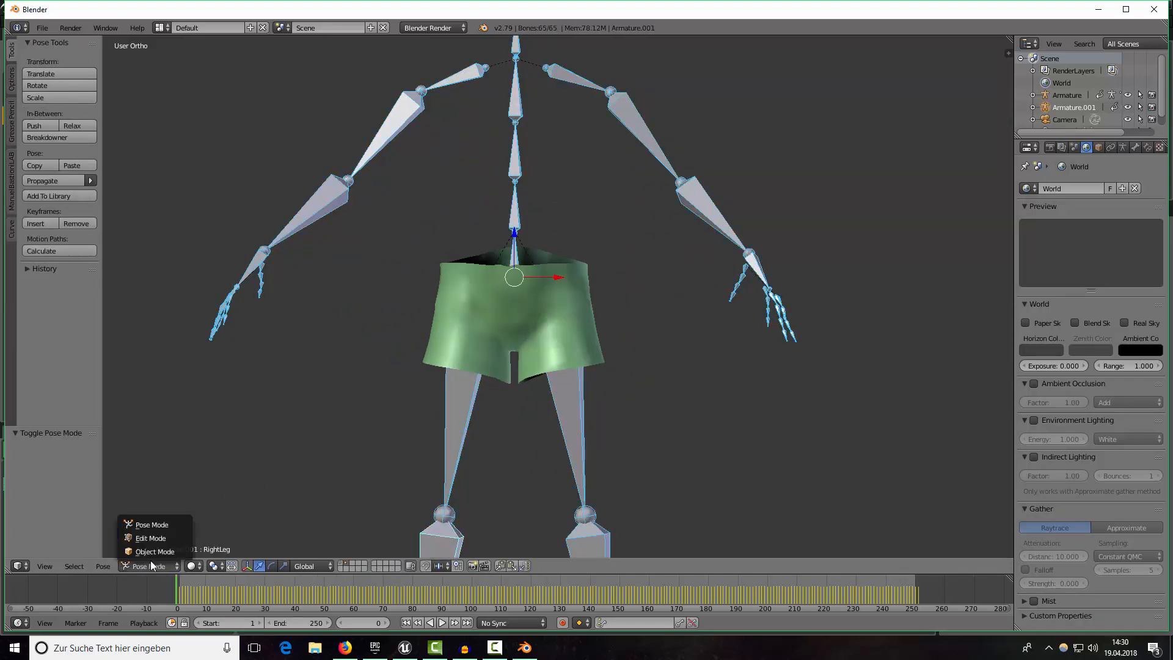
# Return to Object Mode and hide the second body mesh.
pyautogui.click(154, 551)
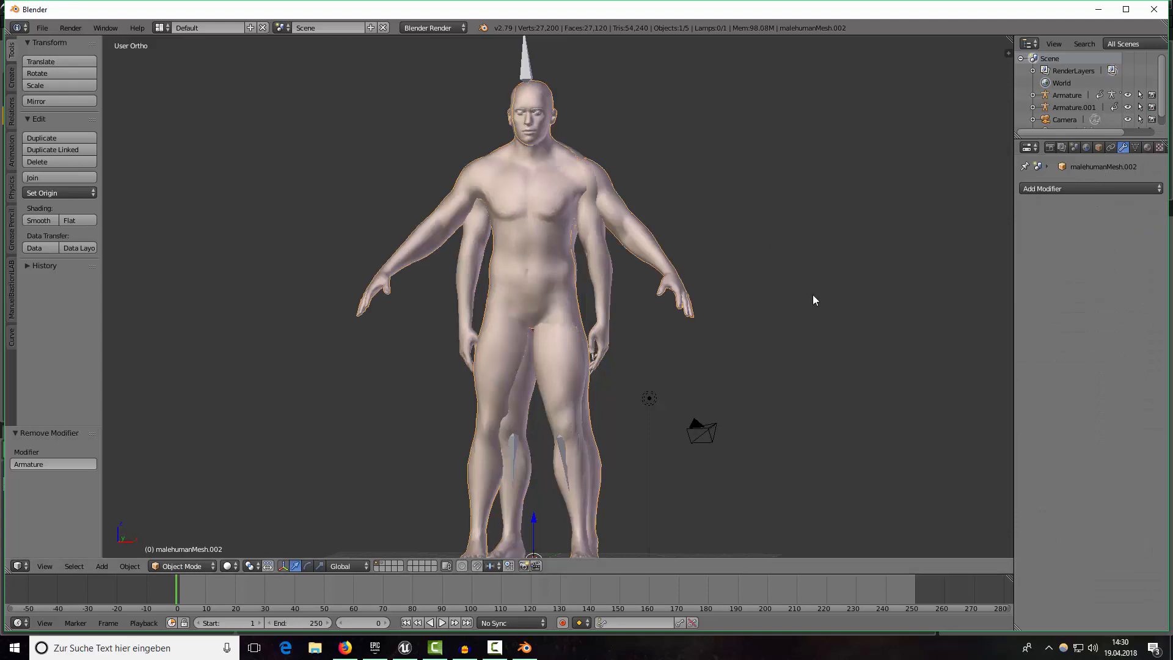
pyautogui.press('m')
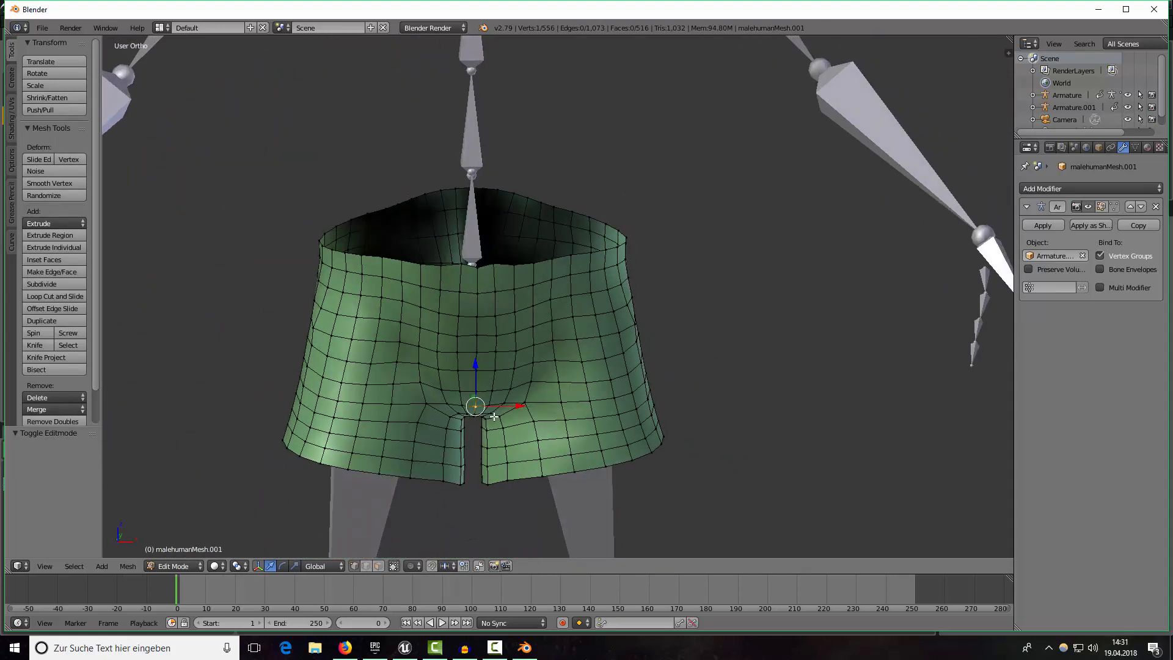
# Enable Connected proportional editing and inflate the shorts outward with Shrink/Fatten.
pyautogui.click(416, 566)
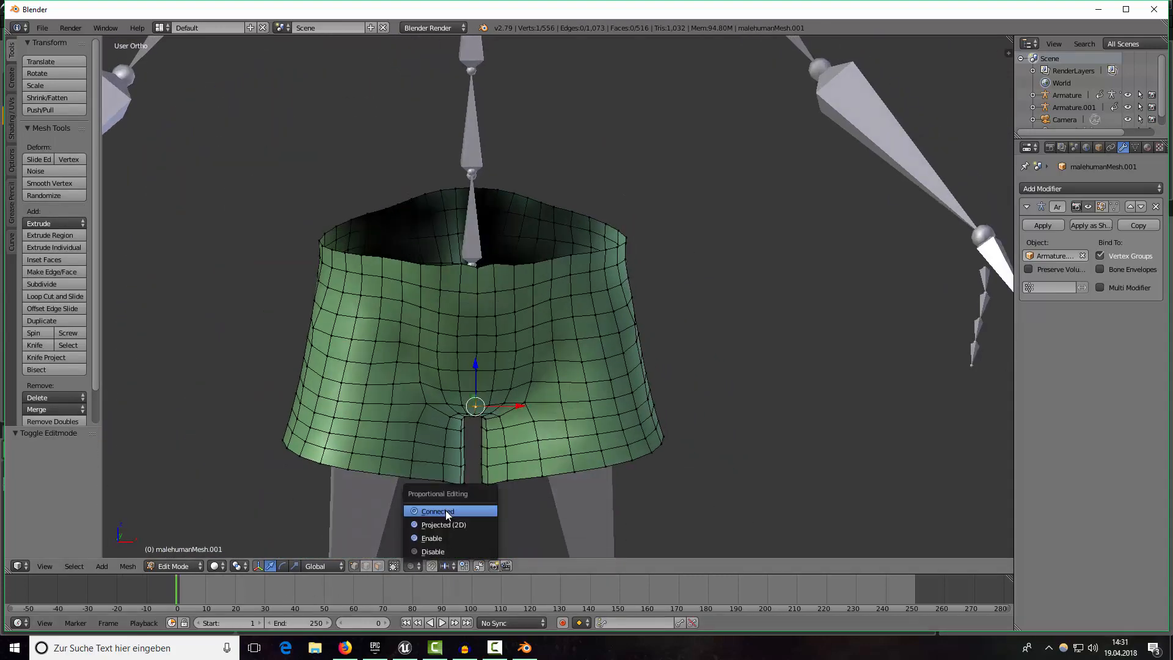
pyautogui.click(437, 511)
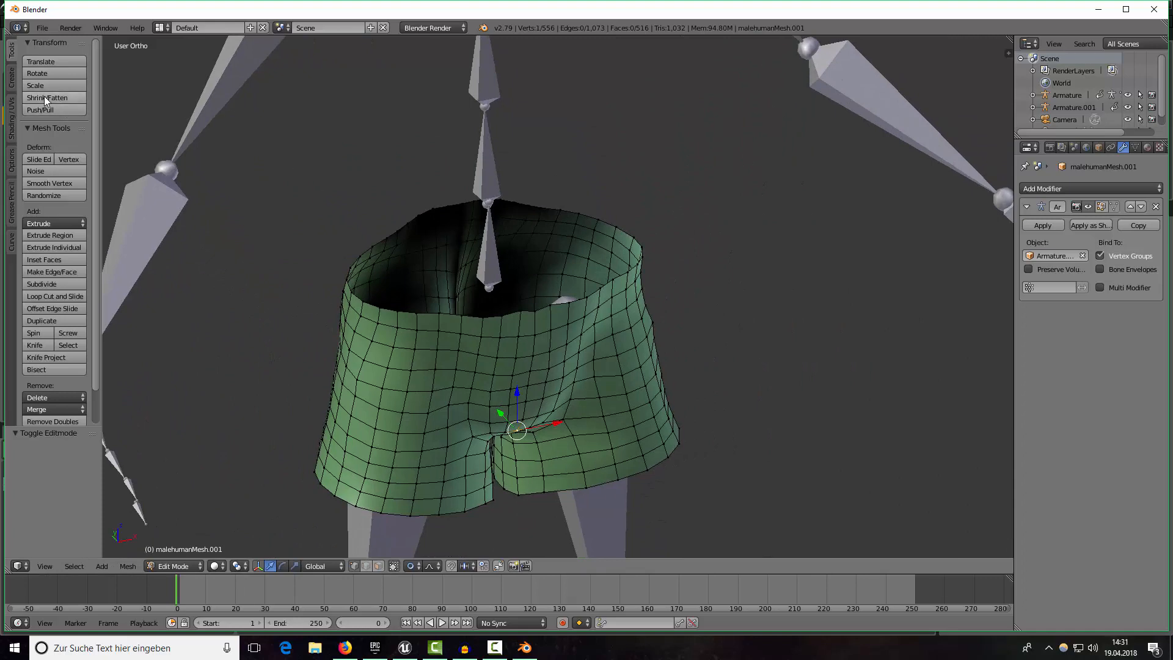
pyautogui.click(47, 97)
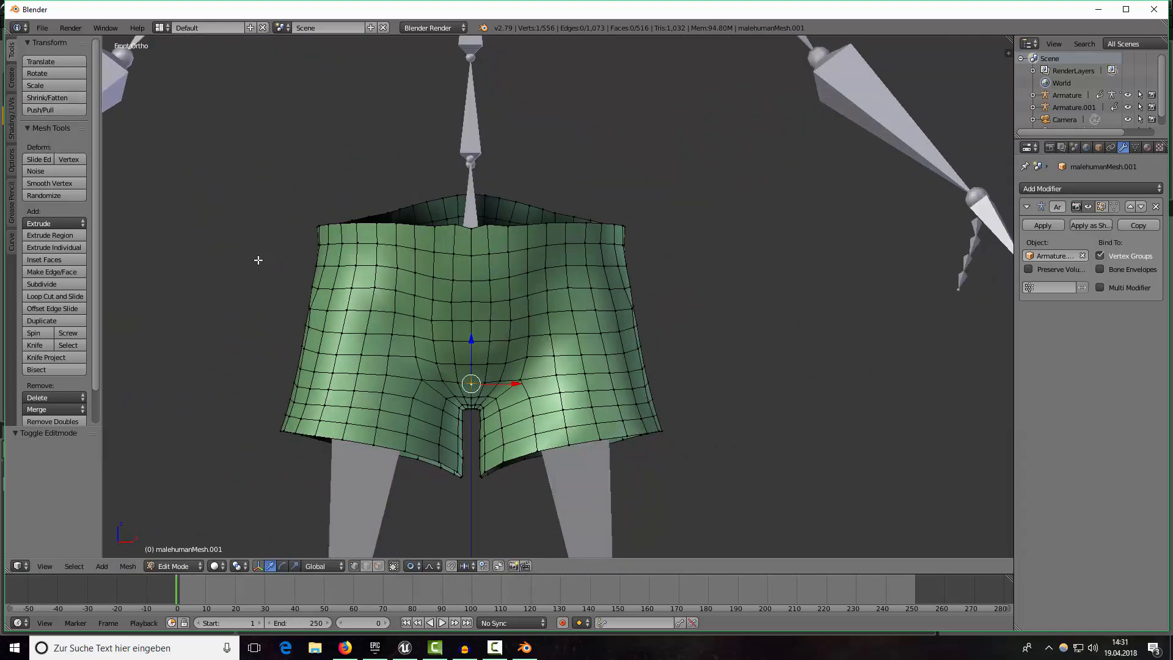
pyautogui.click(47, 97)
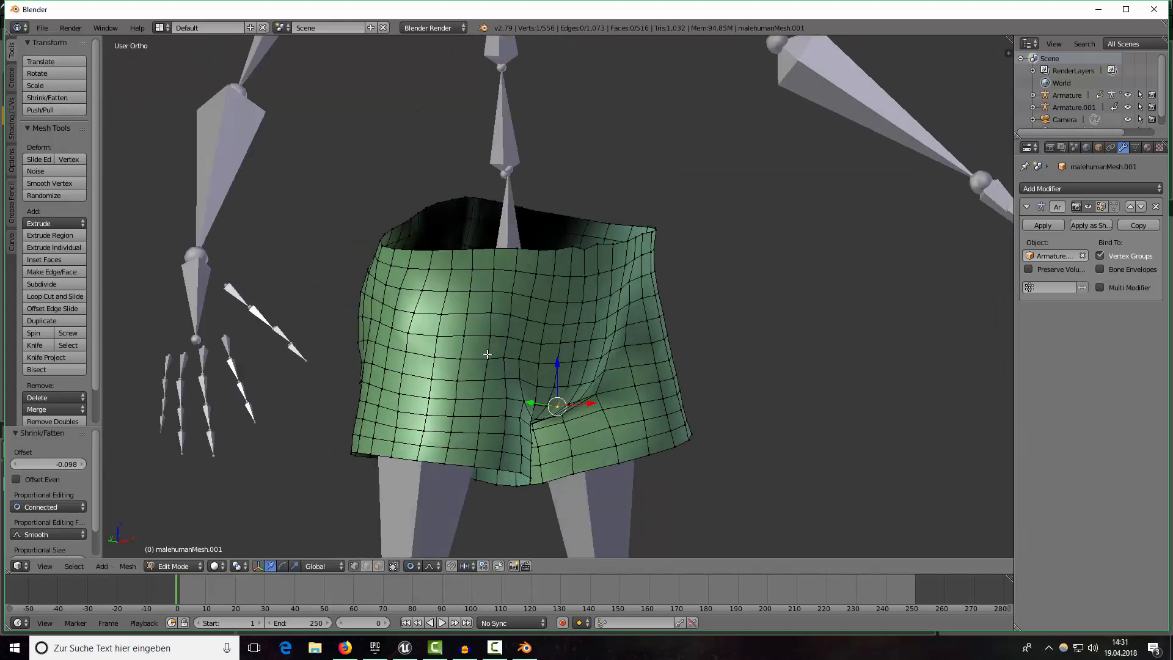
pyautogui.press('Tab')
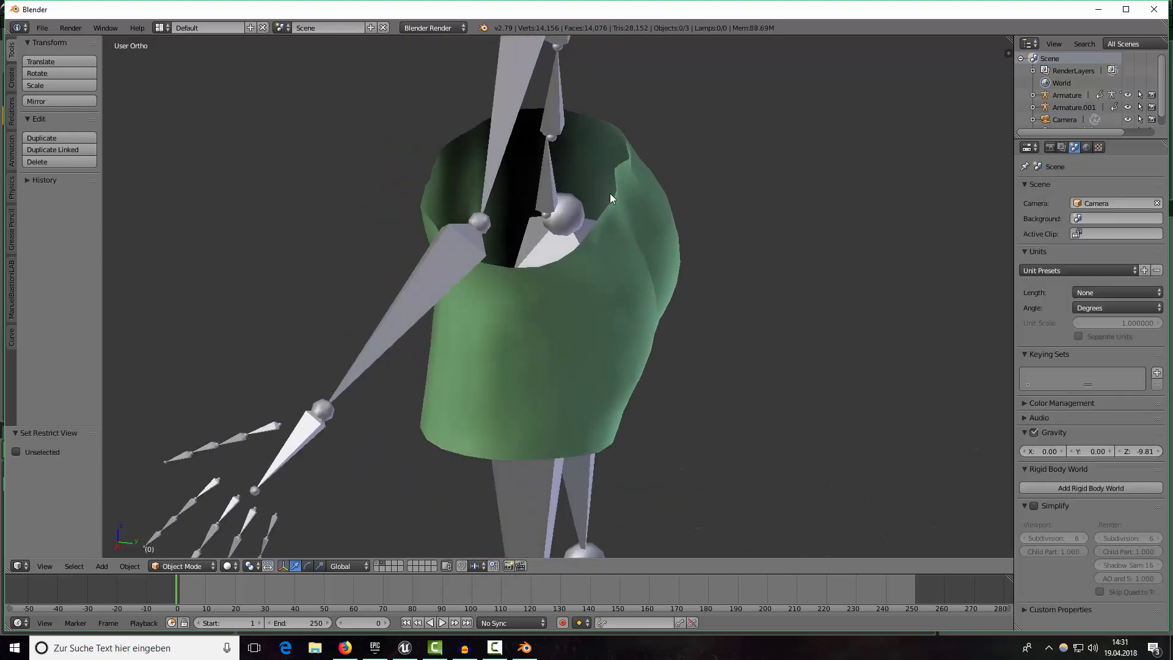
# Push the shorts out slightly more and nudge the back vertices into shape.
pyautogui.press('Tab')
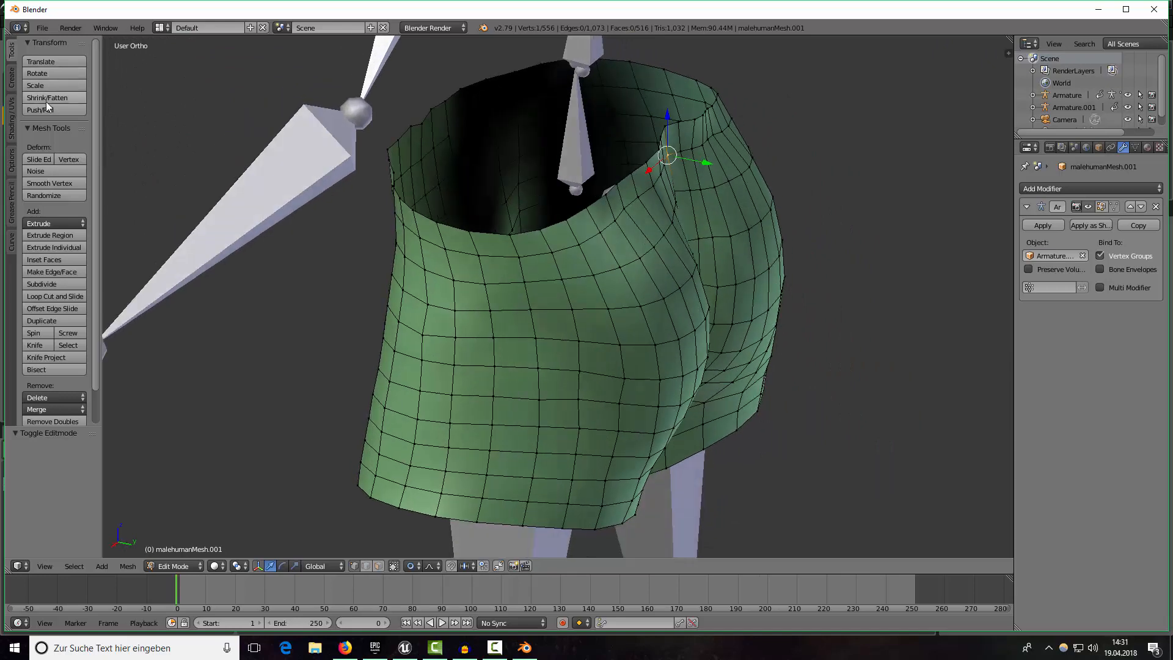
pyautogui.click(46, 97)
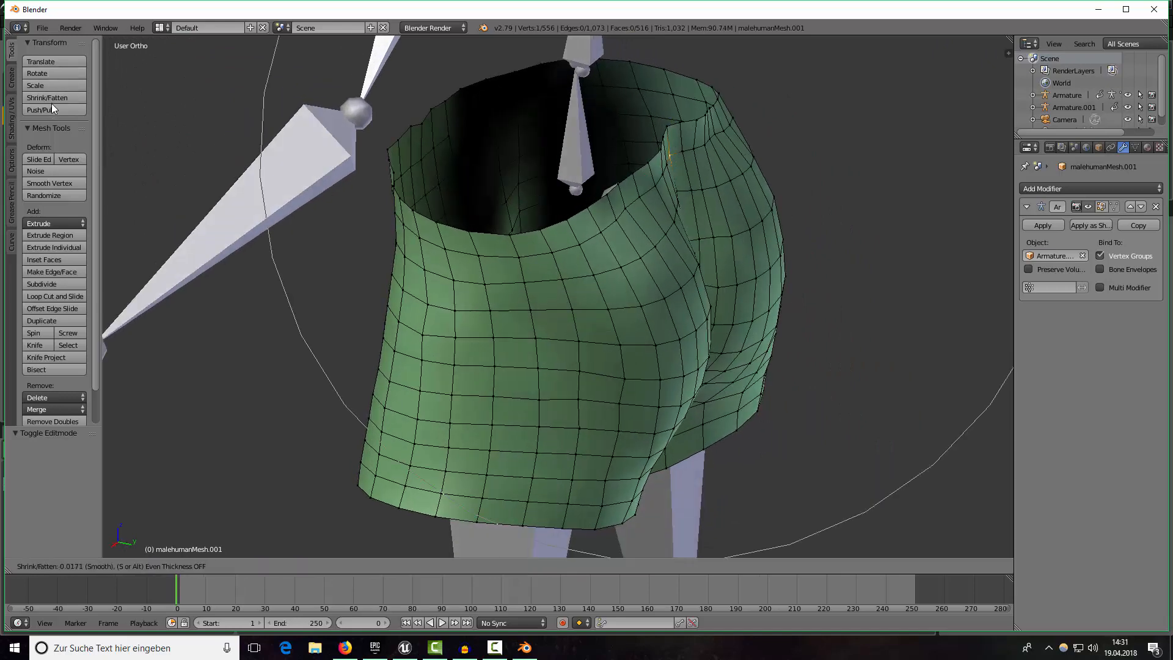
pyautogui.press('Tab')
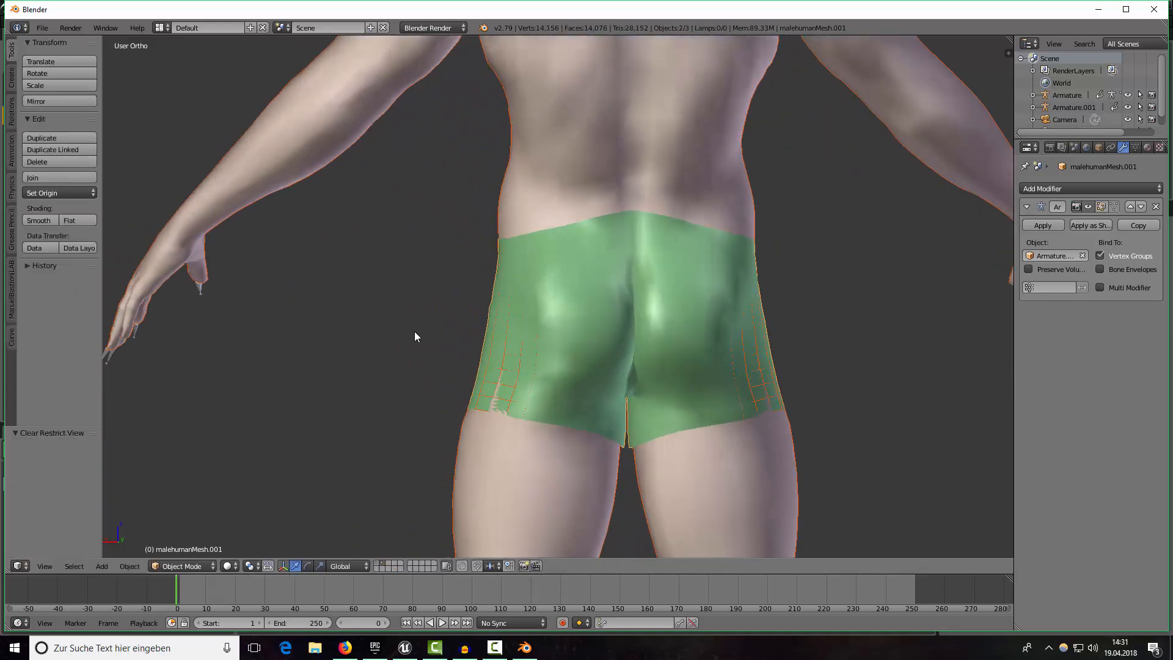
pyautogui.press('Tab')
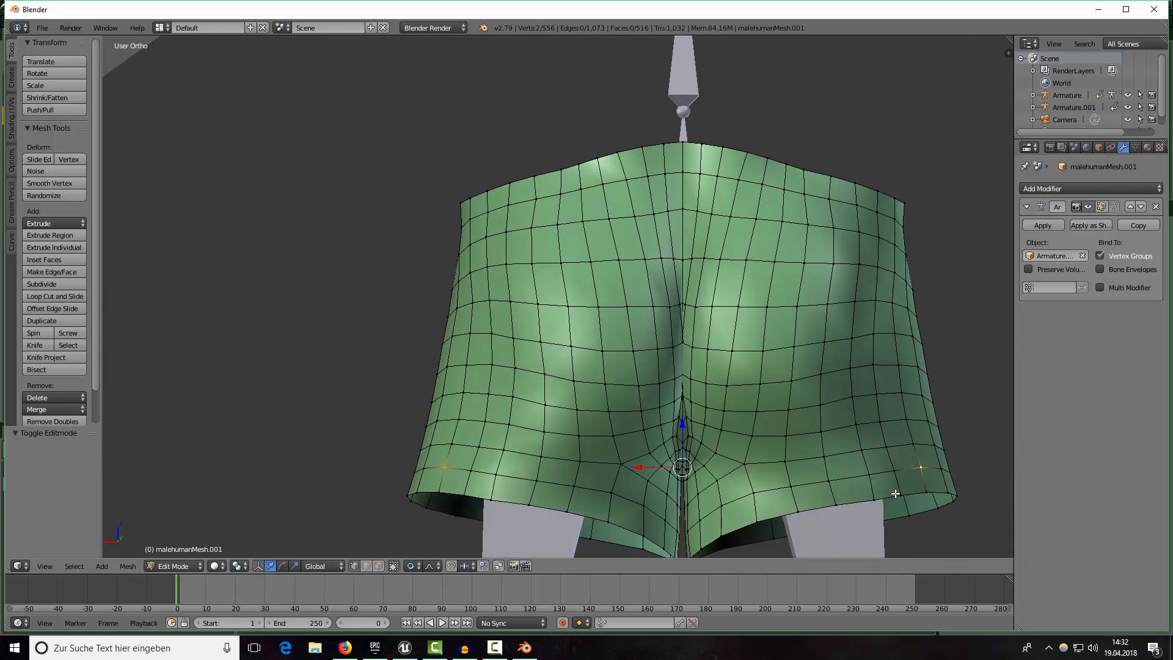
pyautogui.moveTo(681, 466); pyautogui.dragTo(904, 506)
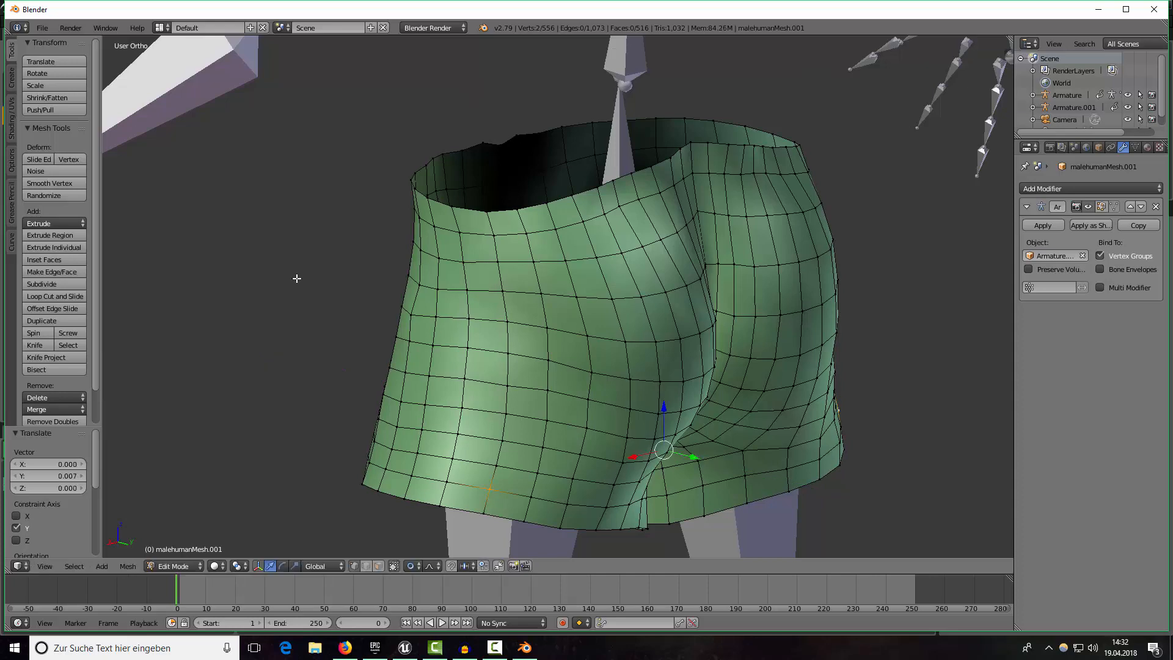
pyautogui.press('Tab')
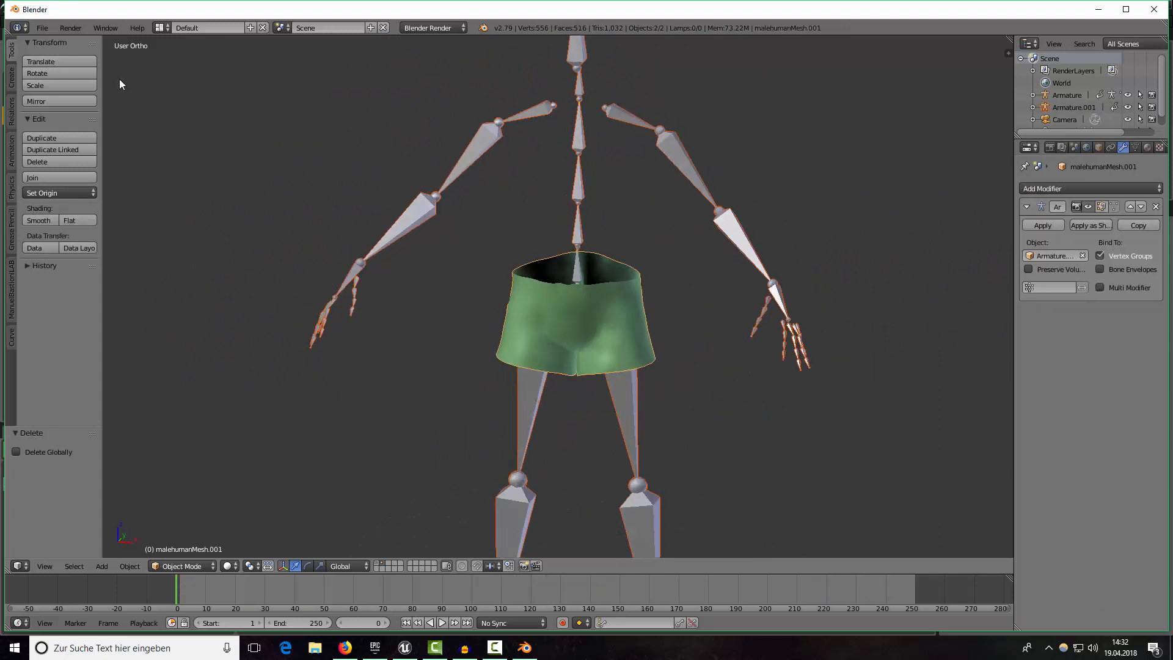
# Open the File menu to export the remaining shorts and skeleton.
pyautogui.click(42, 27)
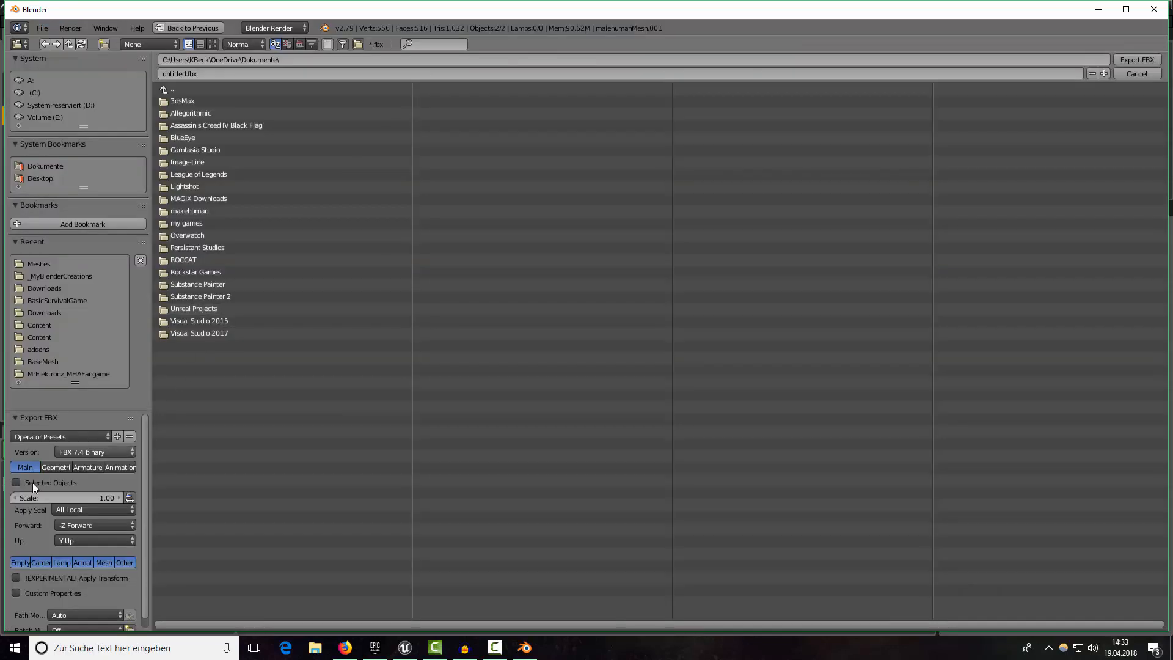
# Set FBX export to selected mesh and armature objects, with Add Leaf Bones off.
pyautogui.click(17, 482)
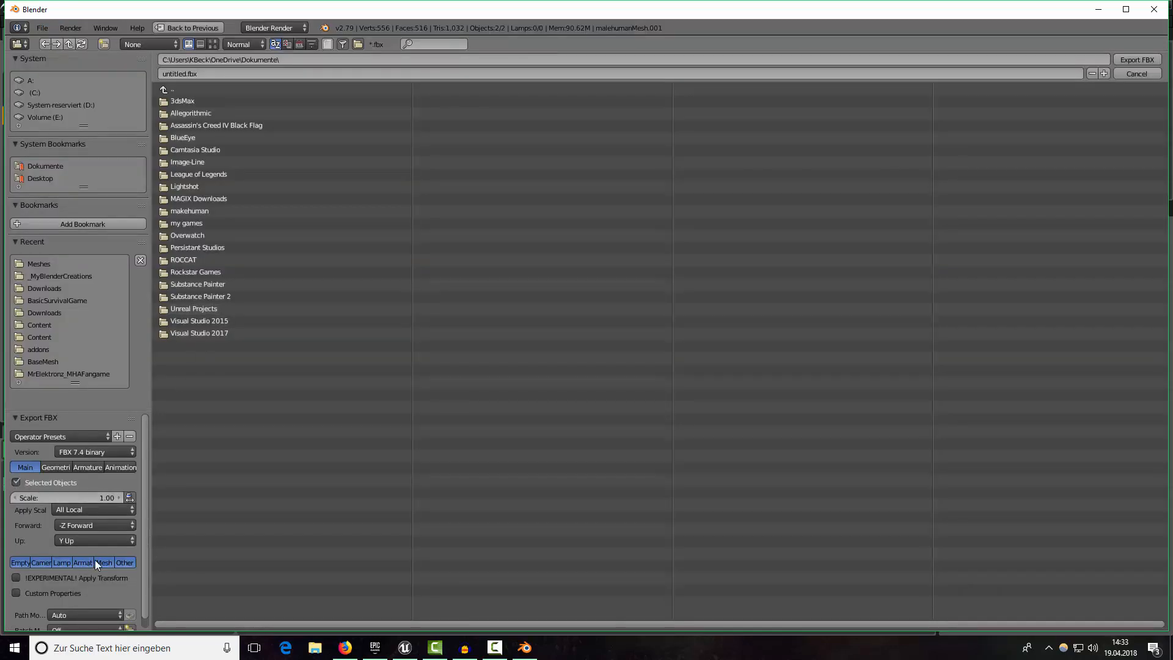
pyautogui.click(104, 562)
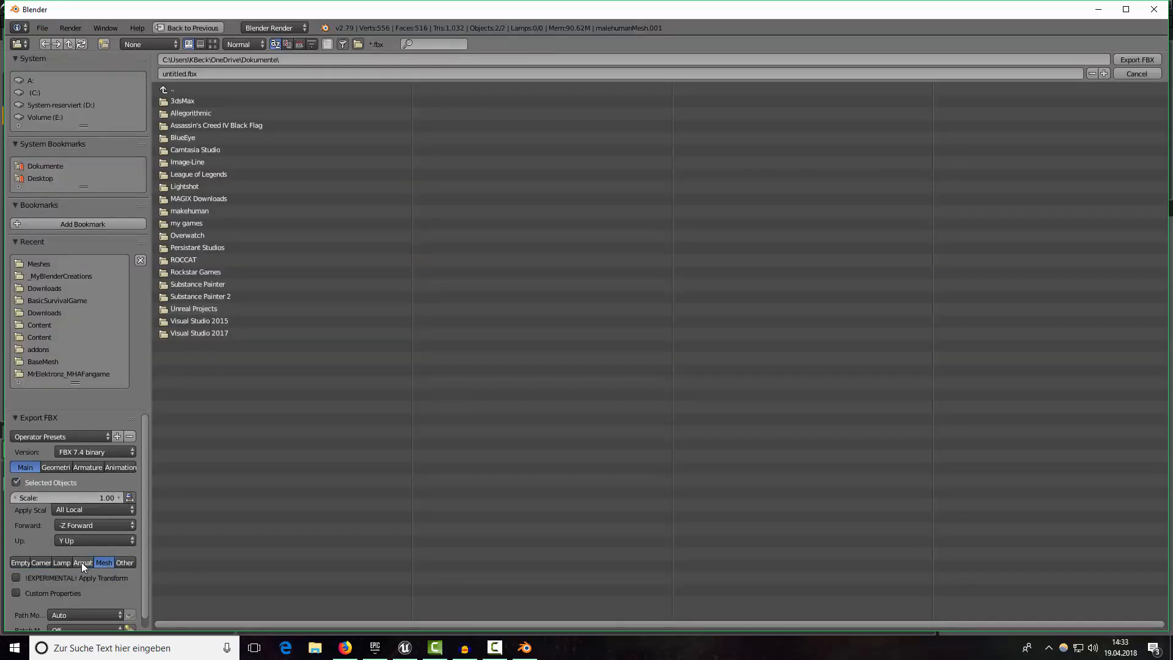
pyautogui.click(83, 562)
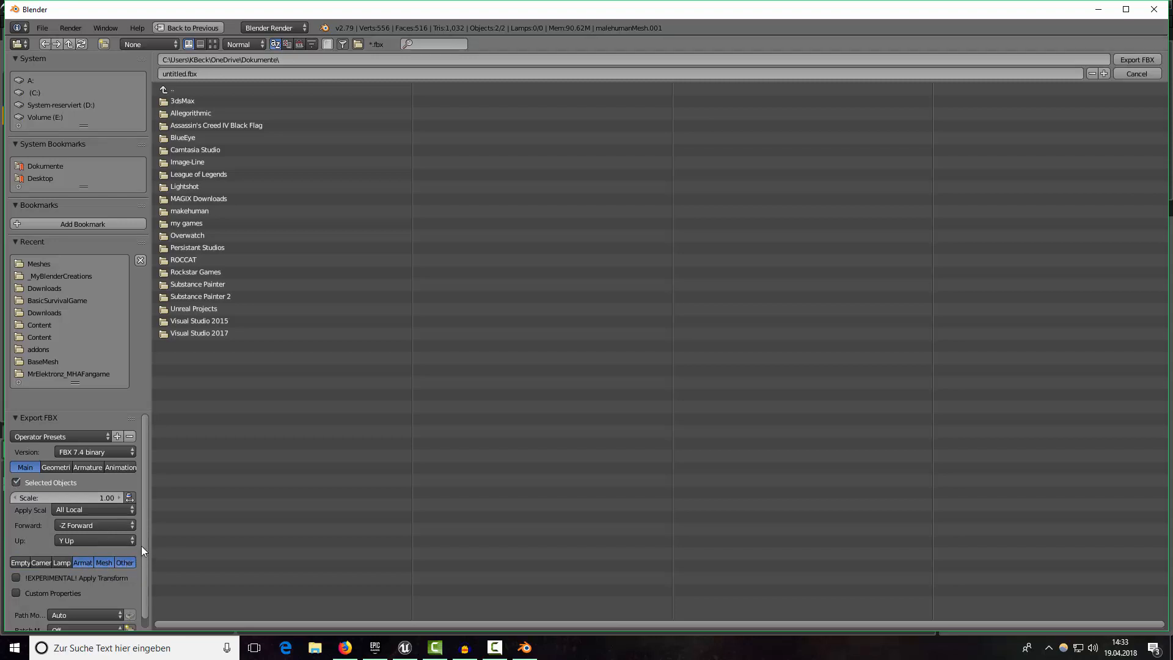
pyautogui.click(61, 467)
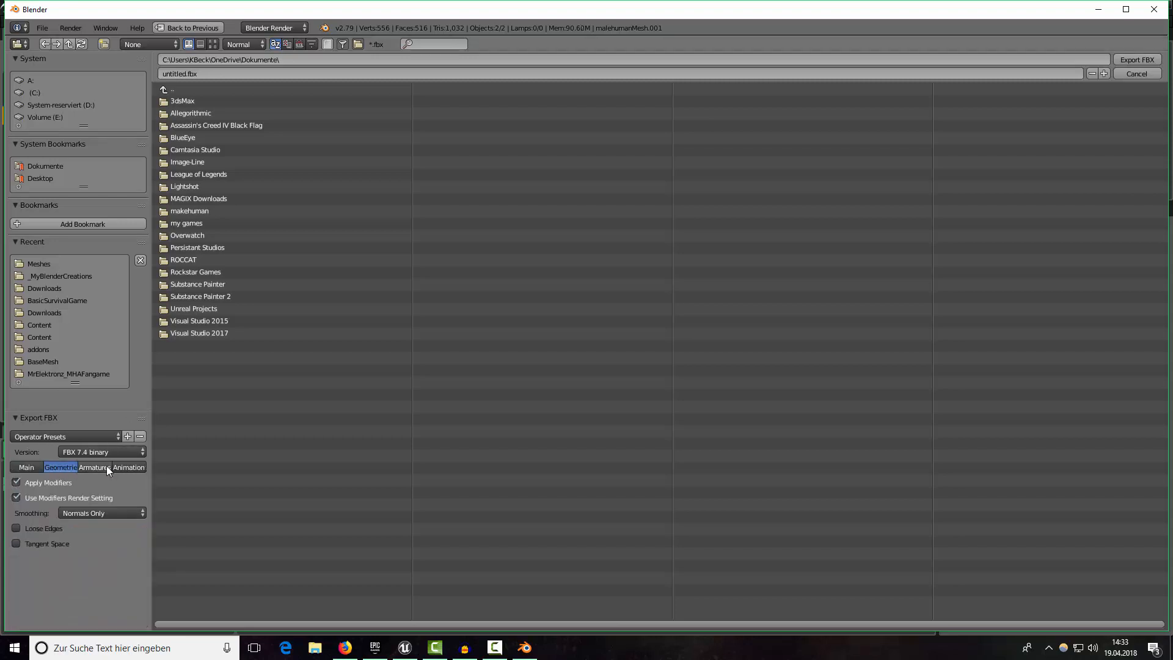
pyautogui.click(94, 466)
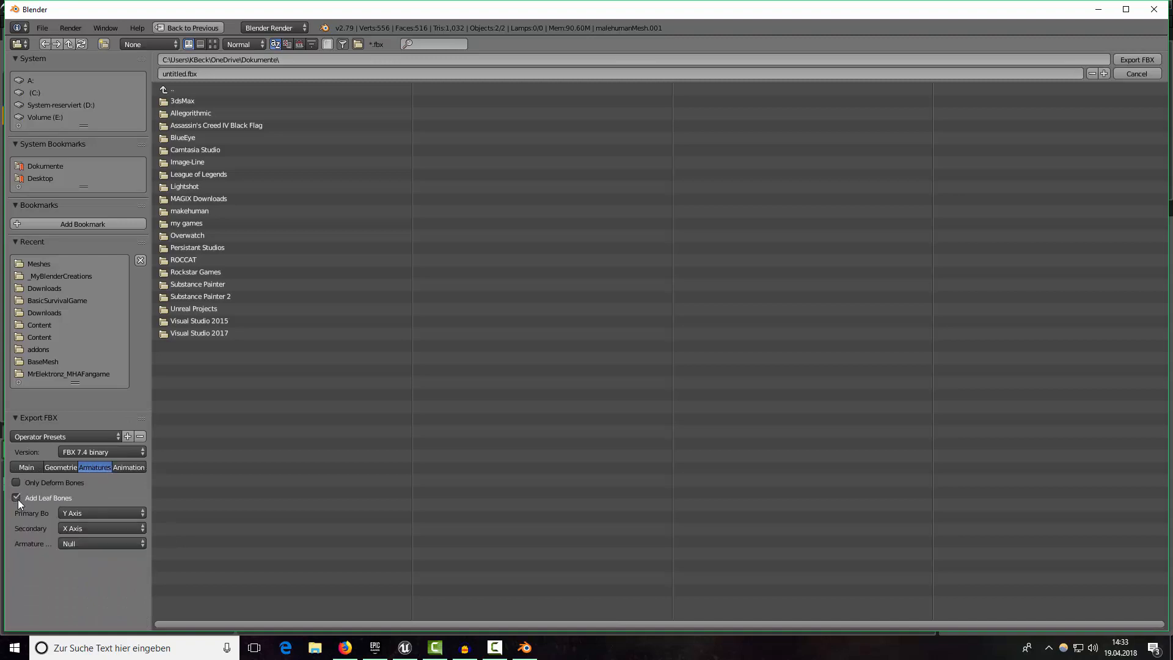
pyautogui.click(16, 497)
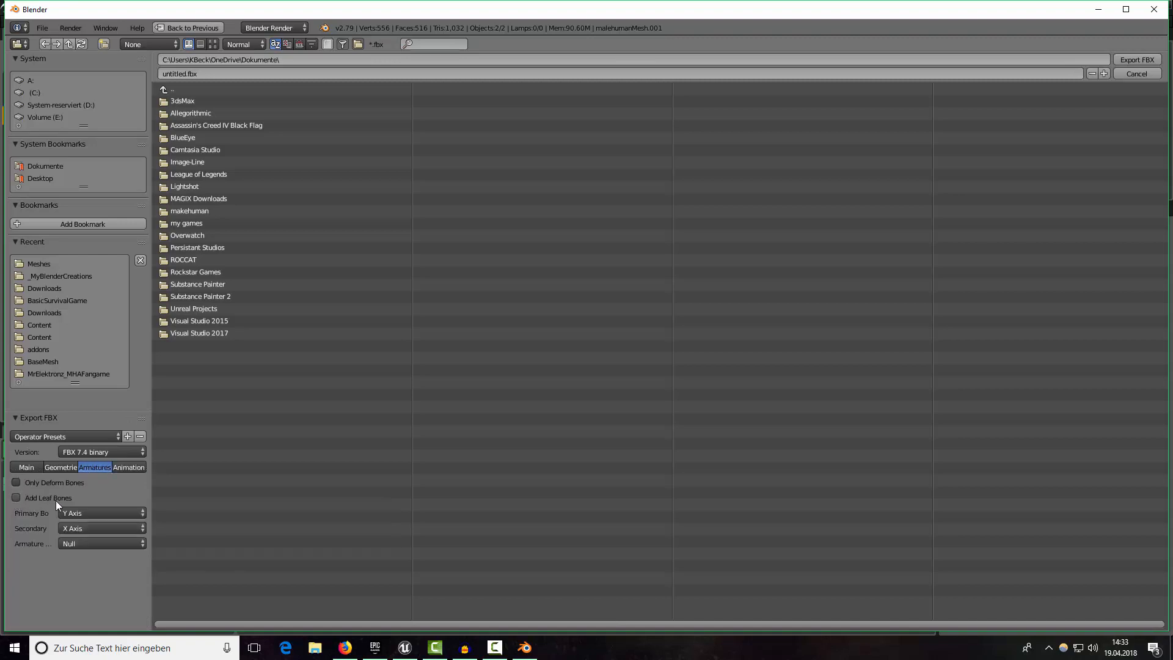
pyautogui.click(26, 466)
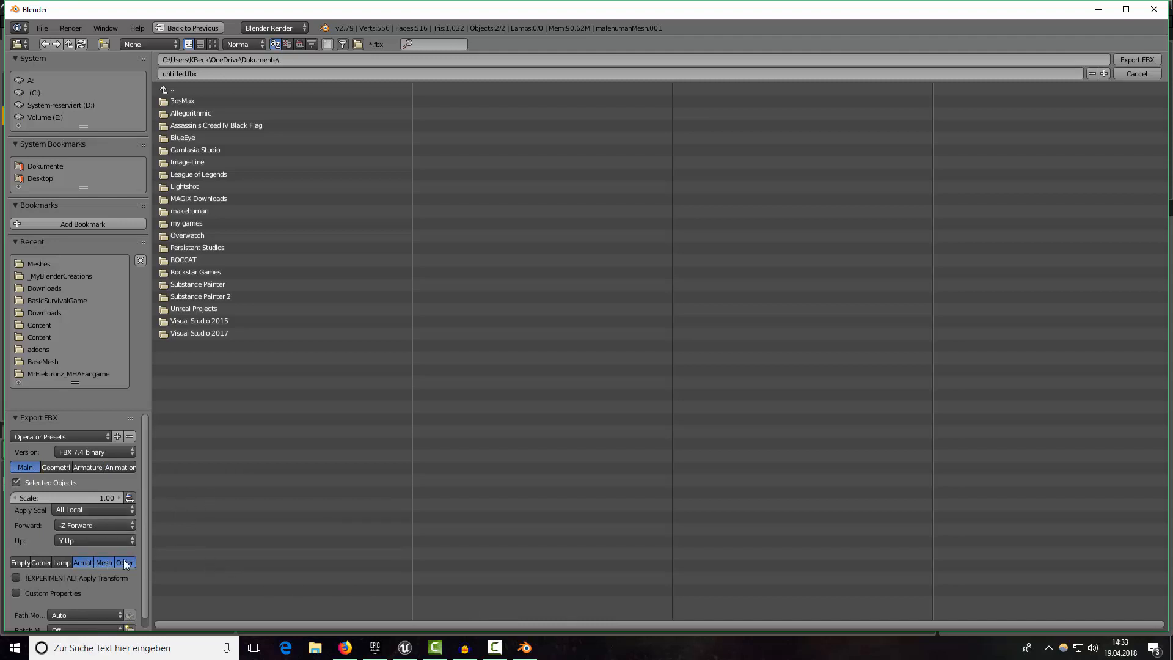
pyautogui.moveTo(77, 507)
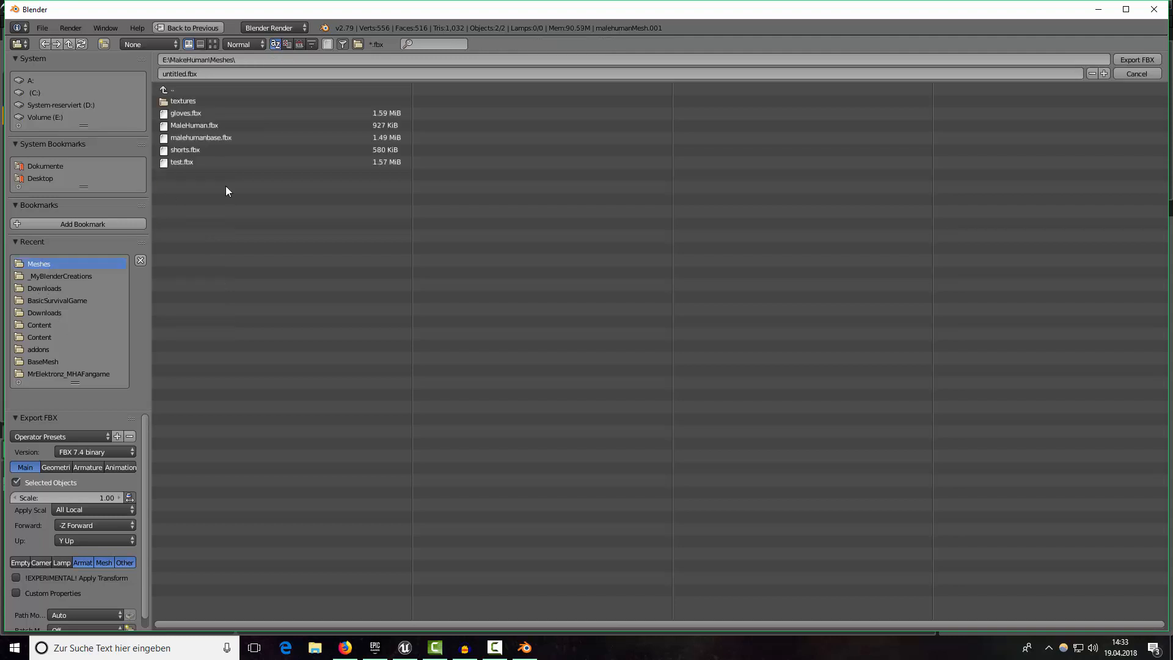
# Export to shorts.fbx in the Meshes folder.
pyautogui.click(184, 149)
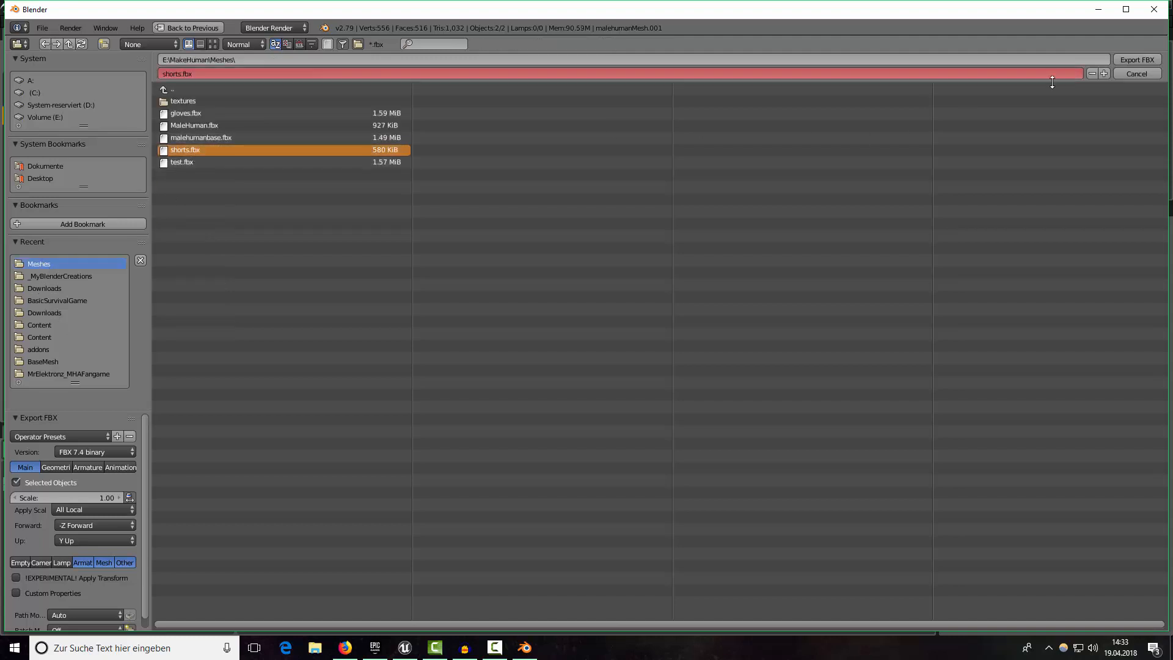
pyautogui.click(209, 73)
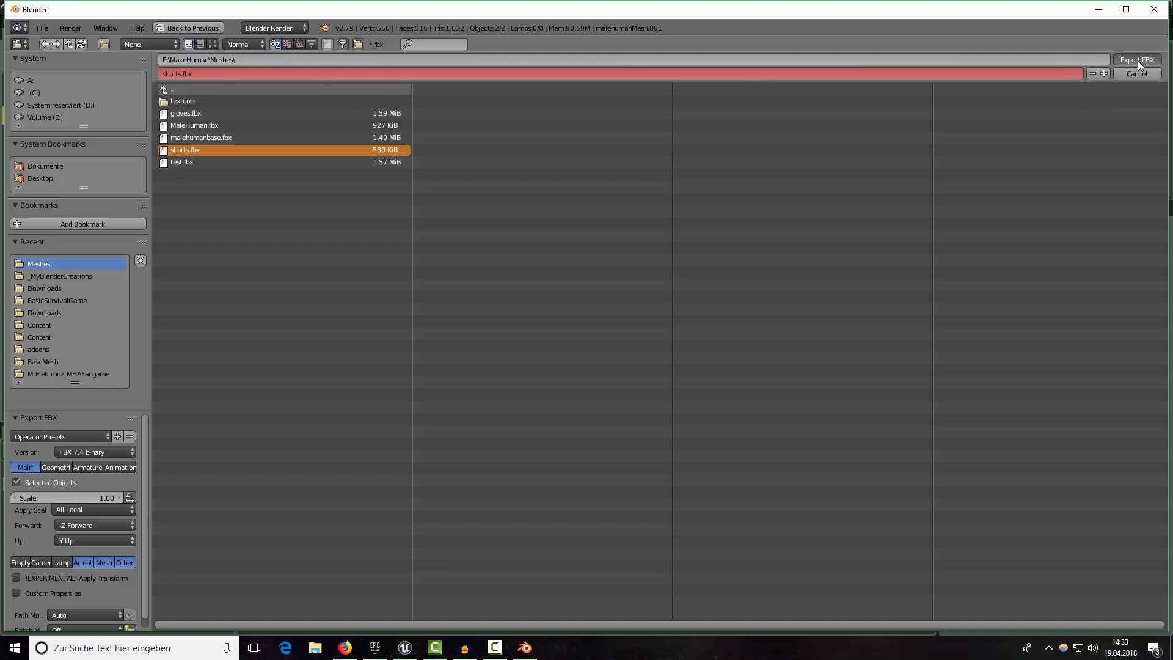
pyautogui.click(1135, 60)
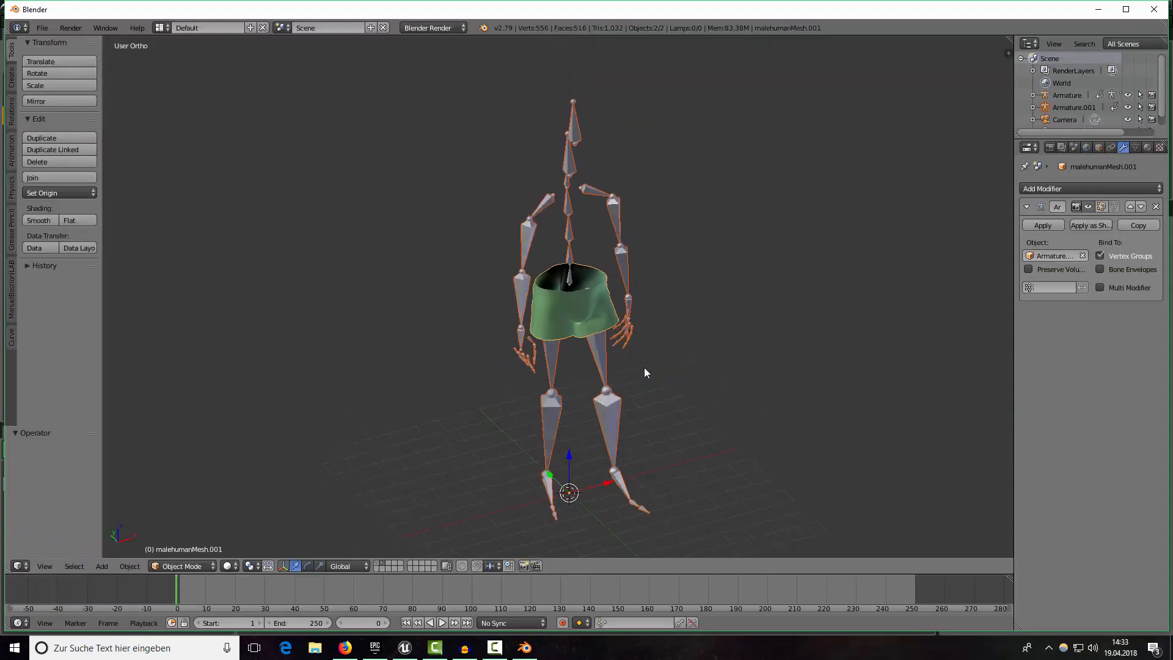
# Move a body copy to another layer and delete all vertices except the hands.
pyautogui.press('1')
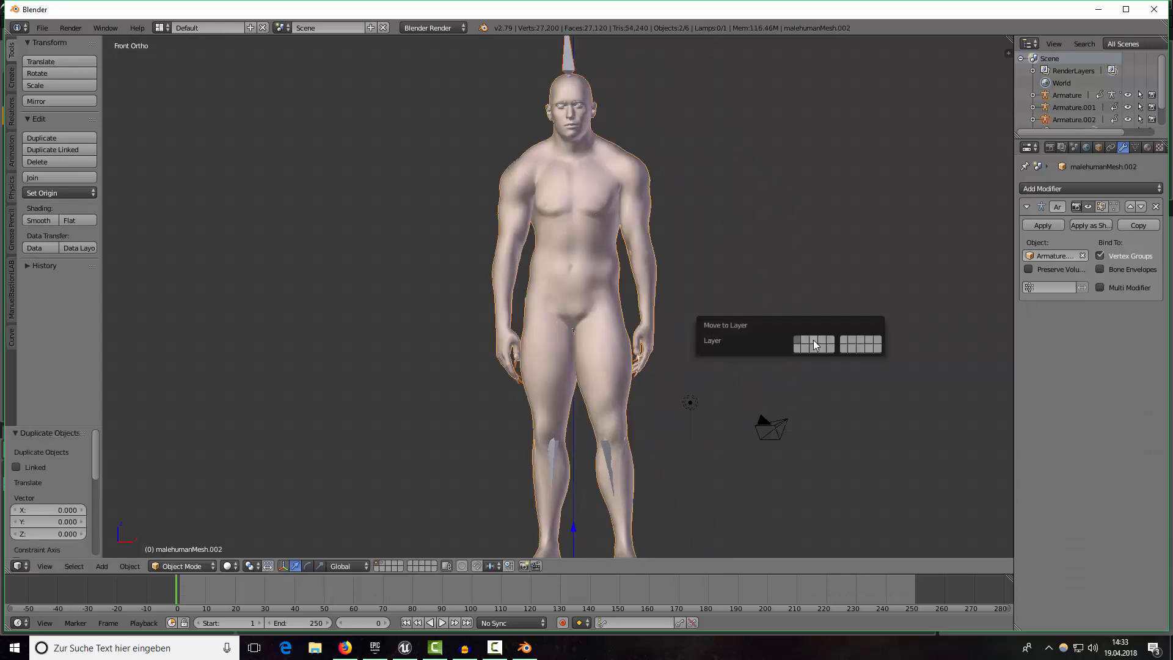
pyautogui.click(796, 343)
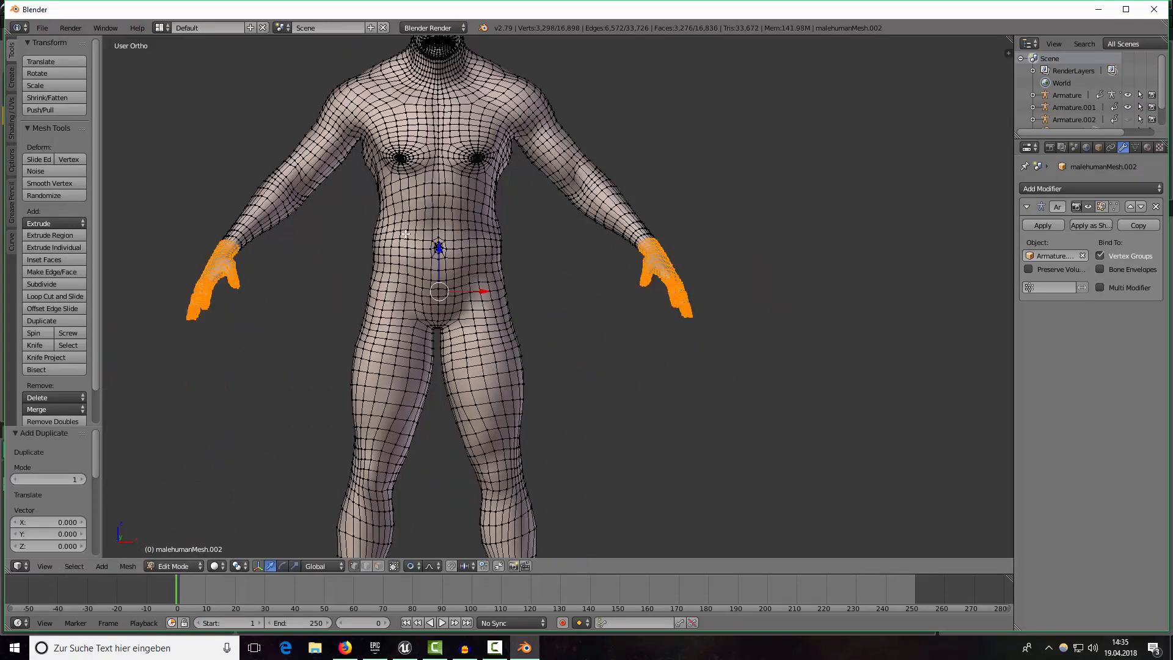
pyautogui.press('x')
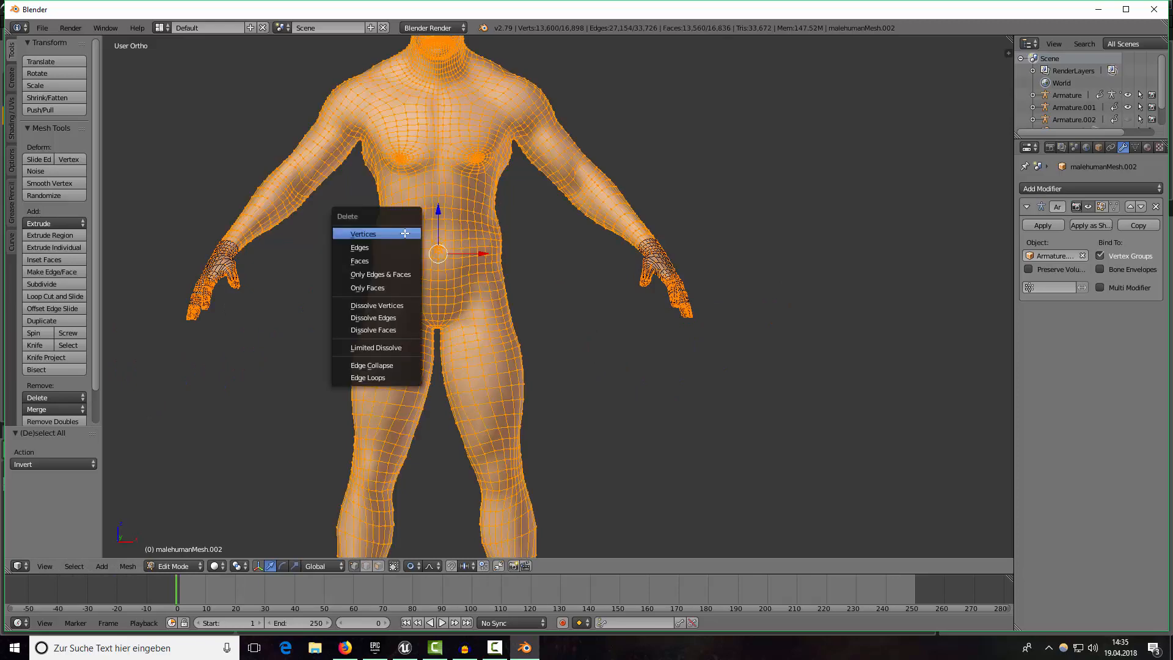
pyautogui.click(363, 233)
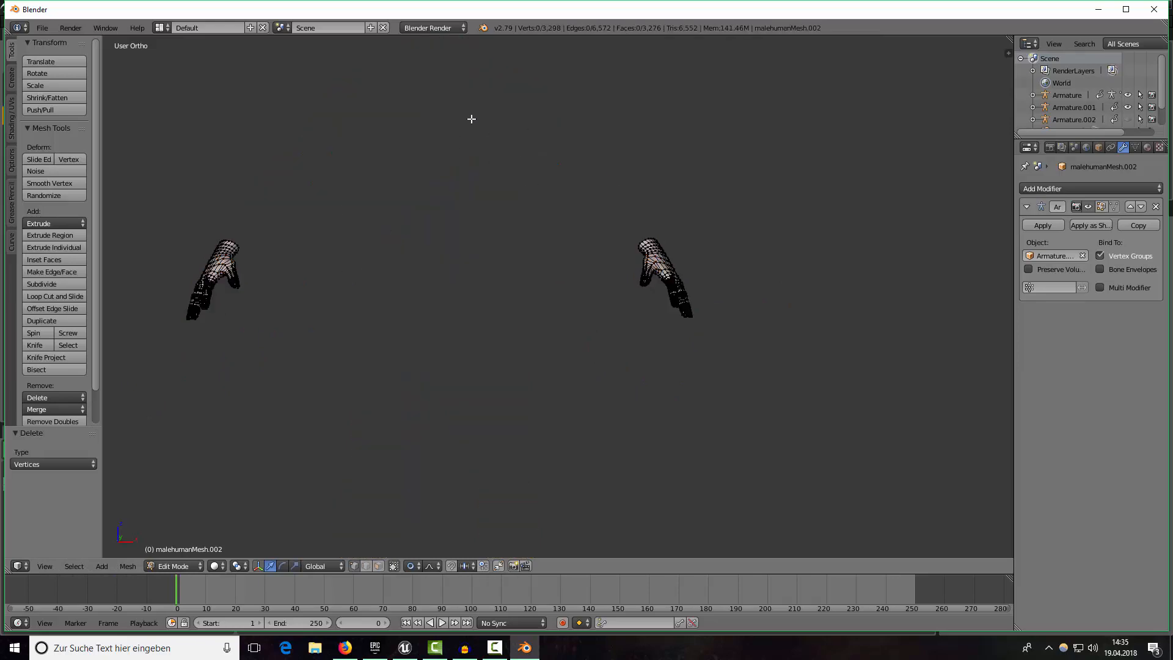
# Name the hands' new material Gloves and give it a dark red colour.
pyautogui.moveTo(470, 118); pyautogui.dragTo(389, 330)
pyautogui.write('Gloves')
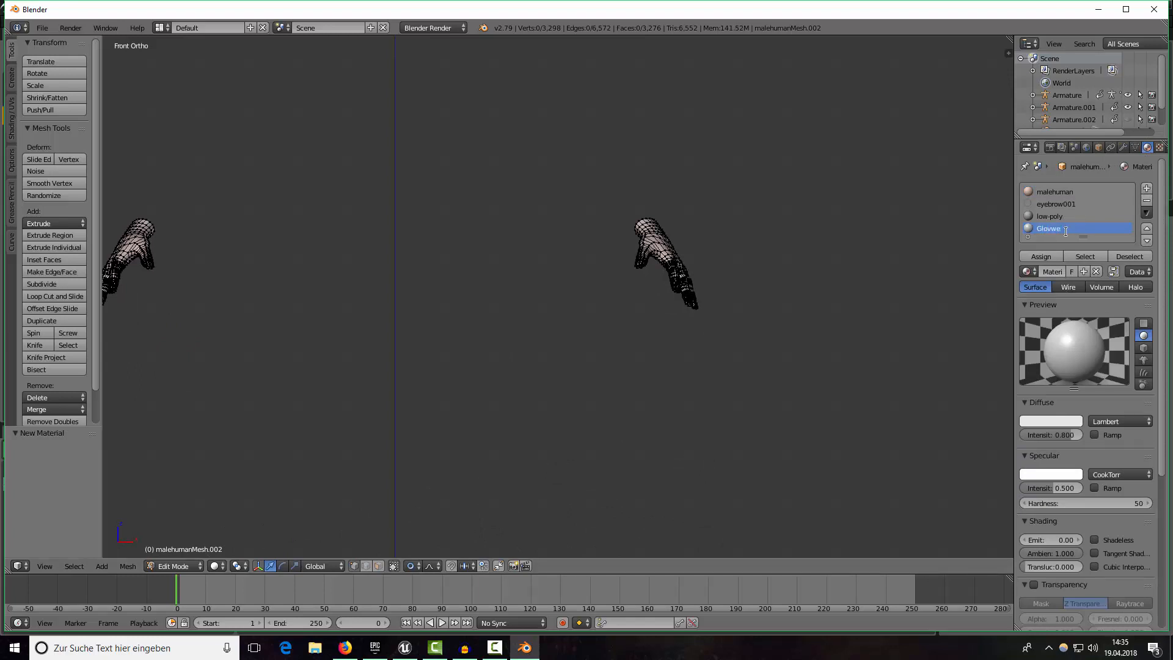
pyautogui.click(1049, 420)
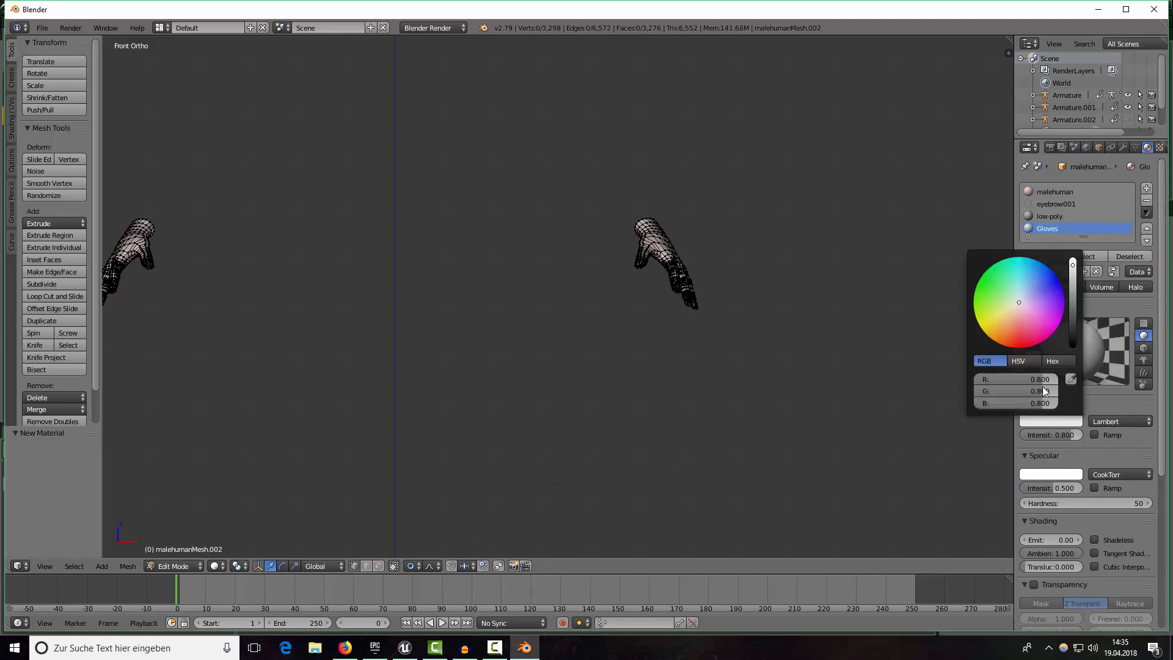
pyautogui.click(1012, 330)
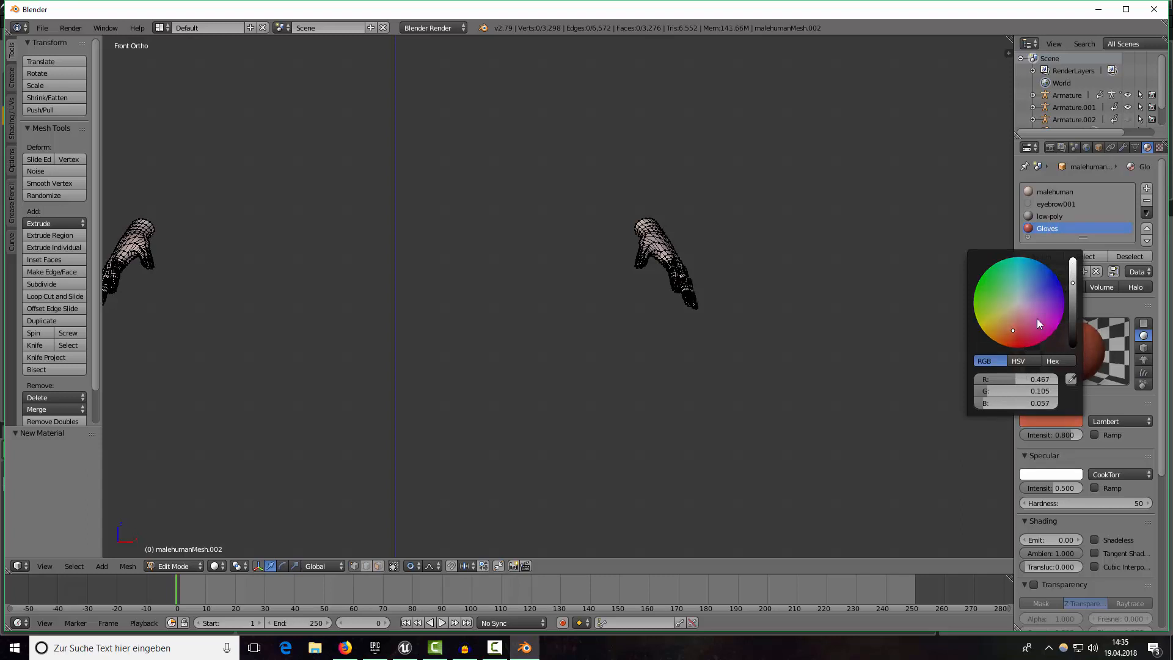
pyautogui.click(1007, 342)
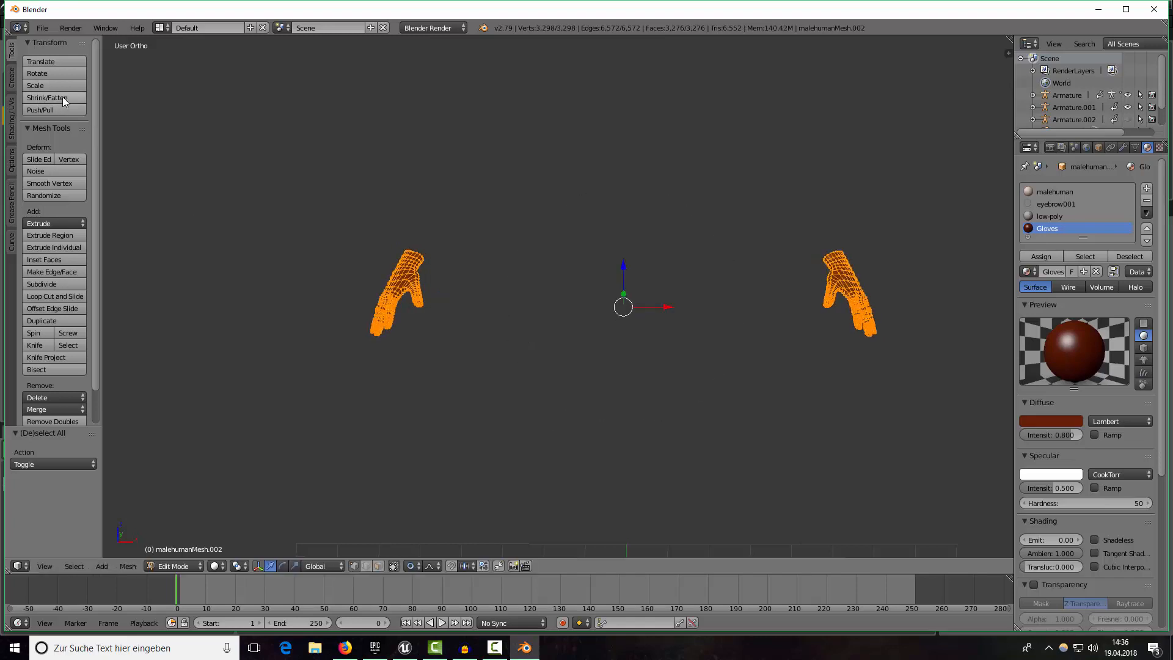
# Fatten the hand mesh slightly, return to Object Mode, and select gloves with armature.
pyautogui.click(47, 97)
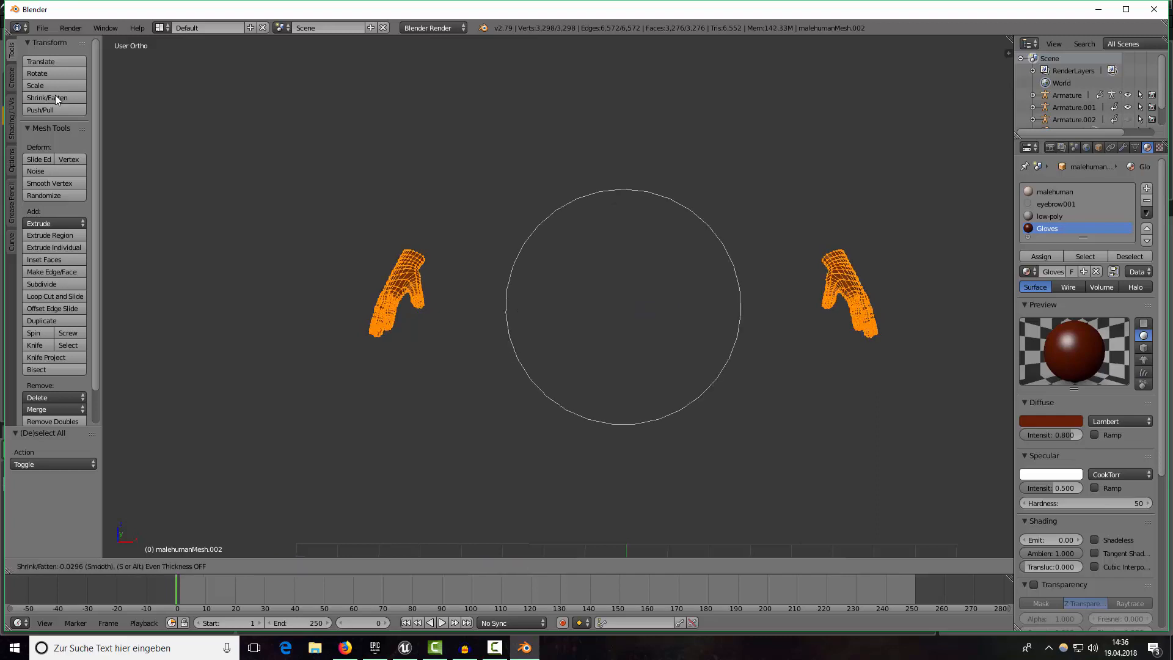
pyautogui.press('Tab')
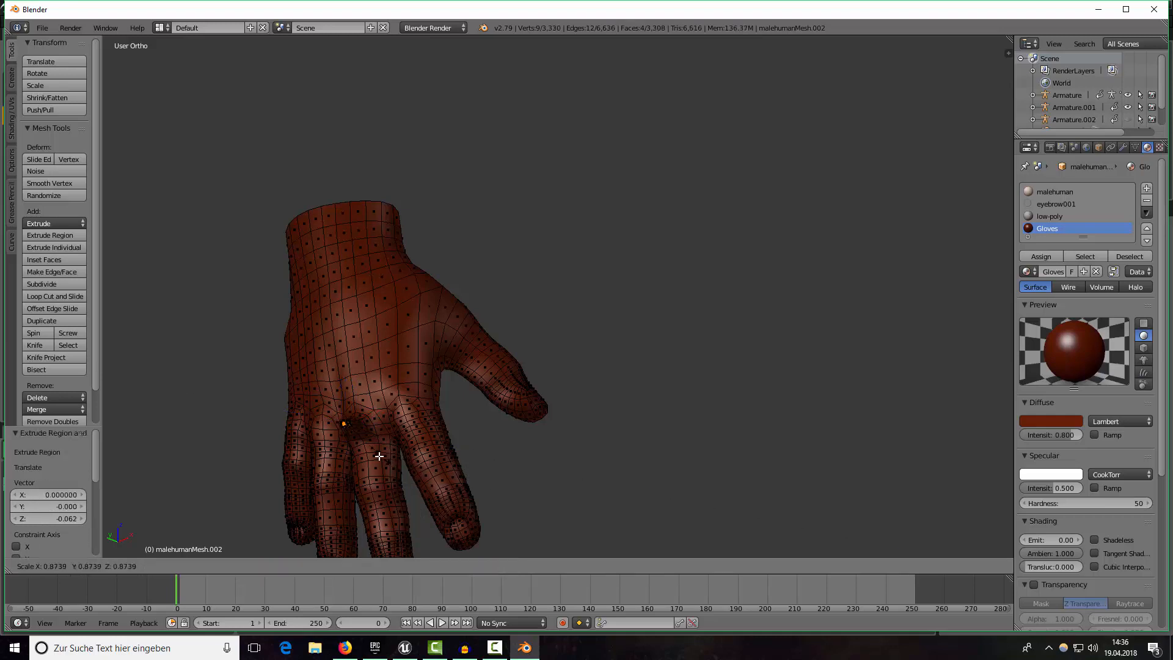
pyautogui.press('Tab')
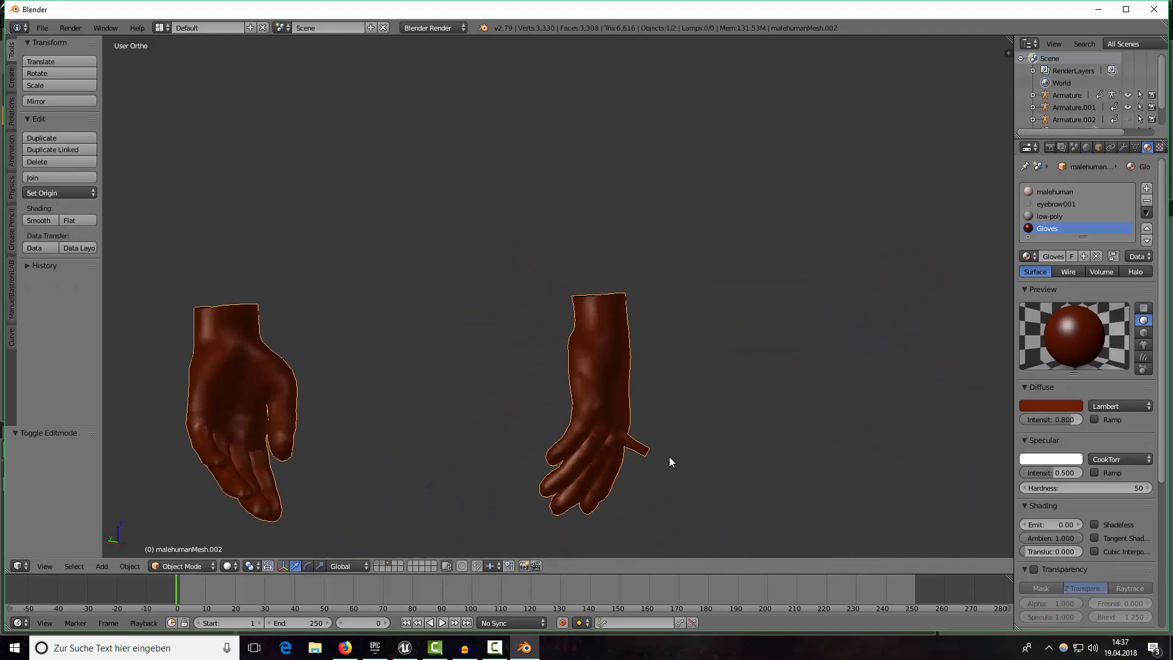
pyautogui.scroll(-3)
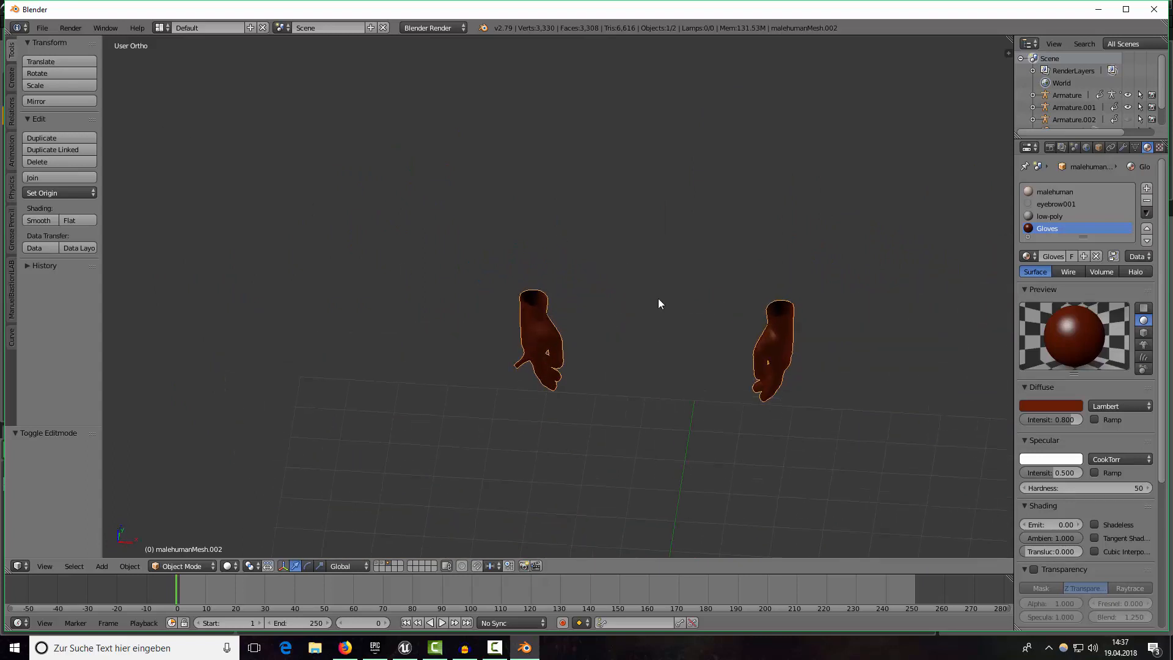
pyautogui.click(1132, 120)
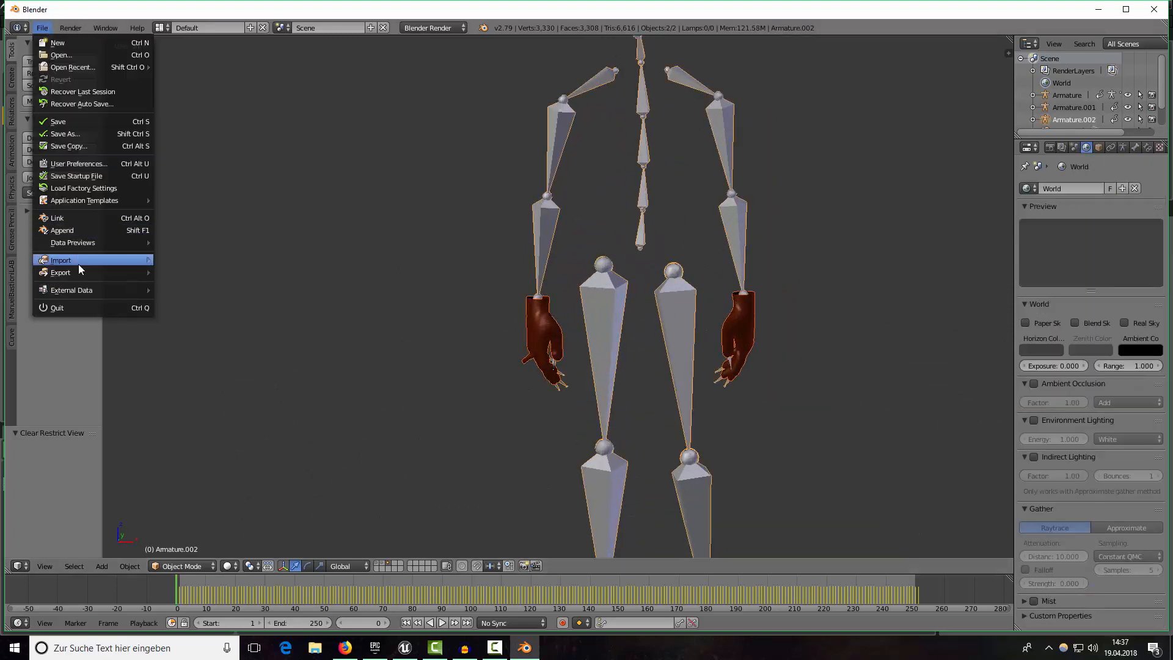
# Open the FBX export options and confirm exporting the gloves.
pyautogui.click(61, 271)
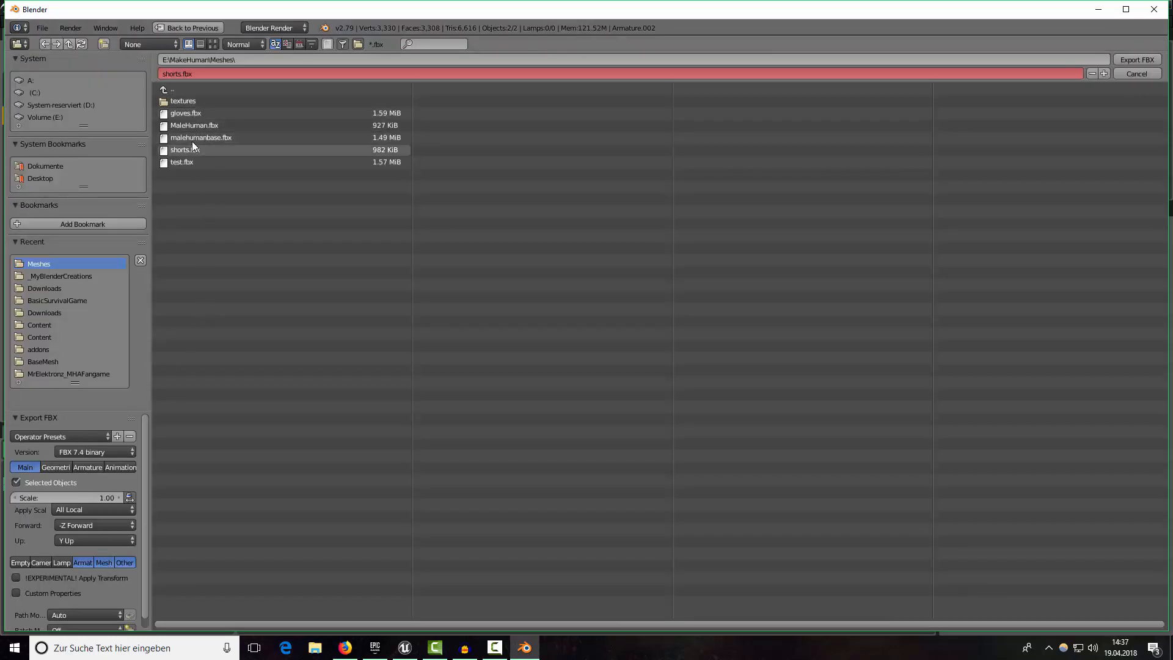
pyautogui.click(185, 113)
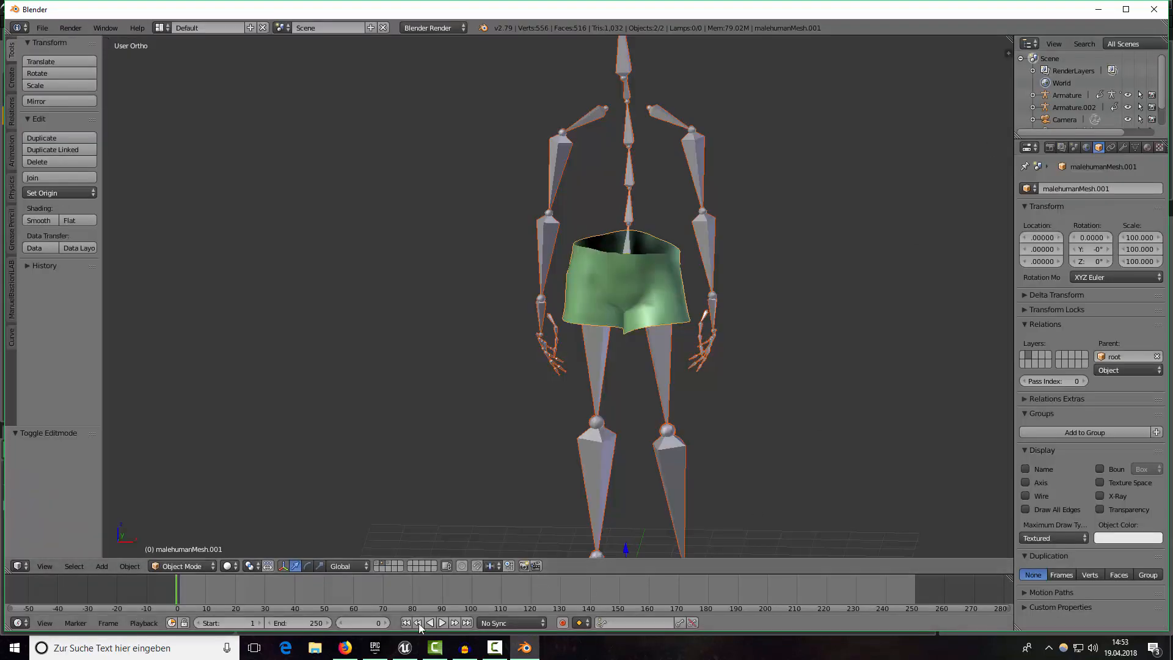
# Import shorts.fbx into Equipment as a skeletal mesh using HumanCharacterSkeleton.
pyautogui.click(403, 648)
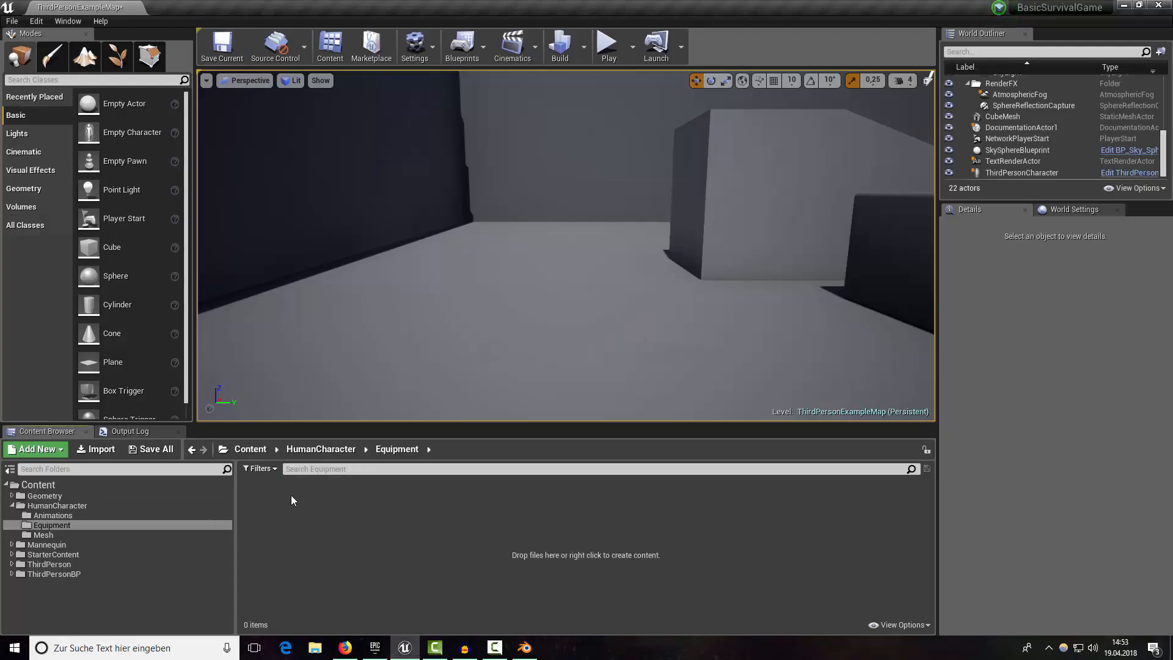
pyautogui.click(95, 448)
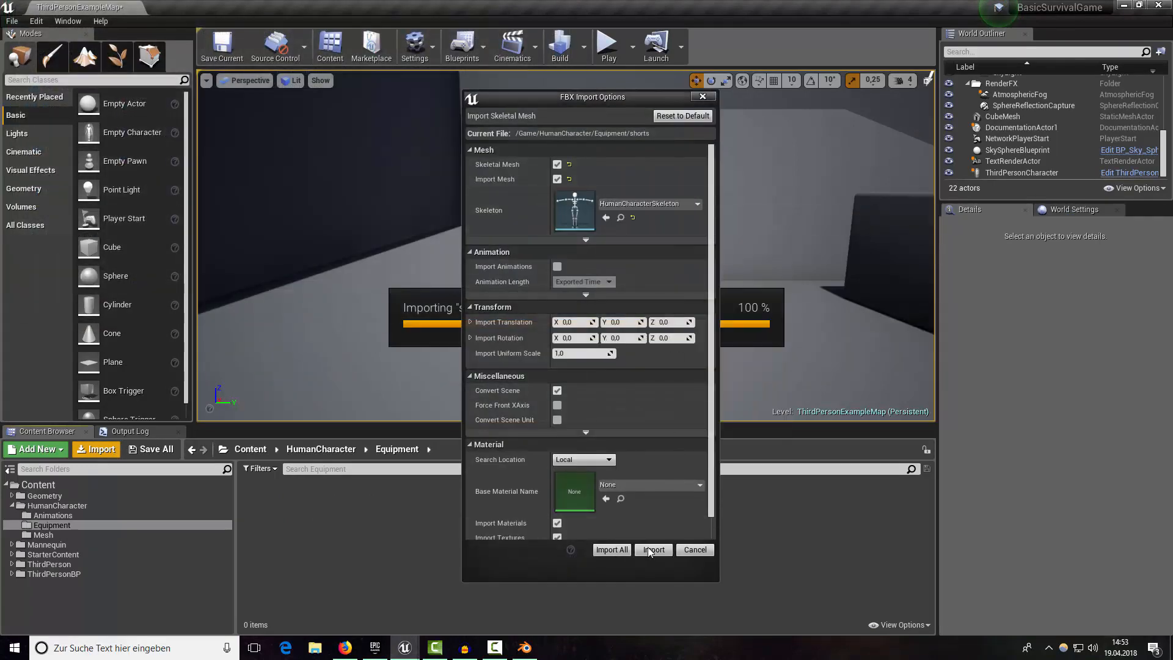
pyautogui.click(652, 549)
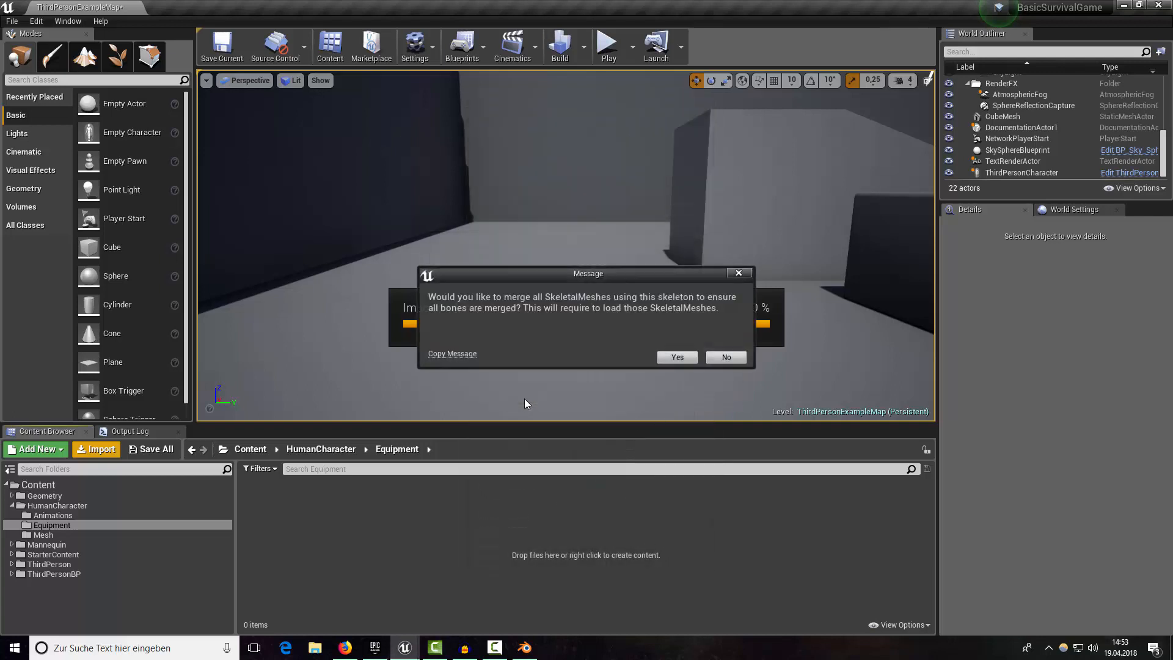
pyautogui.click(724, 357)
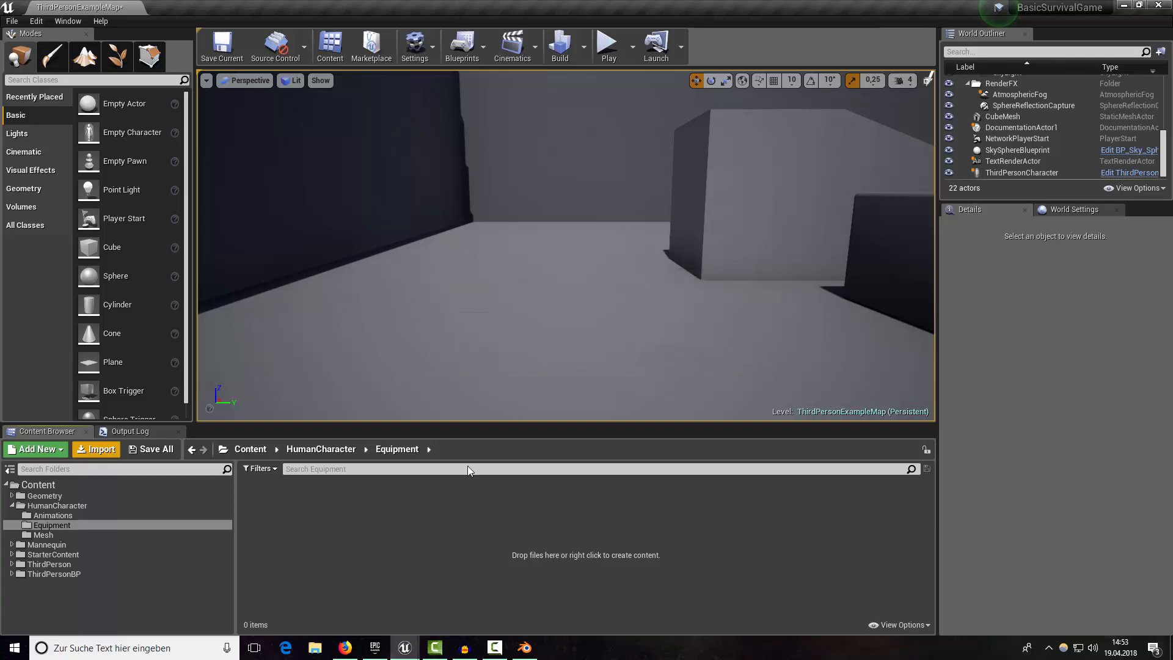
# Regenerate the character skeleton from the shorts mesh and close the editors.
pyautogui.click(96, 449)
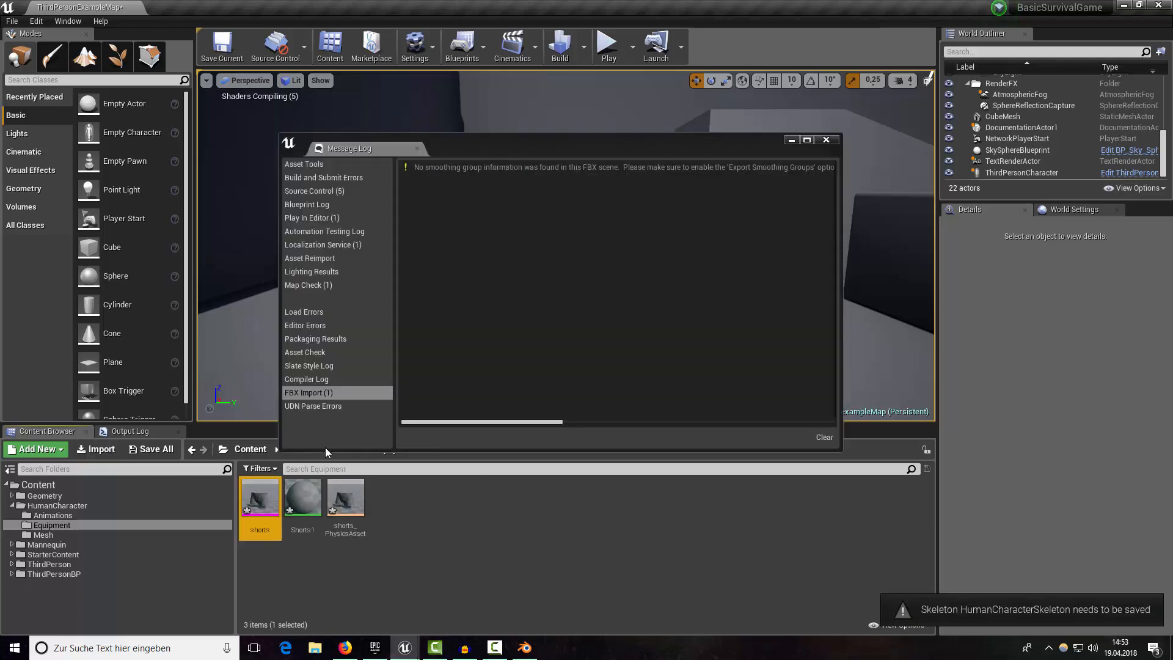
pyautogui.click(826, 139)
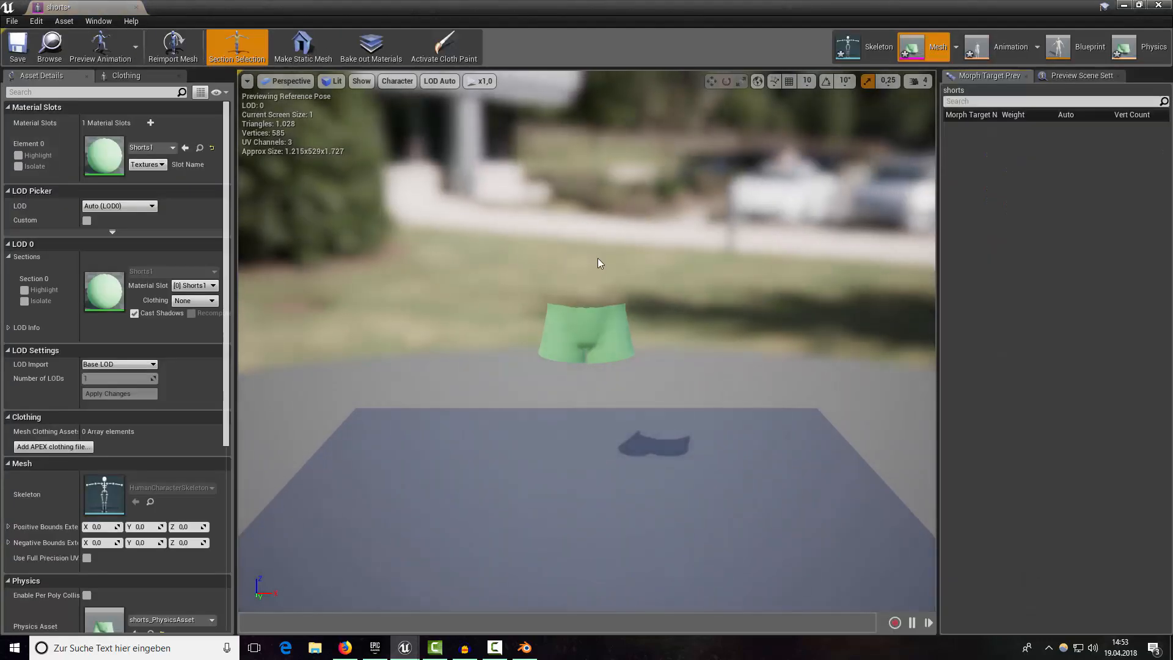
pyautogui.click(878, 46)
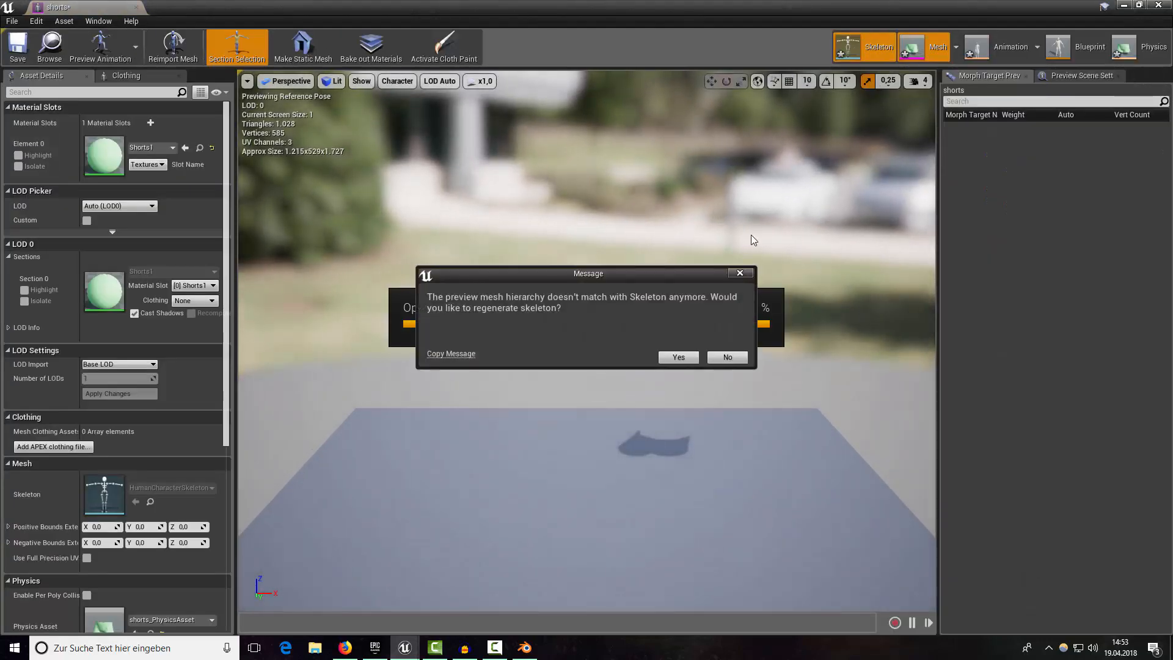
pyautogui.click(677, 356)
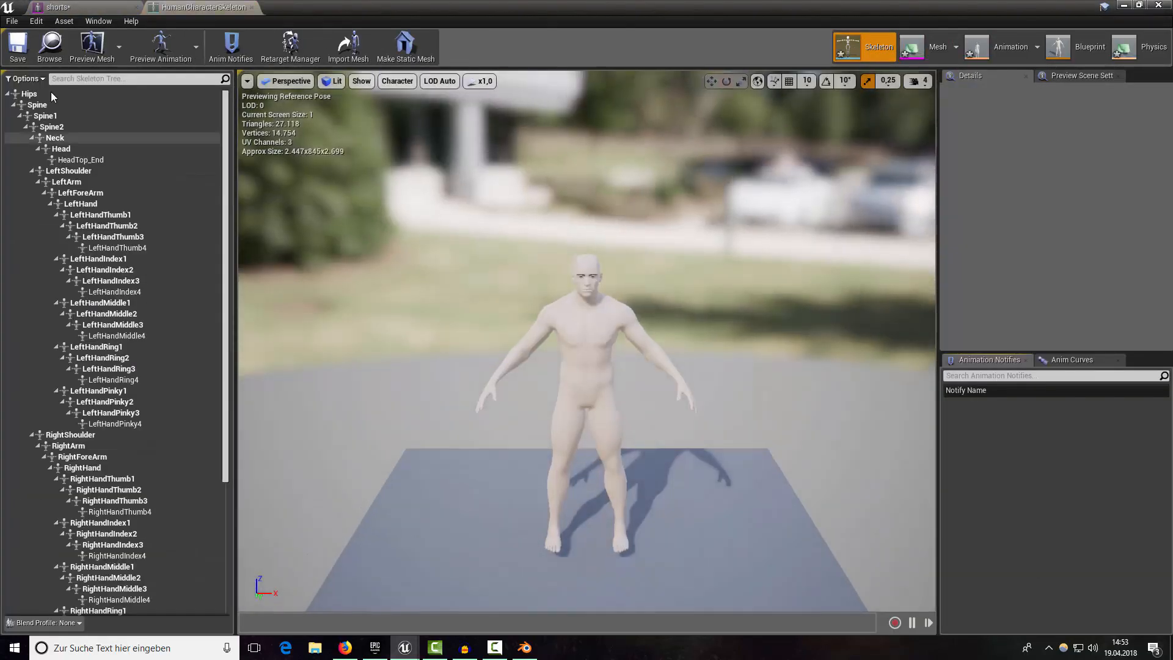
pyautogui.click(936, 47)
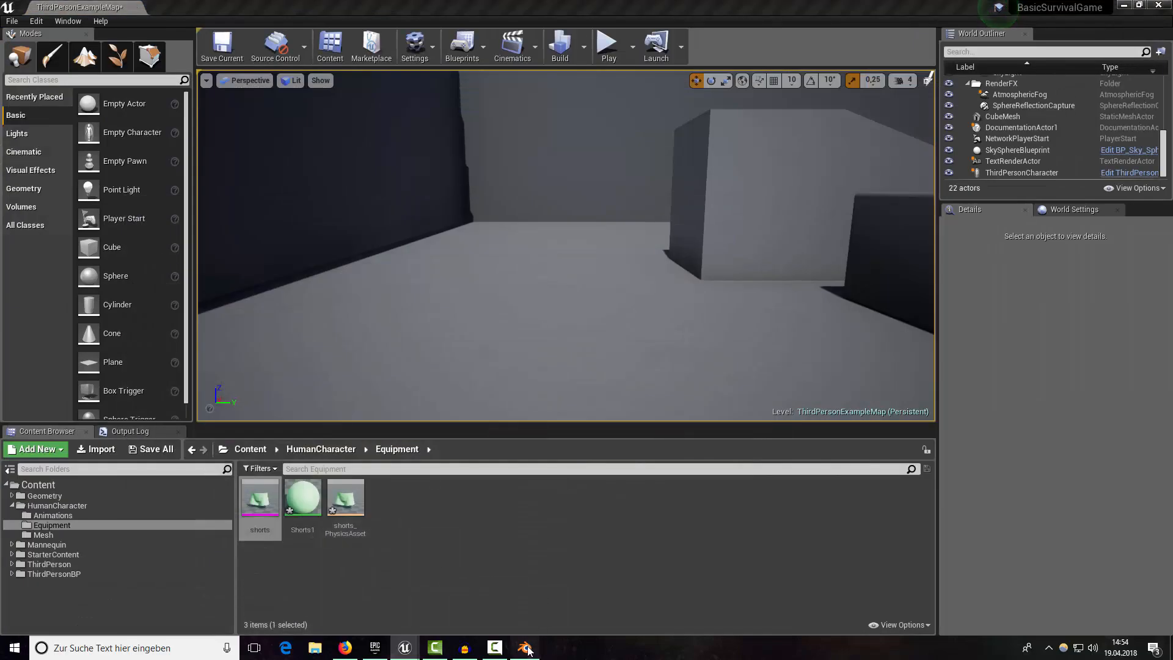
# Select the gloves with their armature and export them to gloves.fbx.
pyautogui.click(524, 647)
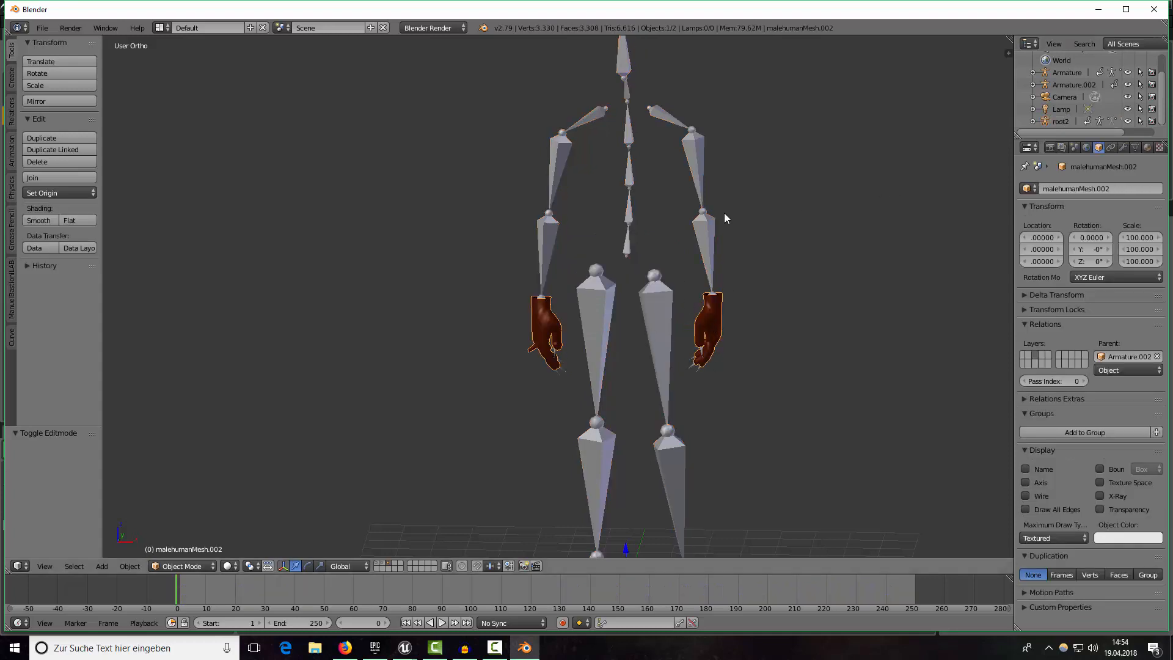
pyautogui.click(1073, 85)
pyautogui.write('root')
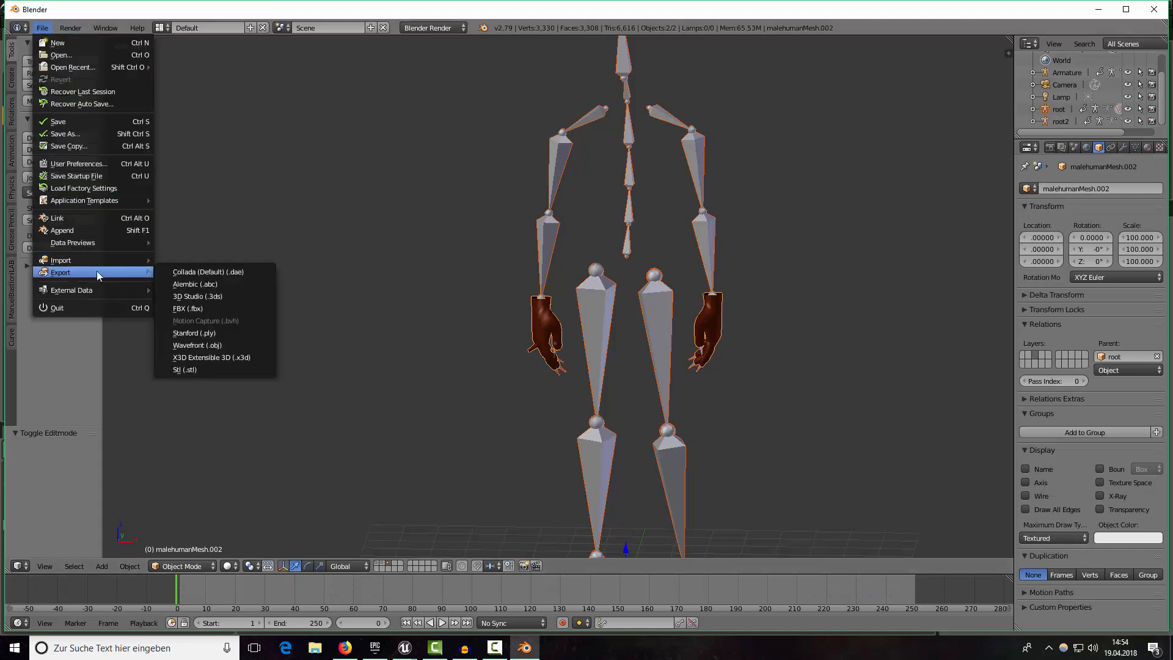
pyautogui.click(188, 308)
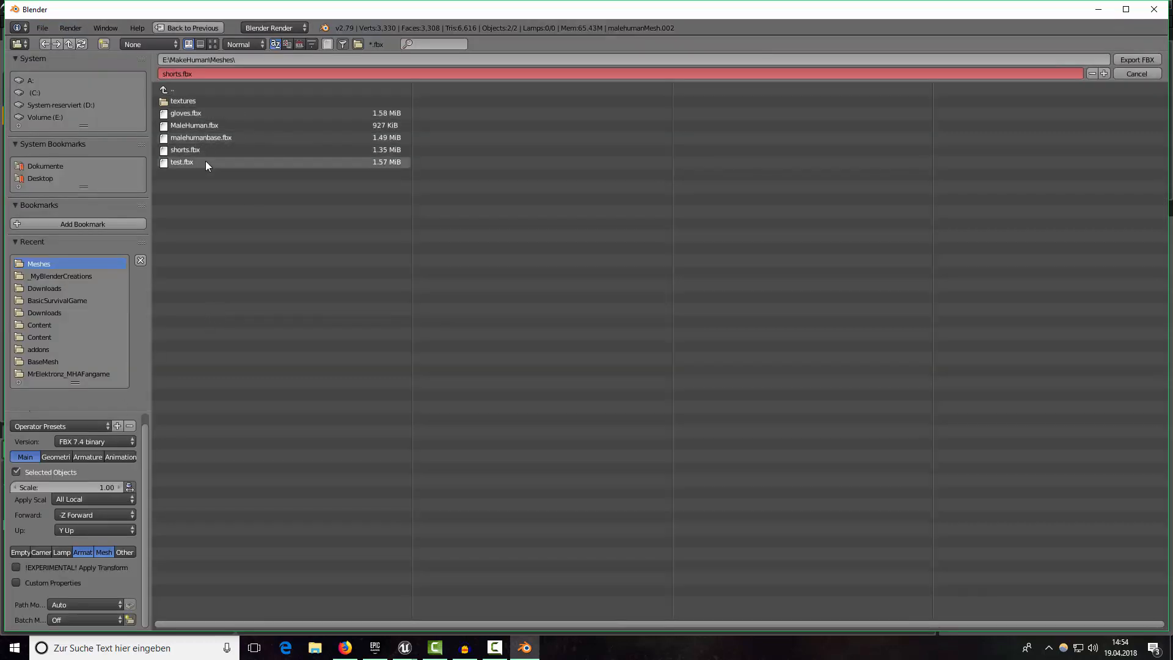
pyautogui.click(185, 113)
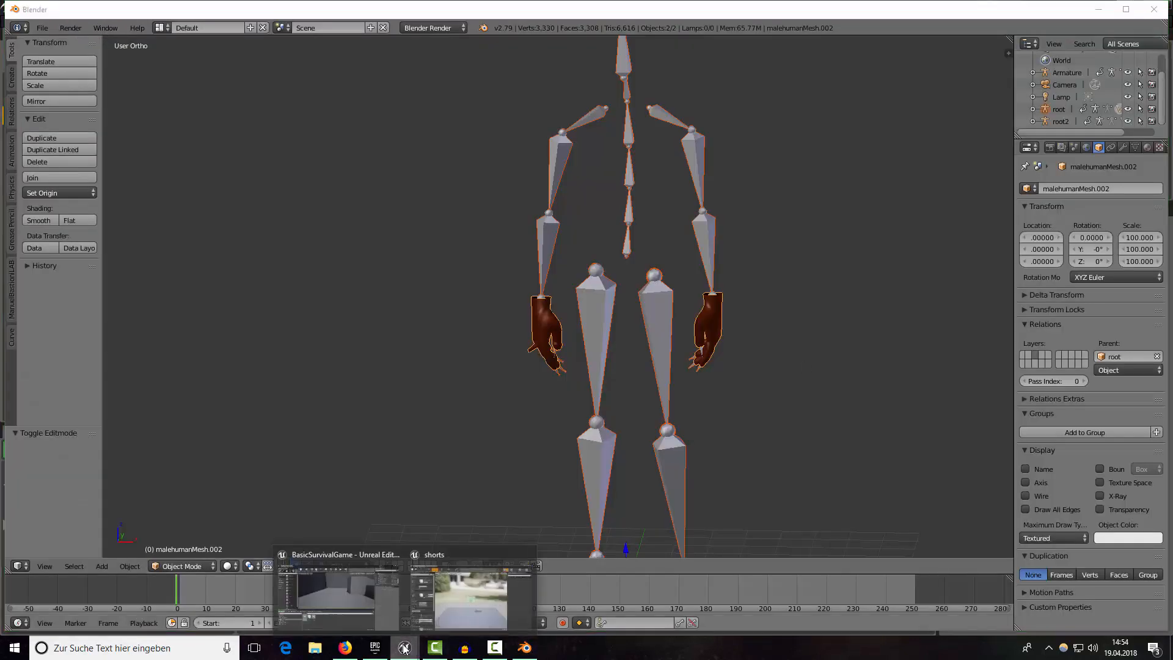
# Import gloves.fbx into Equipment, keeping the existing skeleton, then inspect the root bone.
pyautogui.click(403, 648)
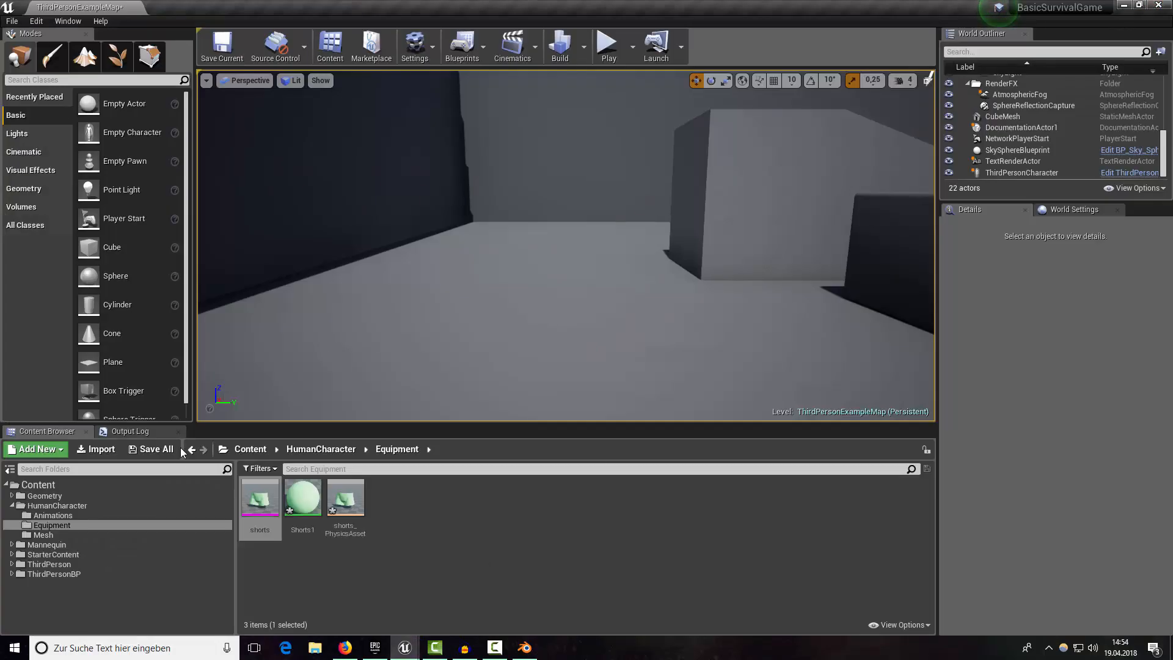
pyautogui.click(95, 449)
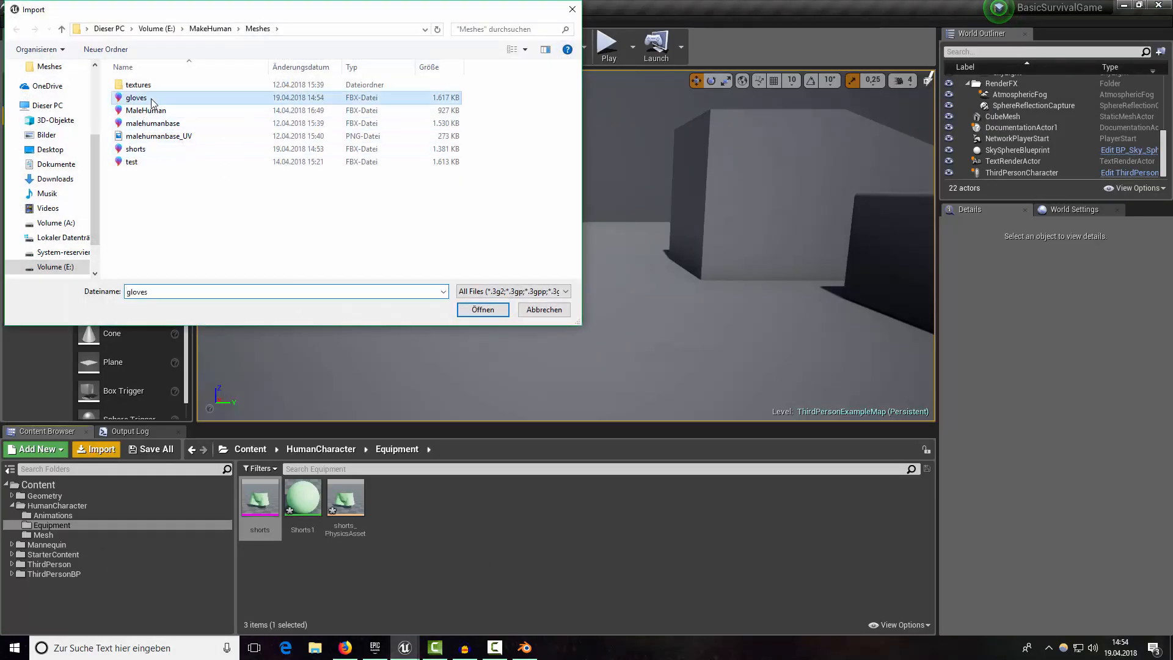
pyautogui.click(483, 309)
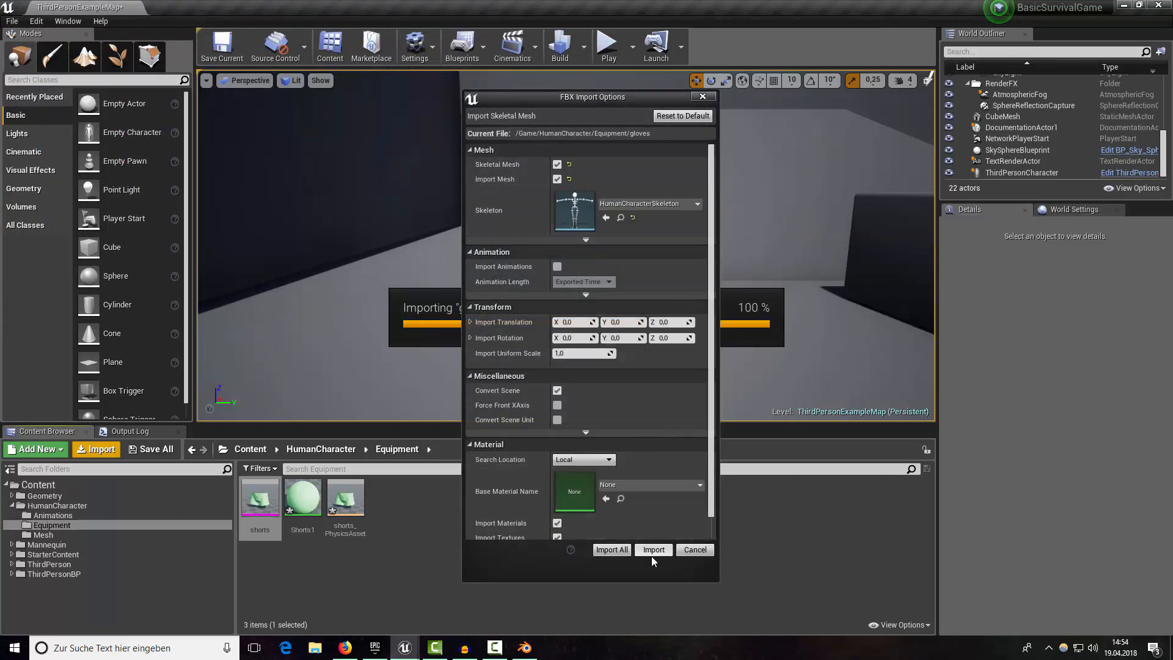
pyautogui.click(653, 549)
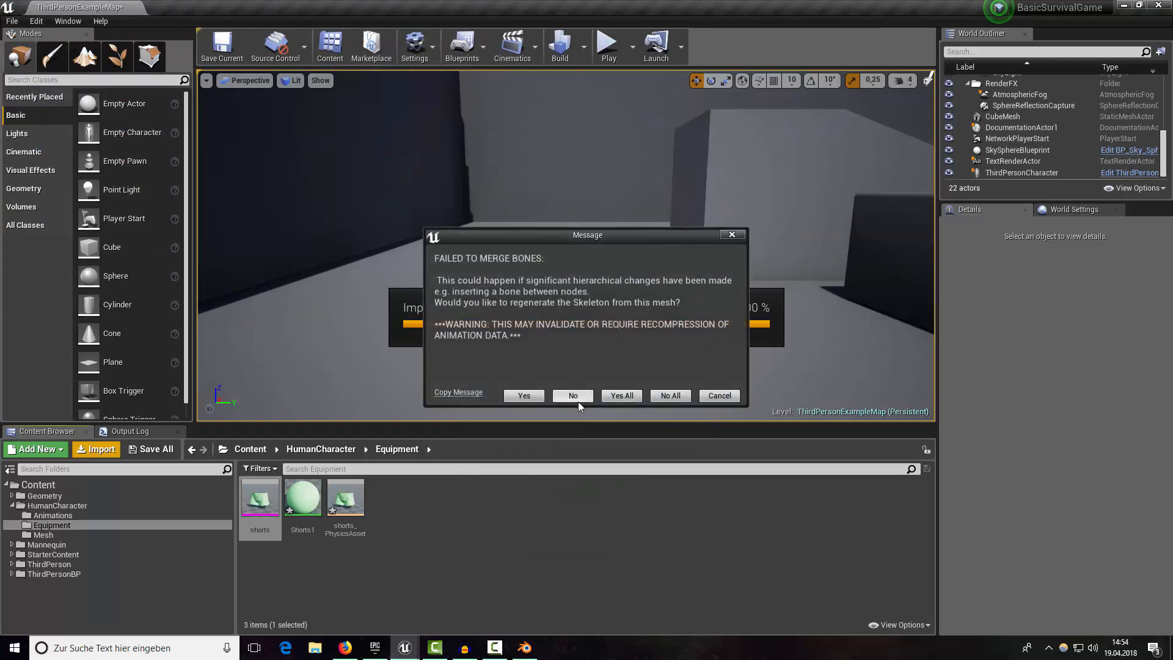
pyautogui.click(573, 395)
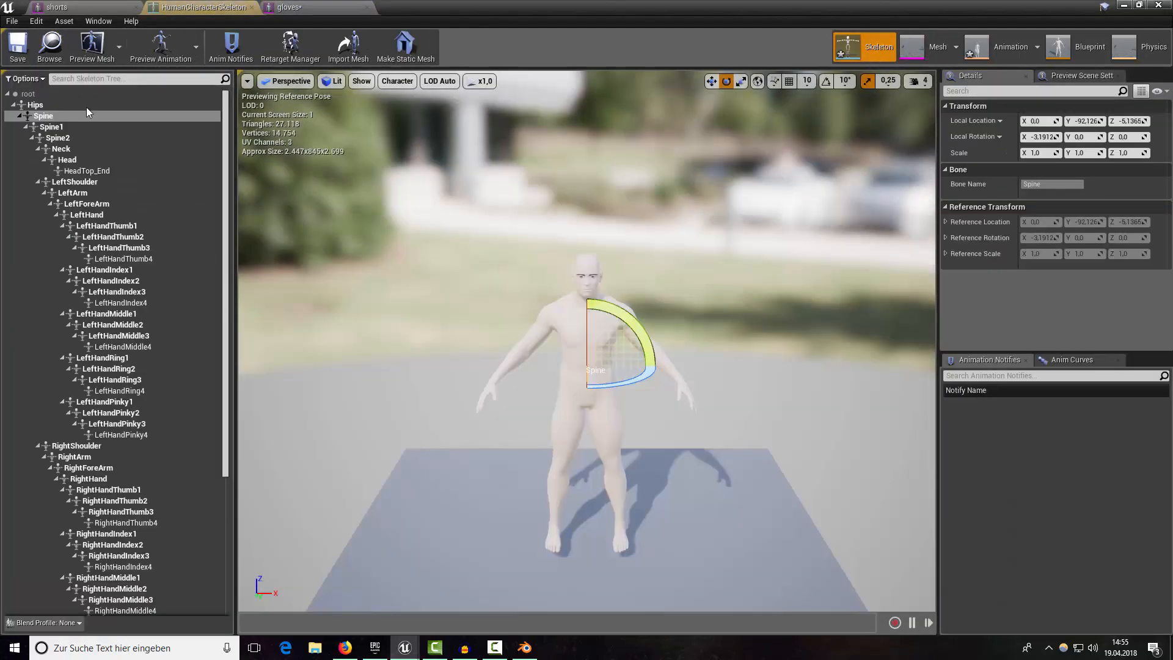
pyautogui.click(27, 94)
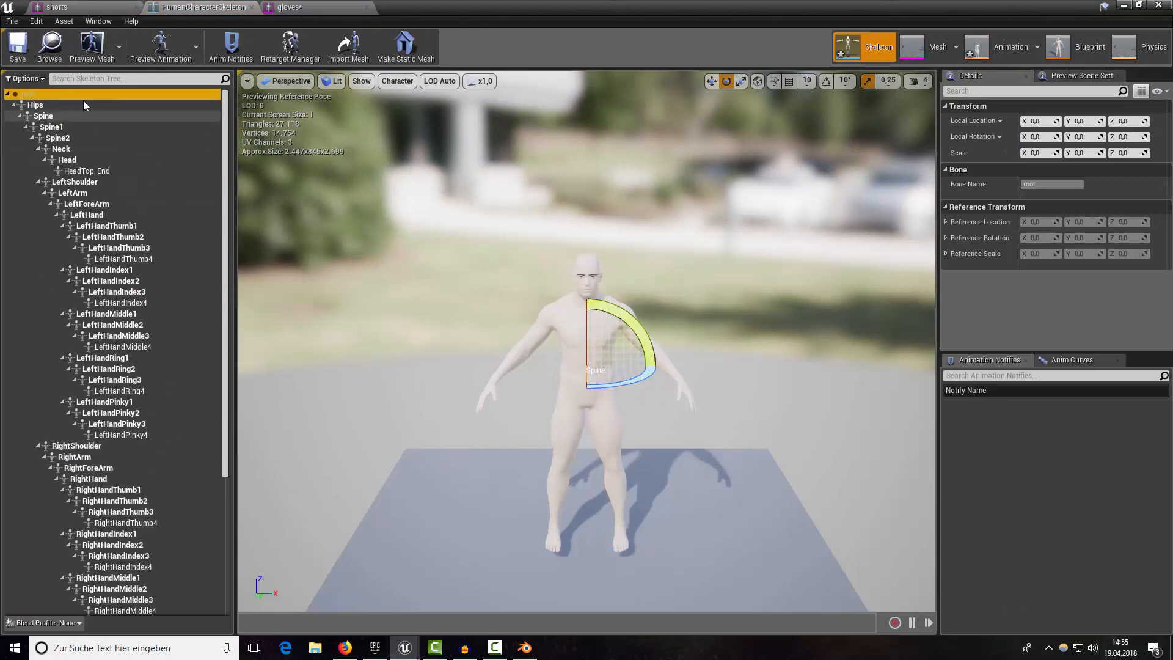
pyautogui.scroll(-3)
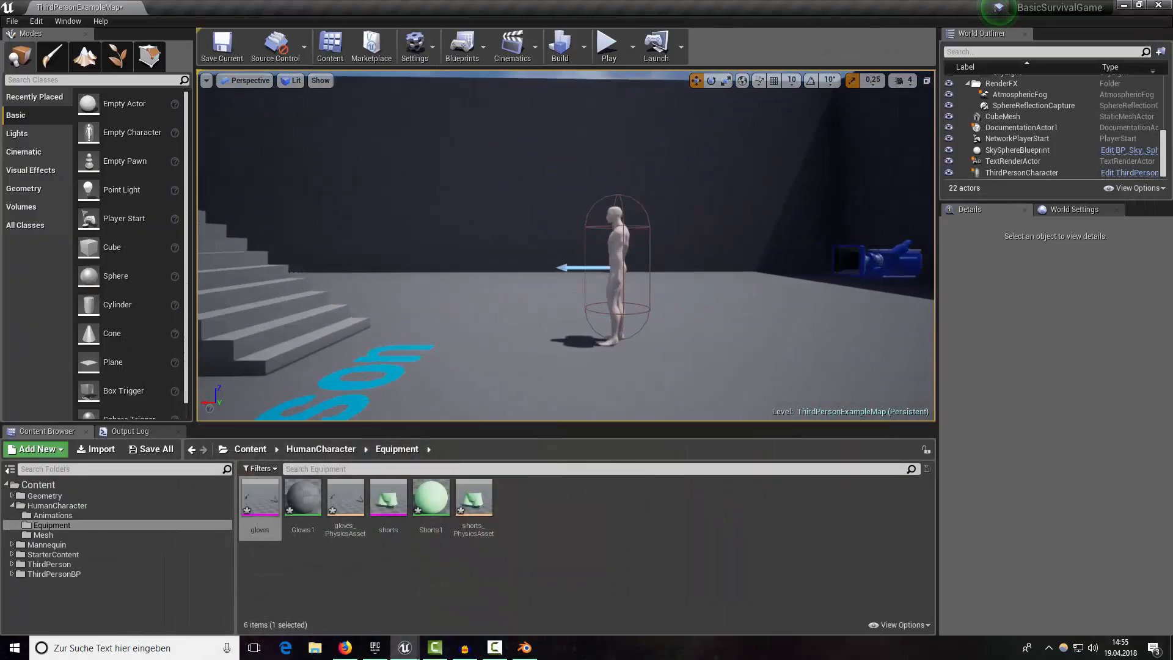
# Open the ThirdPersonCharacter blueprint and add a Gloves skeletal mesh component.
pyautogui.click(1021, 172)
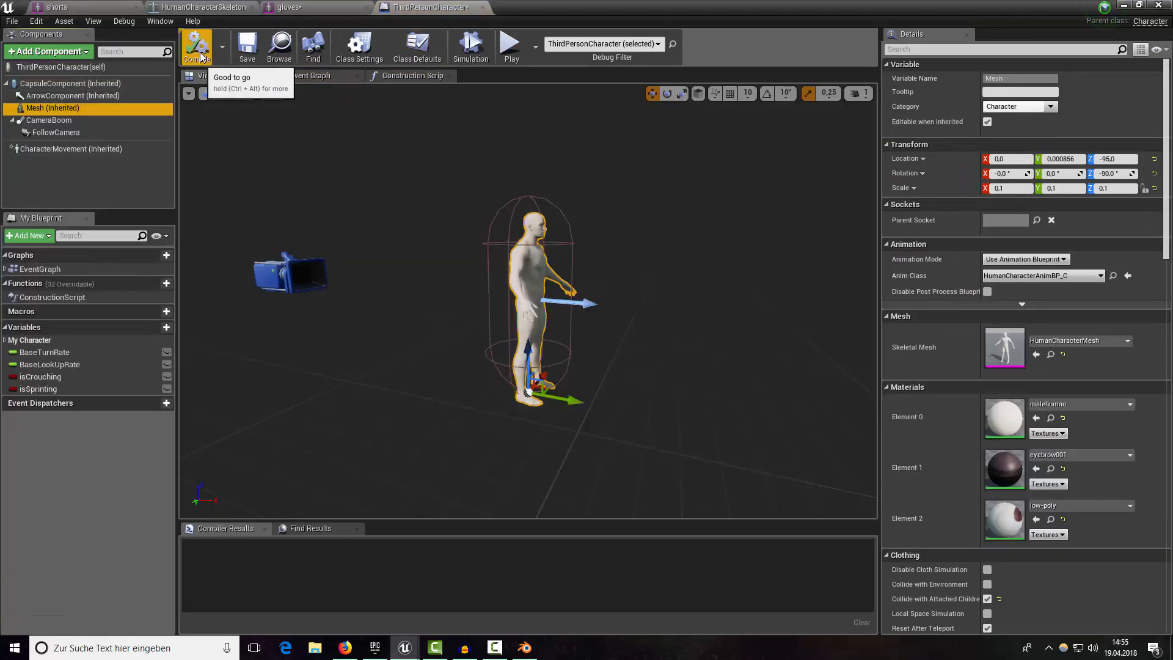
pyautogui.click(44, 51)
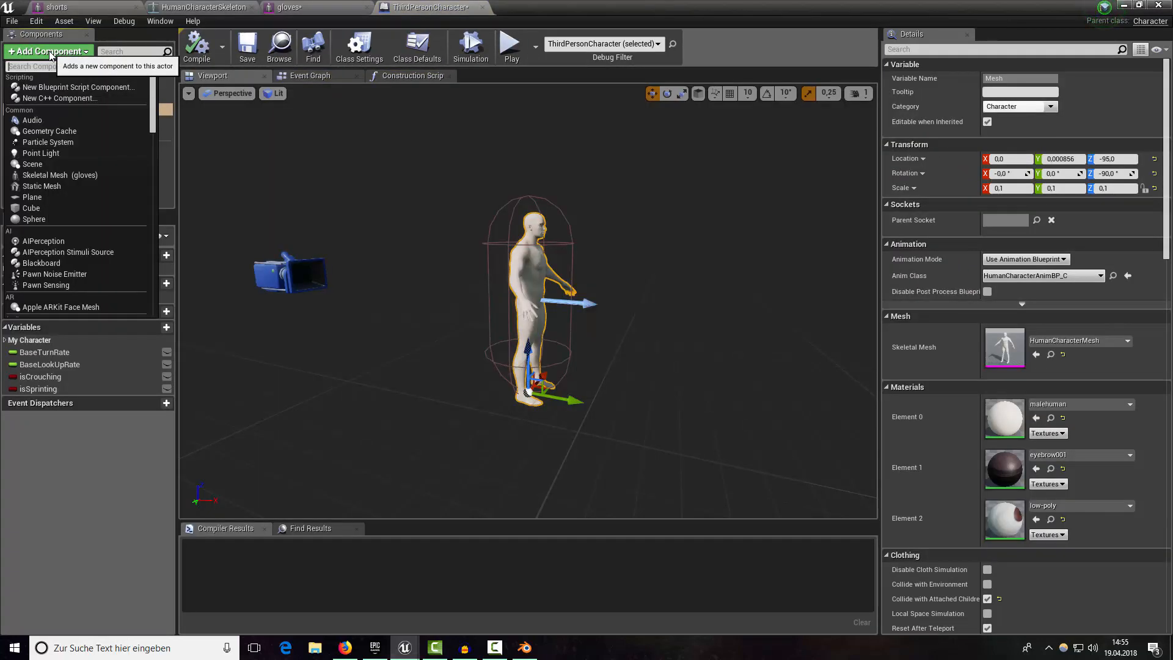
pyautogui.click(45, 120)
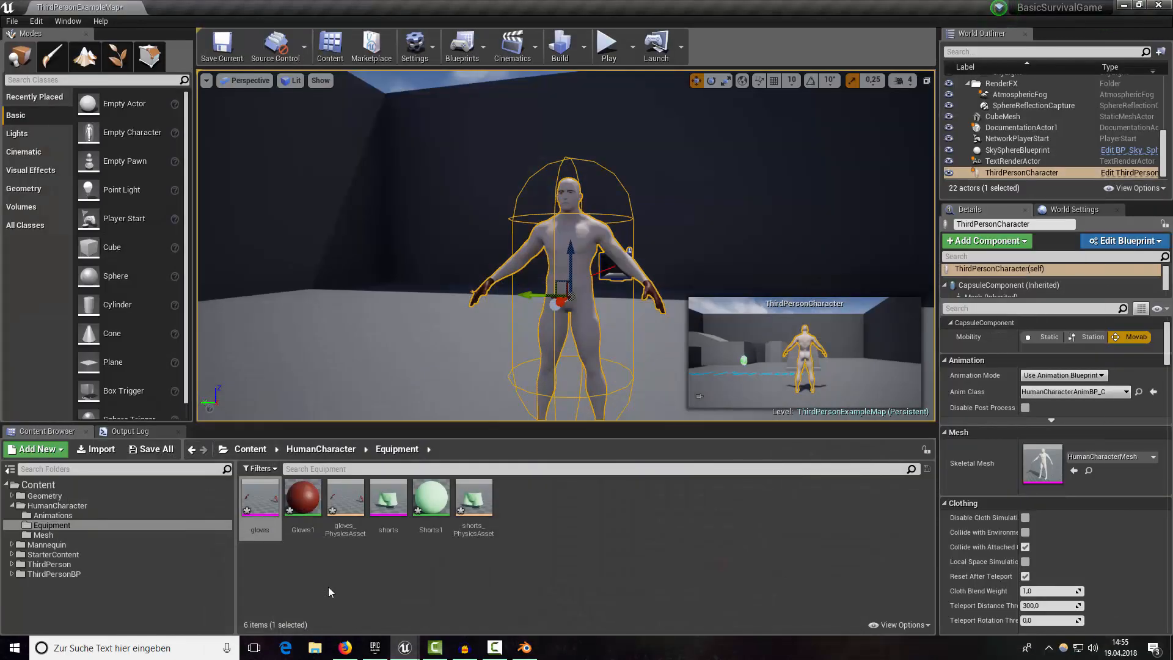
# Add a Shorts skeletal mesh component and nest both under the body Mesh.
pyautogui.click(387, 495)
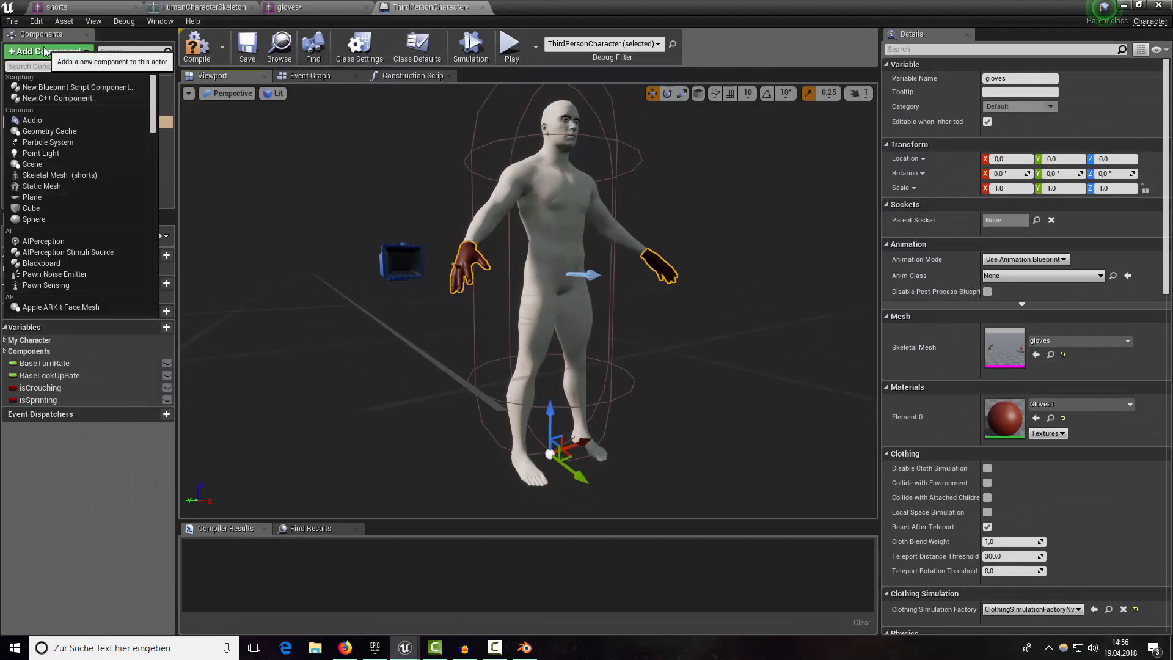
pyautogui.write('ske')
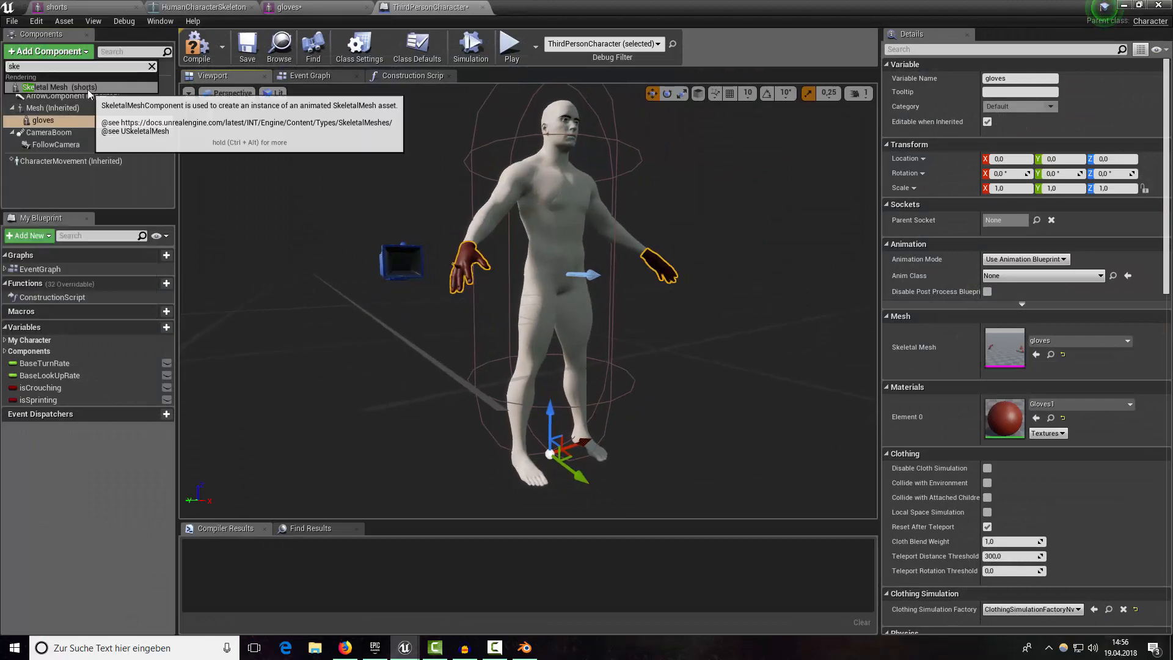
pyautogui.click(36, 157)
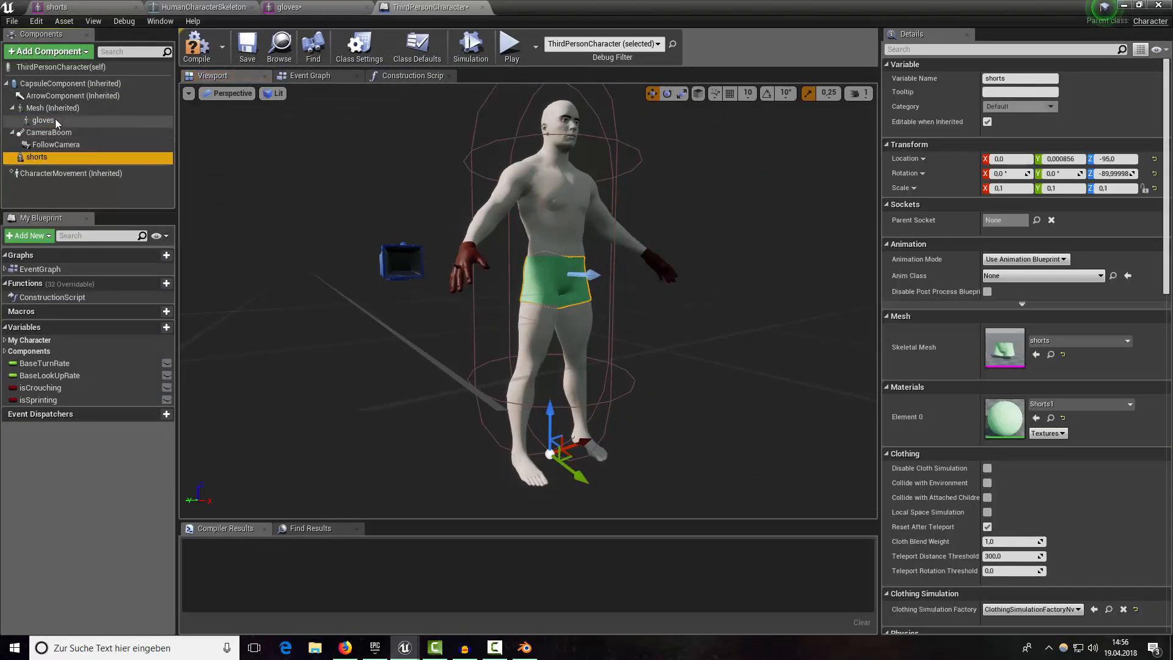
pyautogui.moveTo(44, 120)
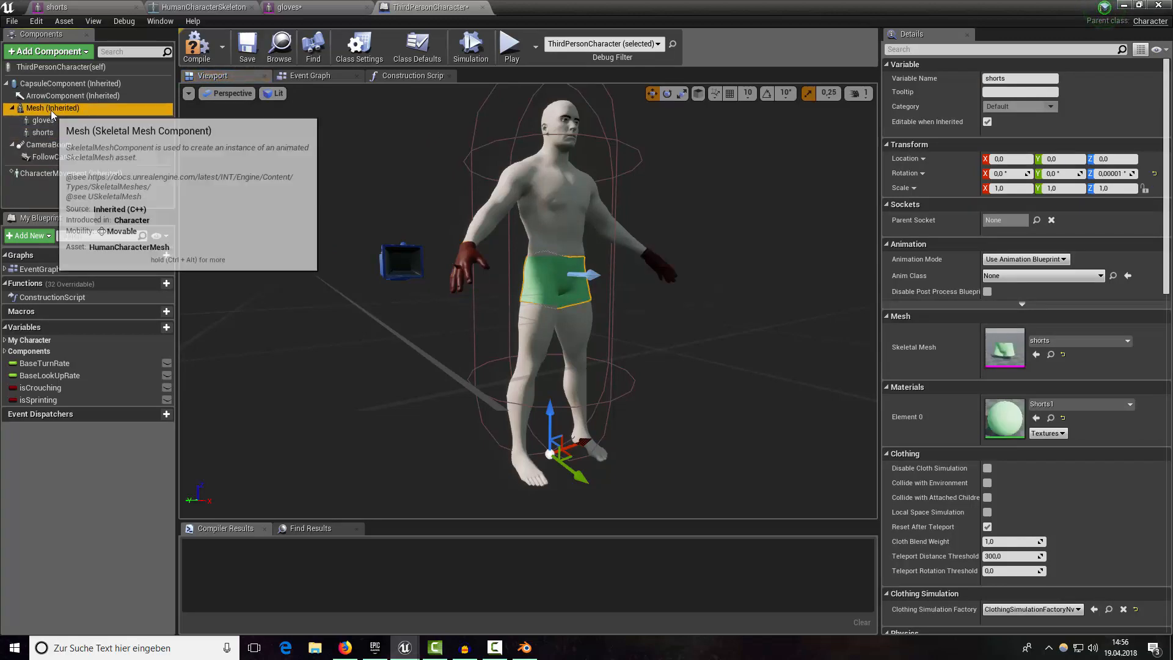
pyautogui.click(52, 108)
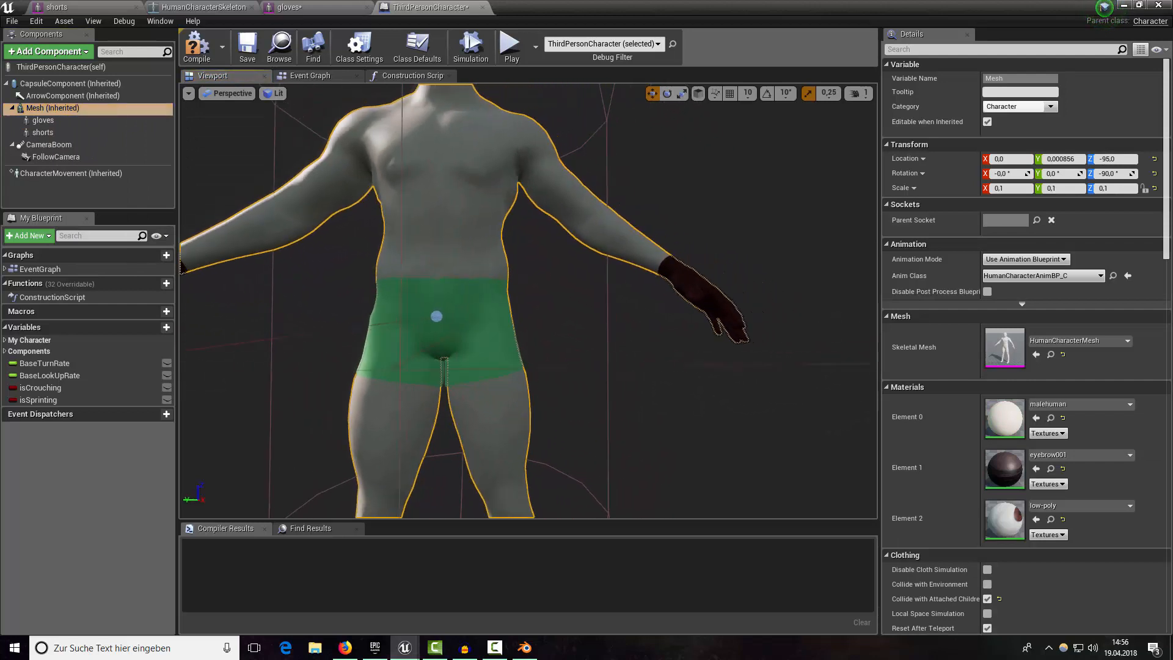
pyautogui.click(43, 120)
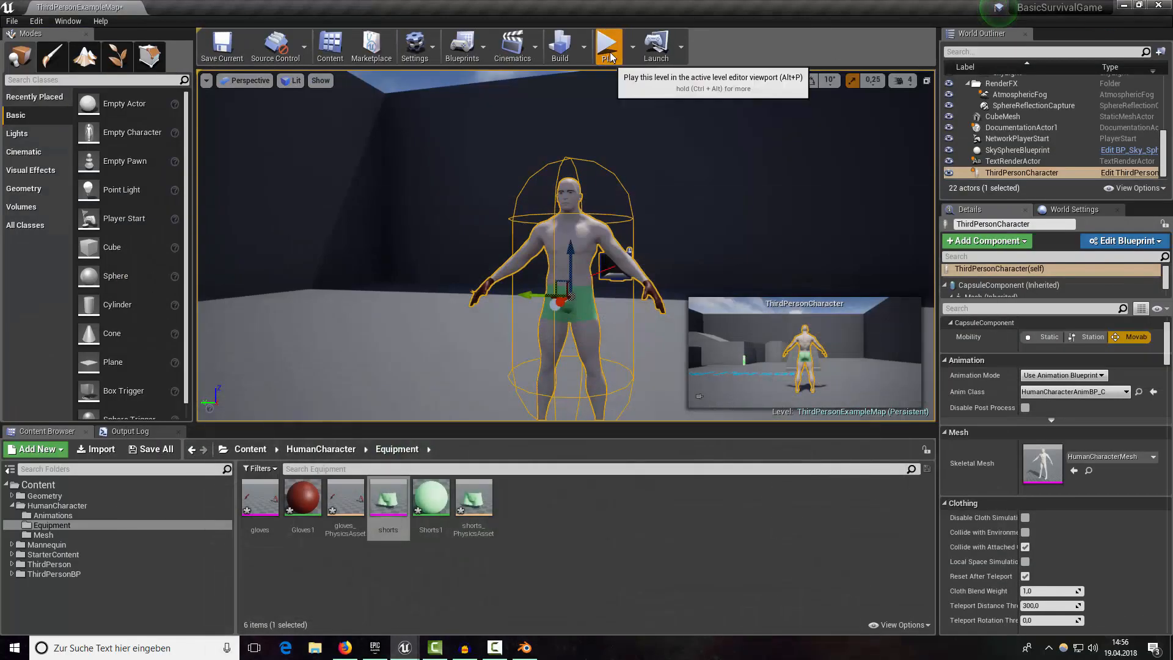
# Play-test the dressed character, open HumanCharacterAnimBP from Animations, then stop playing.
pyautogui.click(608, 44)
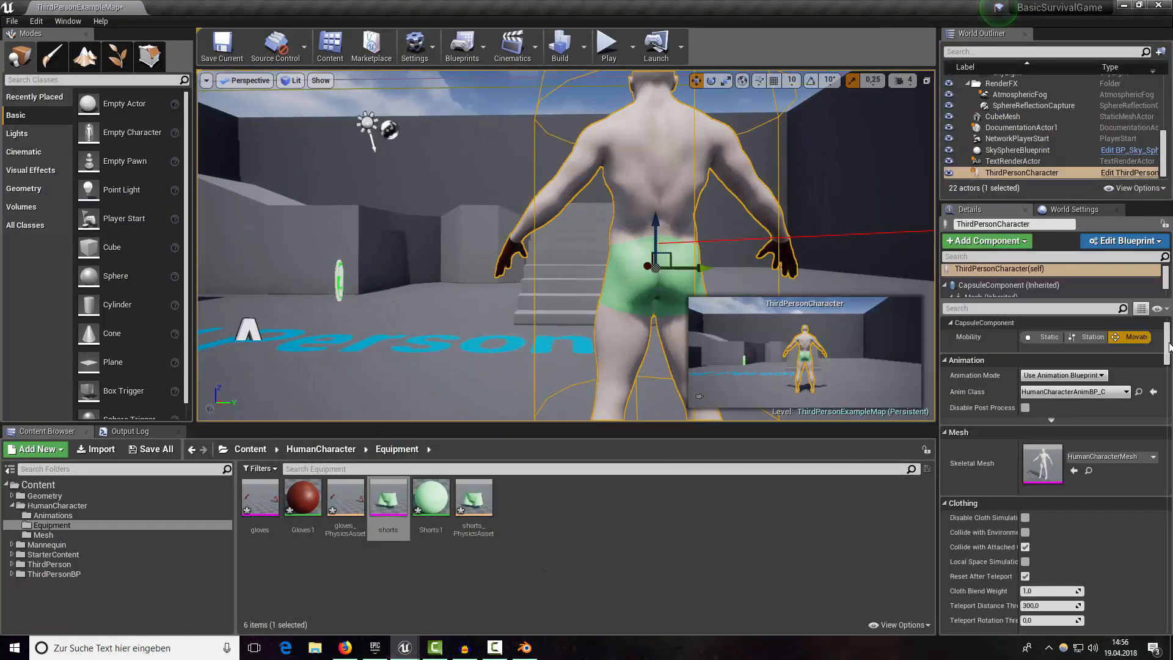
pyautogui.click(51, 514)
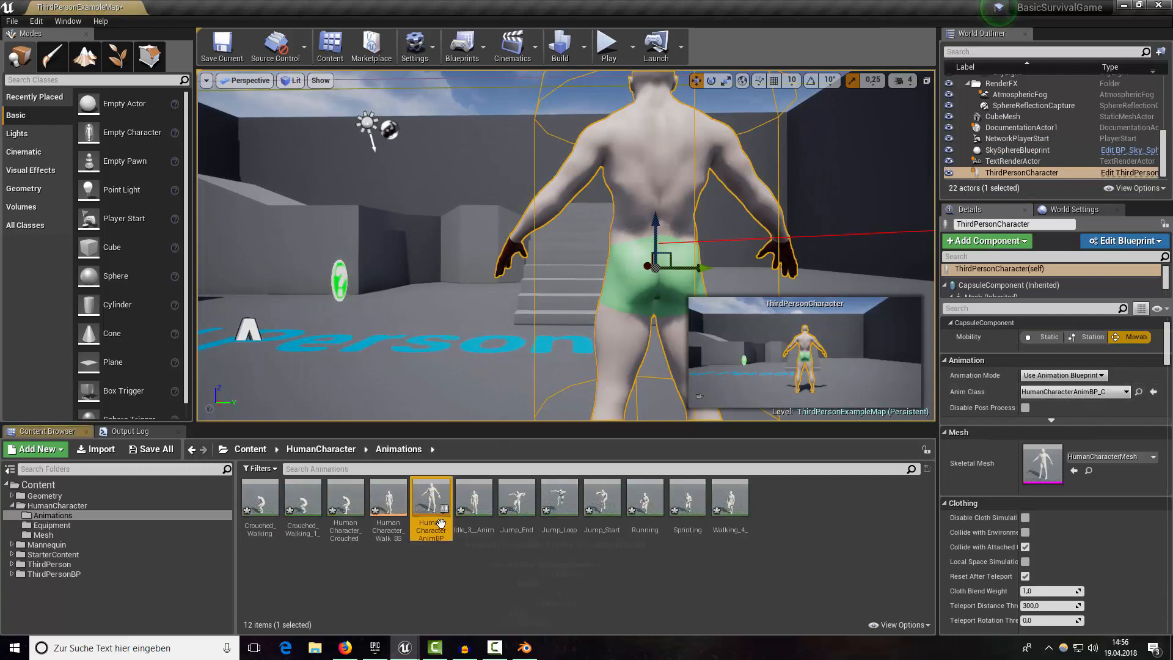
pyautogui.doubleClick(431, 496)
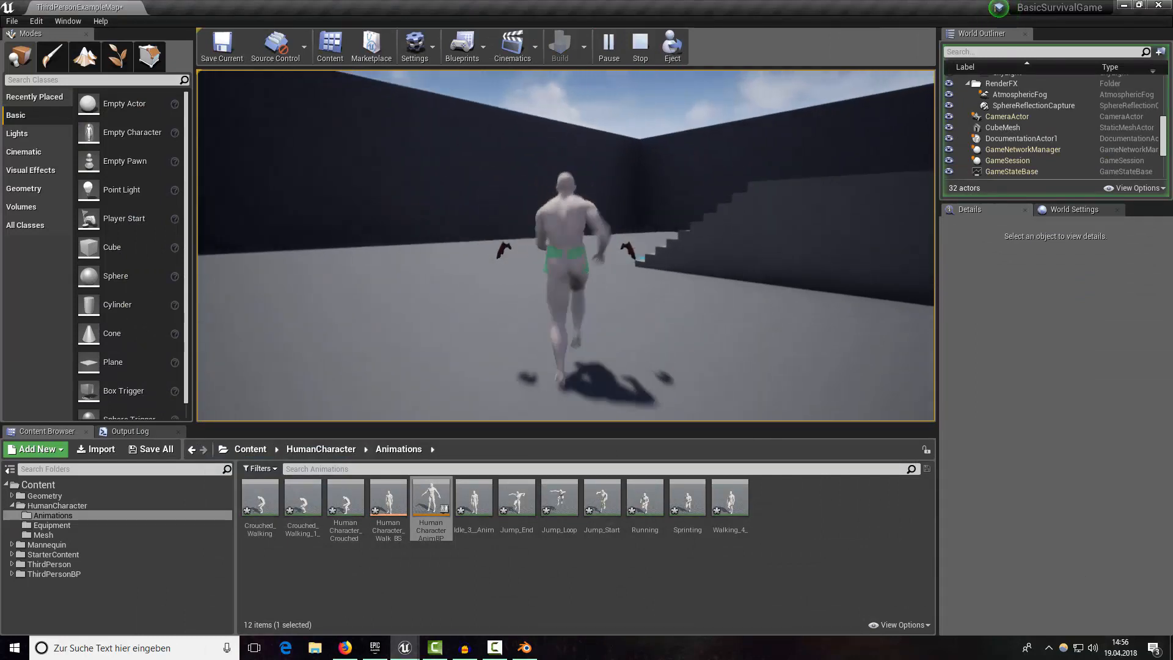
pyautogui.click(639, 47)
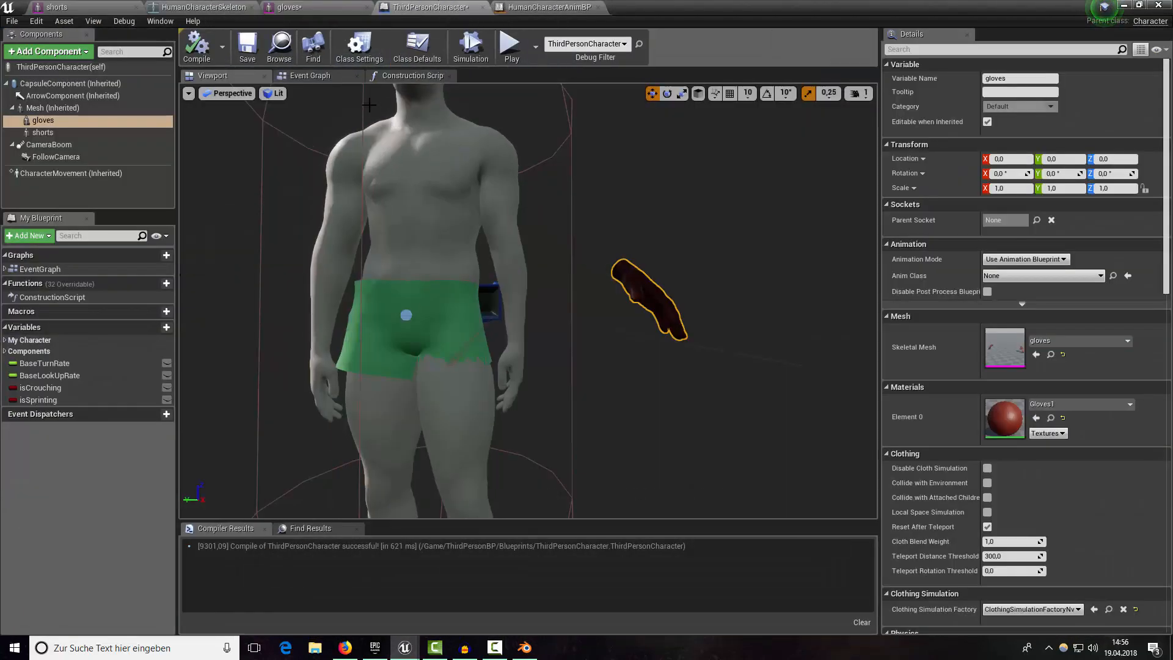
# Add Set Master Pose Component nodes for Gloves and Shorts with Mesh as master, chaining execution.
pyautogui.click(412, 75)
pyautogui.write('mas')
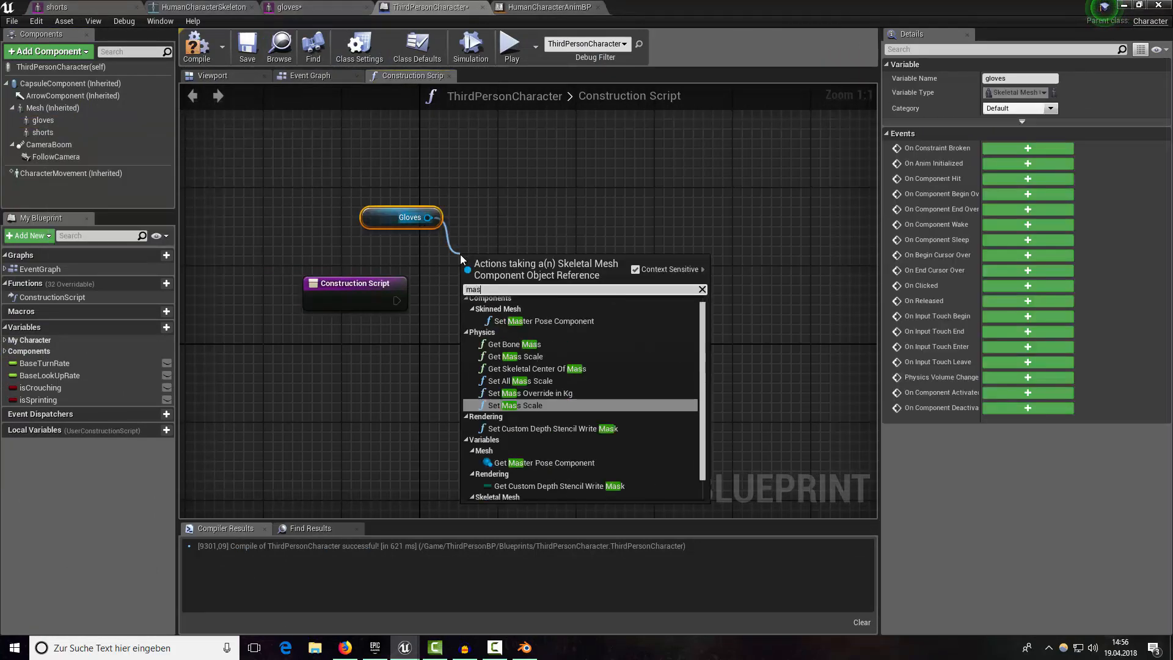
pyautogui.click(547, 320)
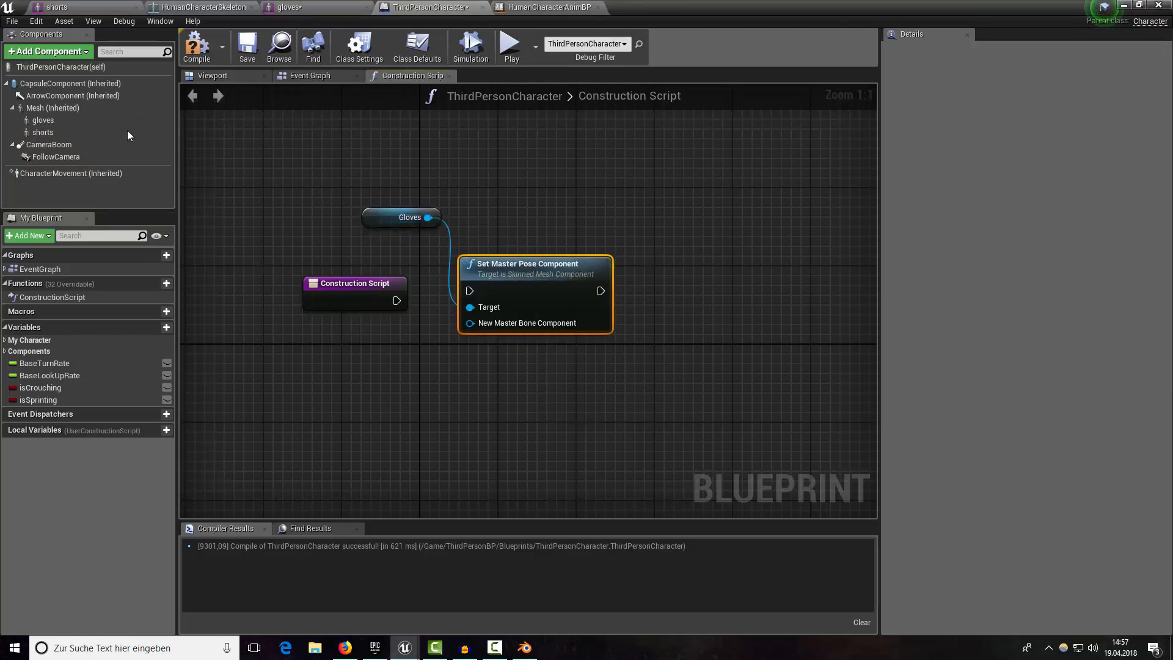
pyautogui.click(53, 107)
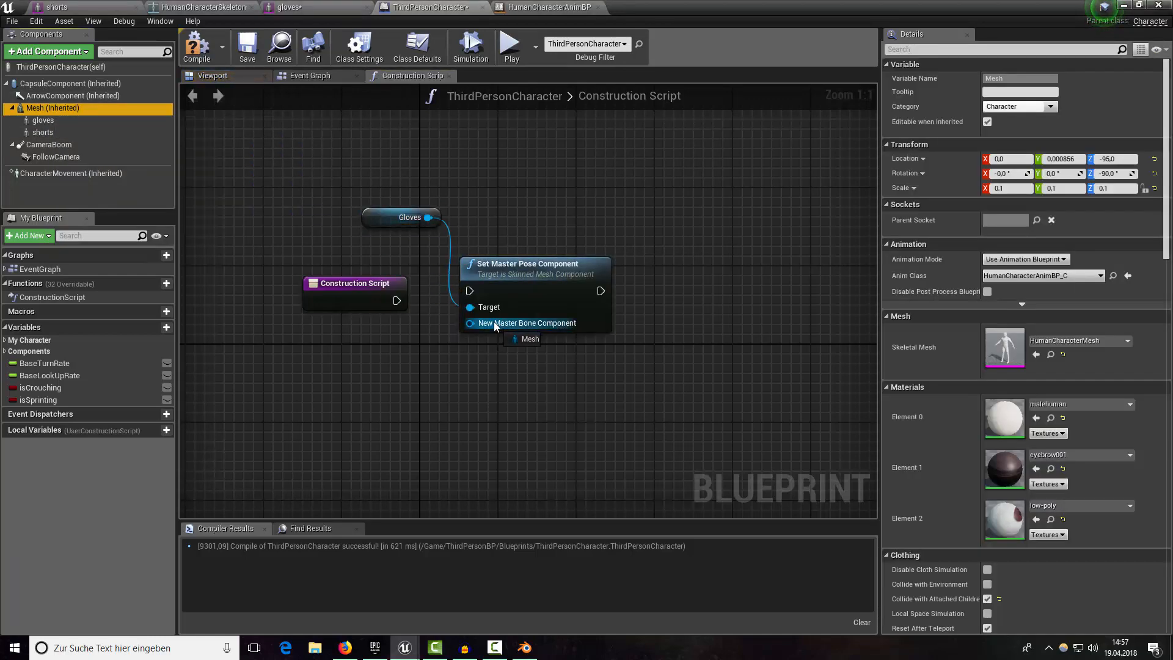
pyautogui.click(529, 339)
pyautogui.write('set mas')
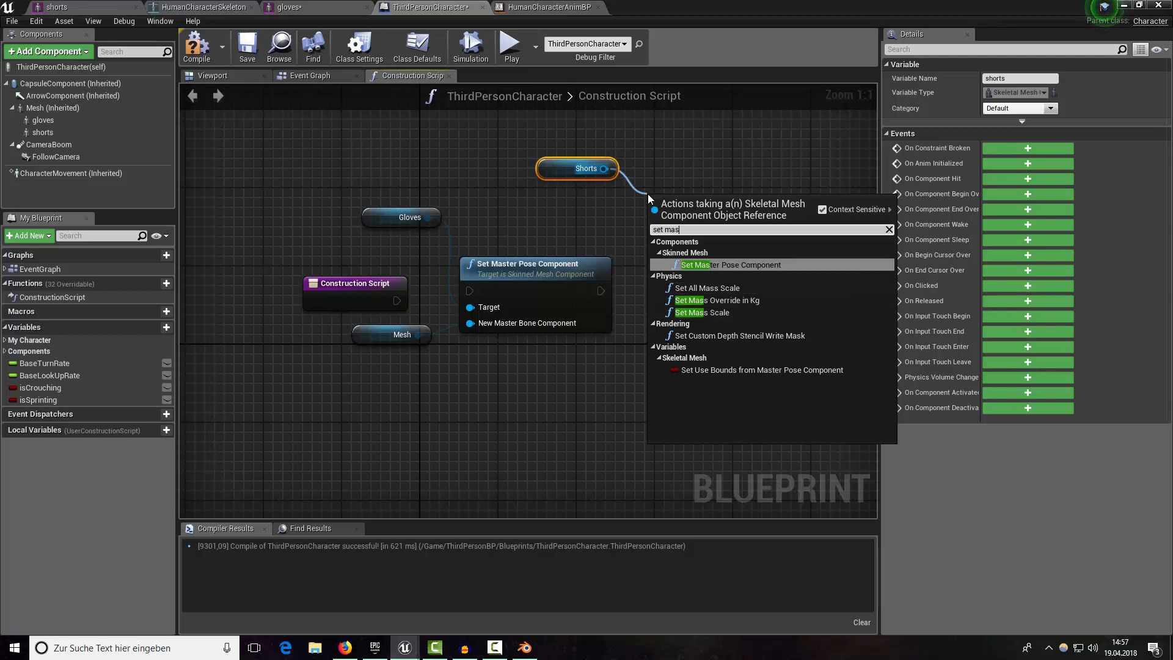
pyautogui.click(730, 264)
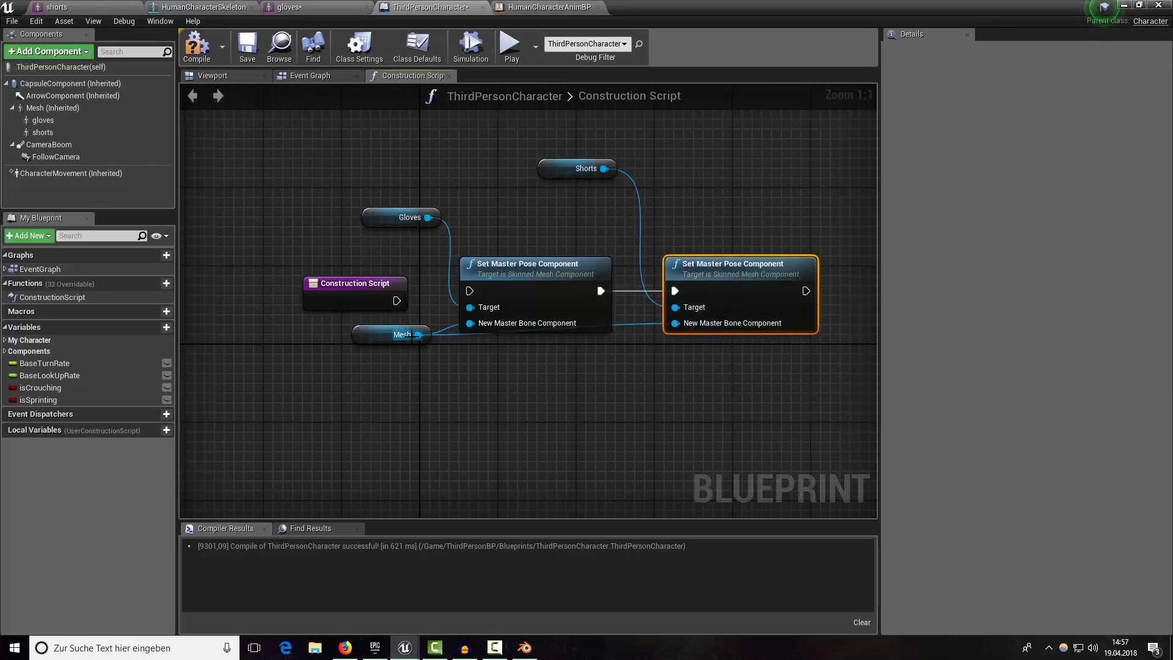
pyautogui.click(460, 383)
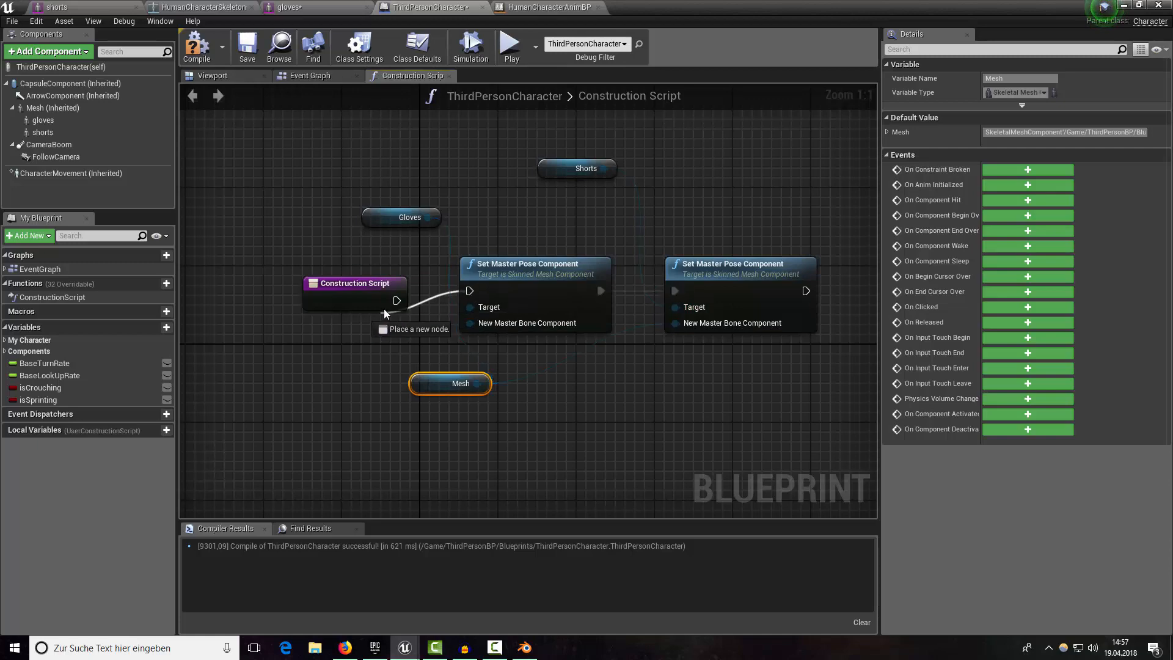